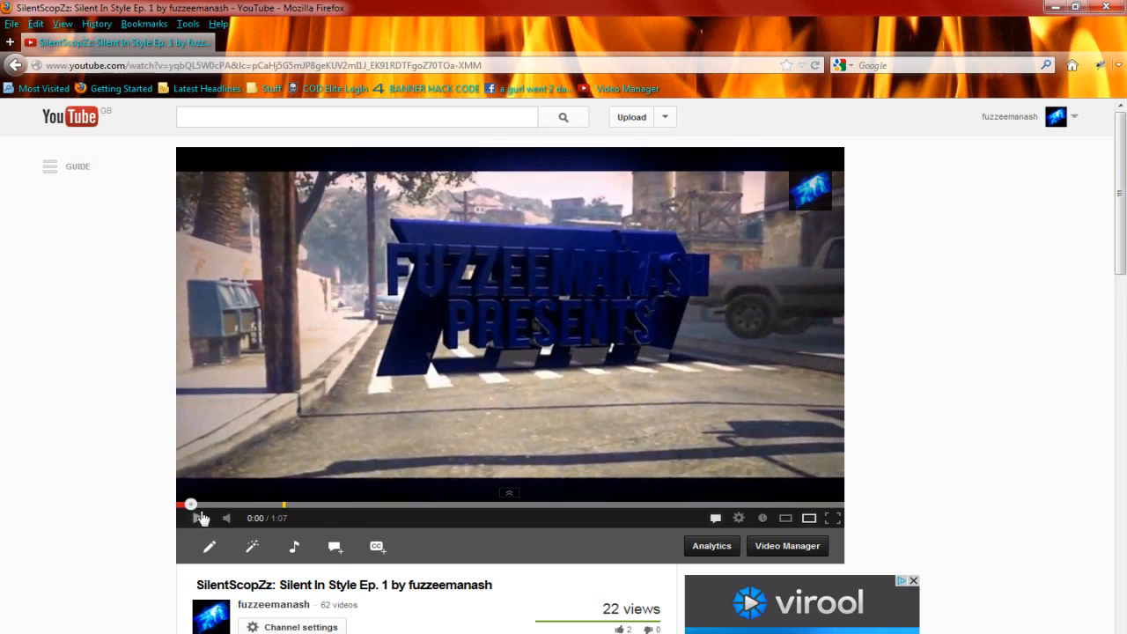
- Play the finished example episode on YouTube, then pause it after the transitions show
left_click(198, 518)
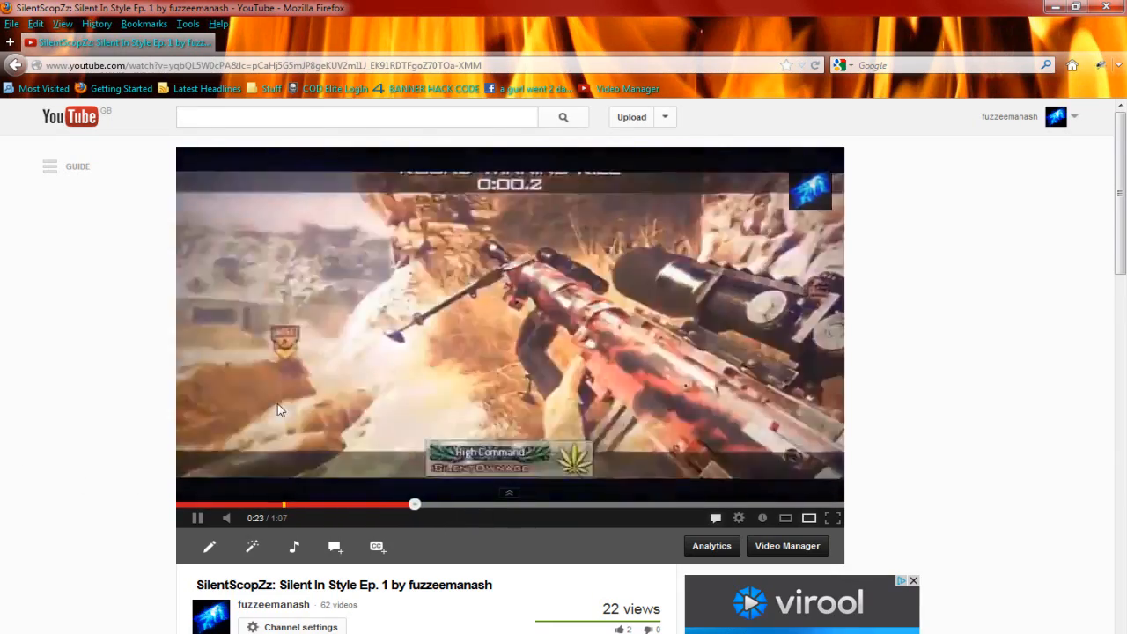
left_click(197, 518)
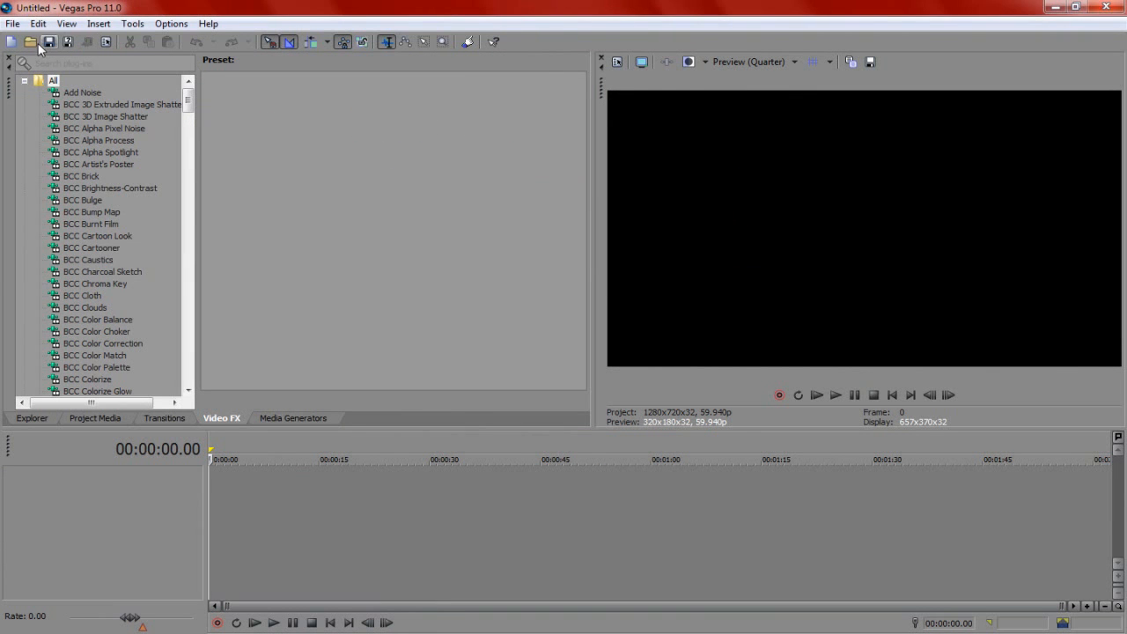
- Open the saved twitch.veg, close its Video Event FX, then start a new project with the Standoff Shot clip on the timeline
left_click(34, 42)
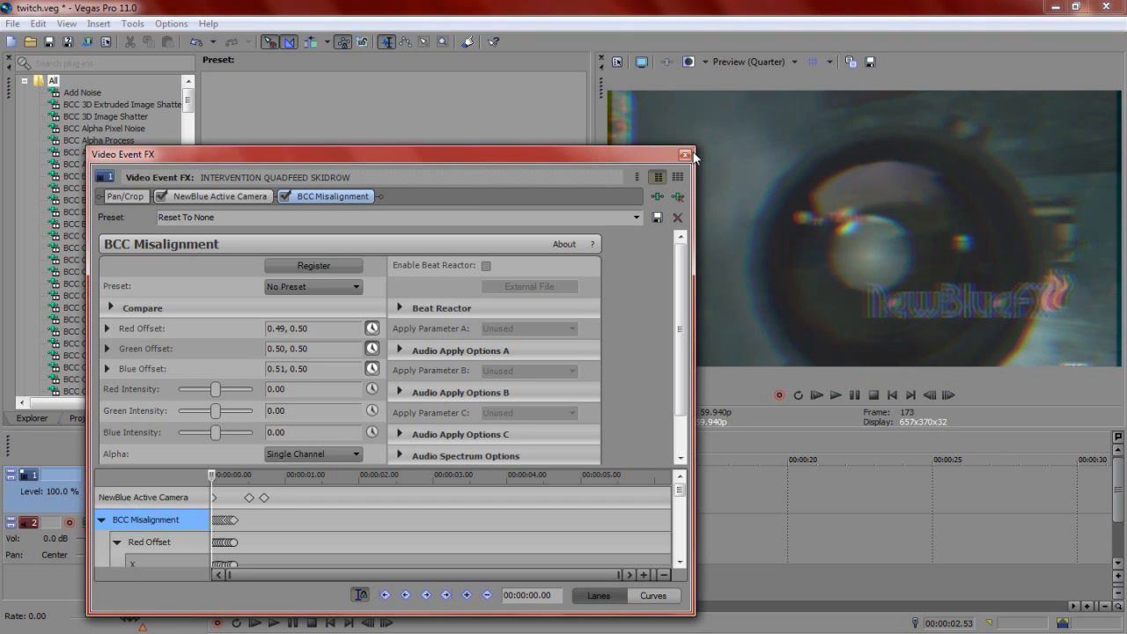
left_click(685, 151)
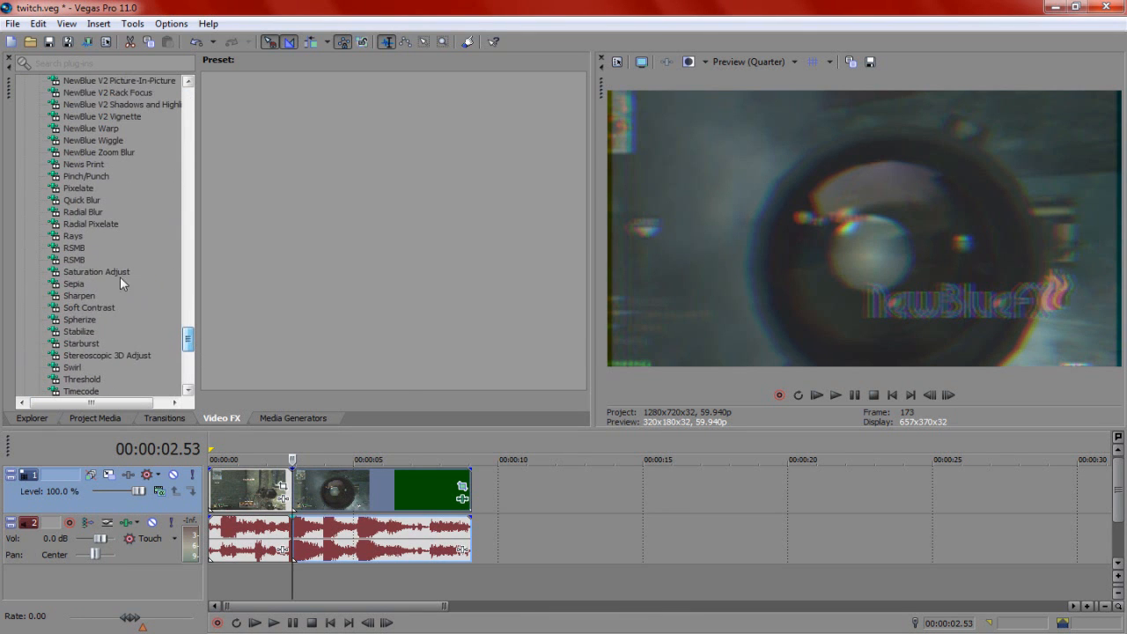
left_click(74, 259)
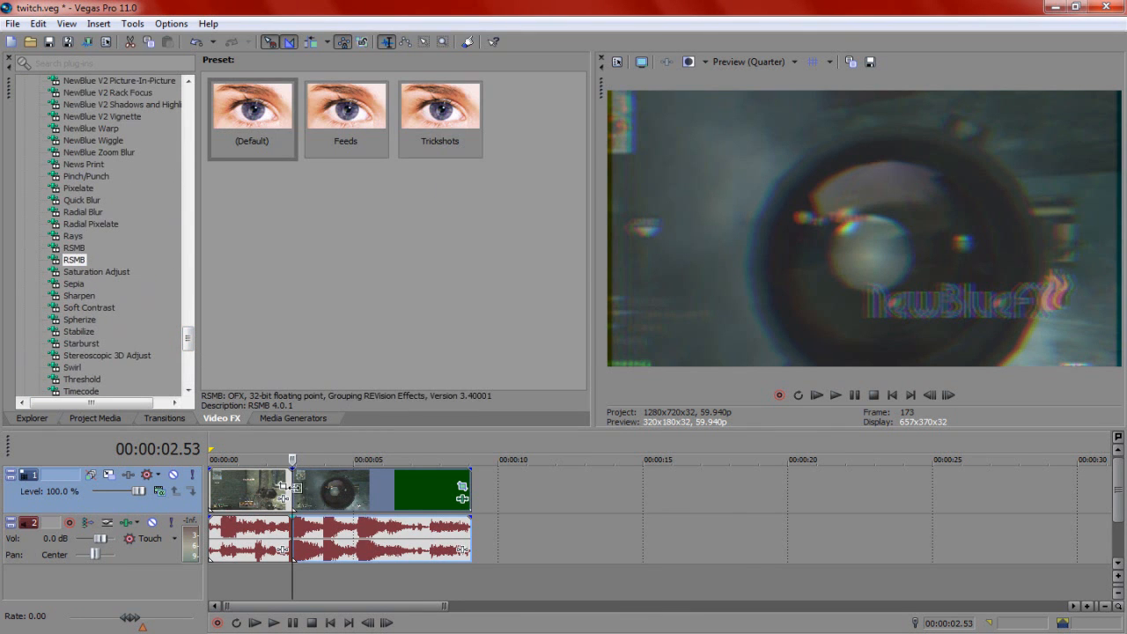
right_click(331, 489)
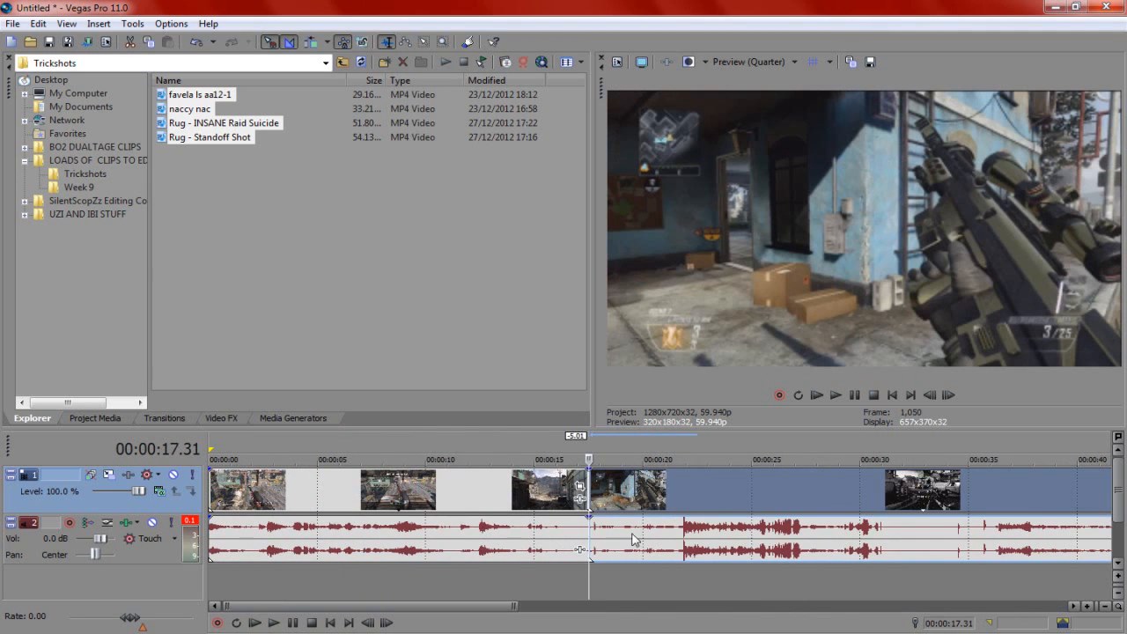
- Zoom the standoff clip's Pan/Crop framing and shift it around on successive frames
left_click(222, 420)
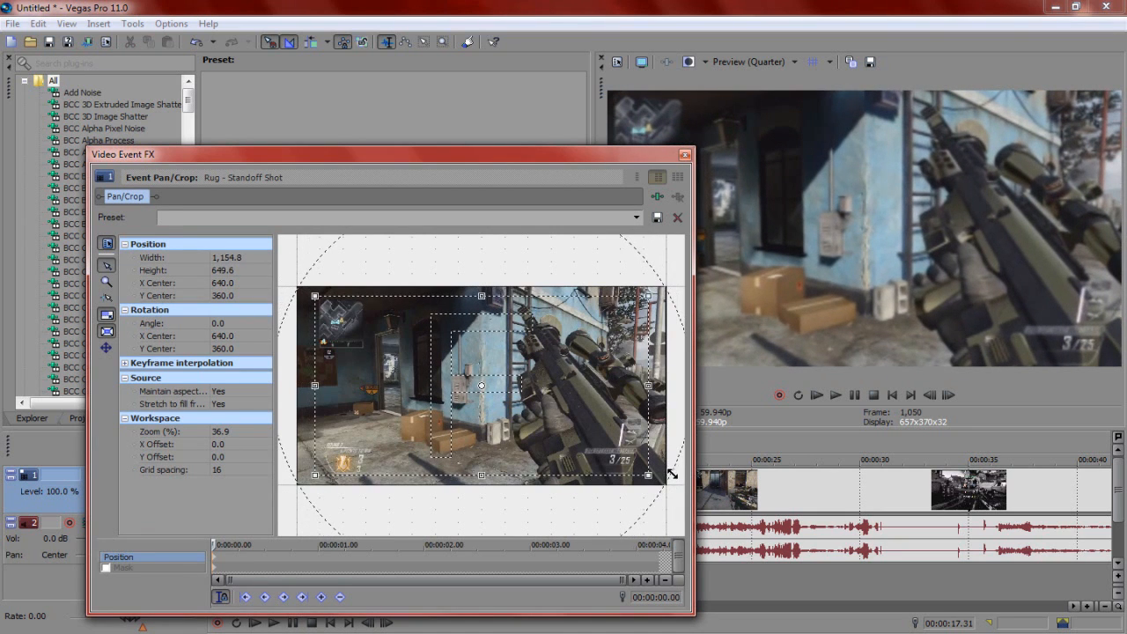
mouse_move(951, 395)
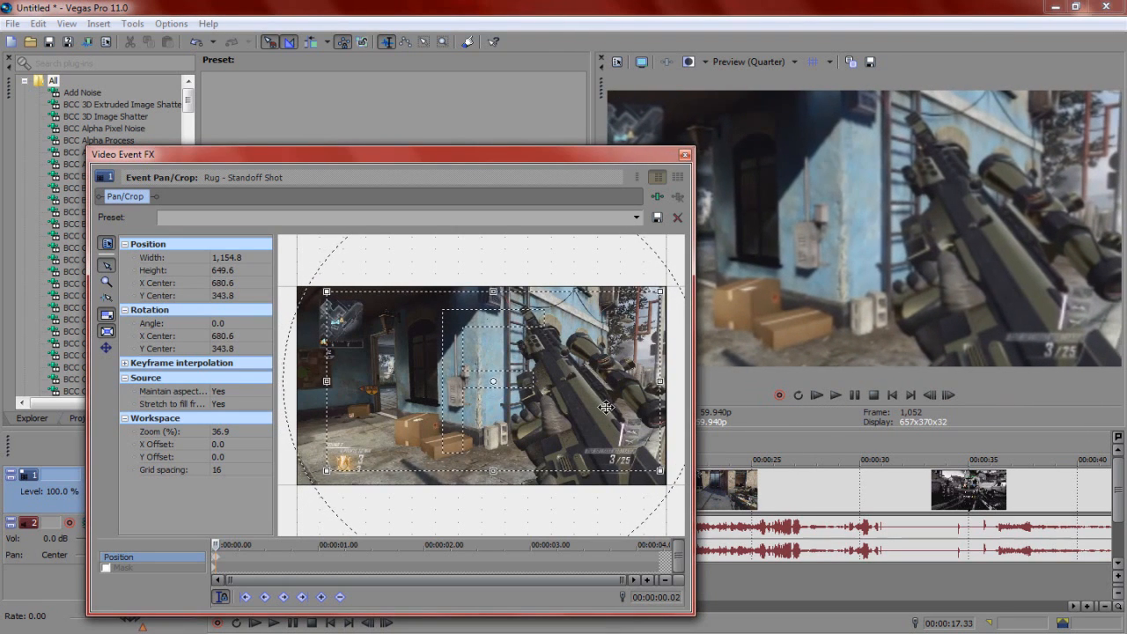
left_click_drag(602, 407, 535, 402)
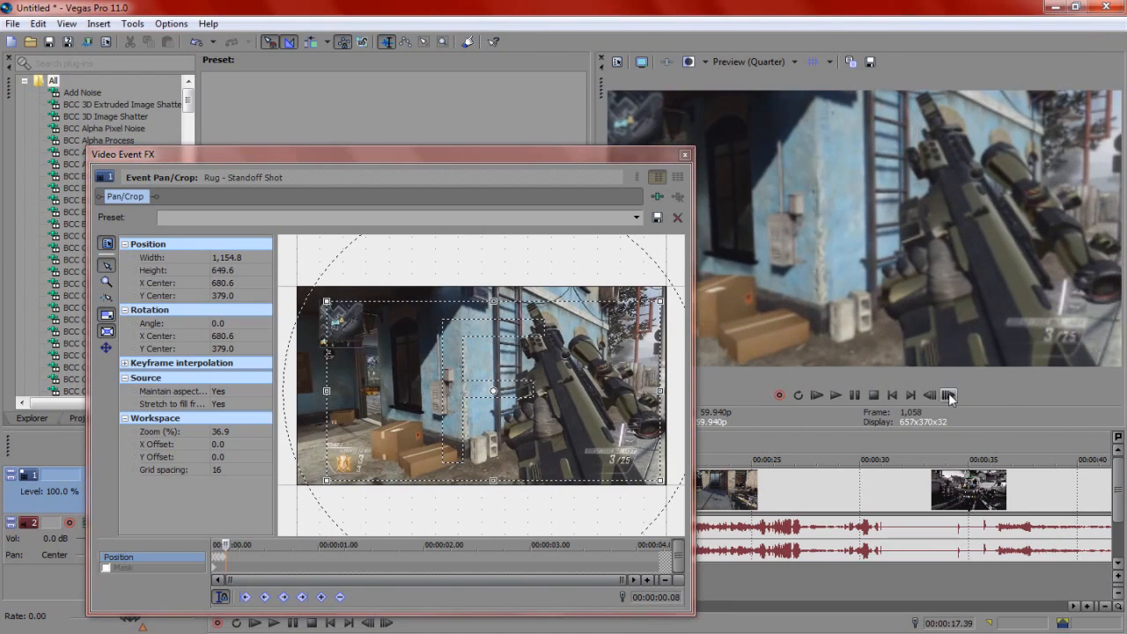
left_click_drag(493, 391, 479, 384)
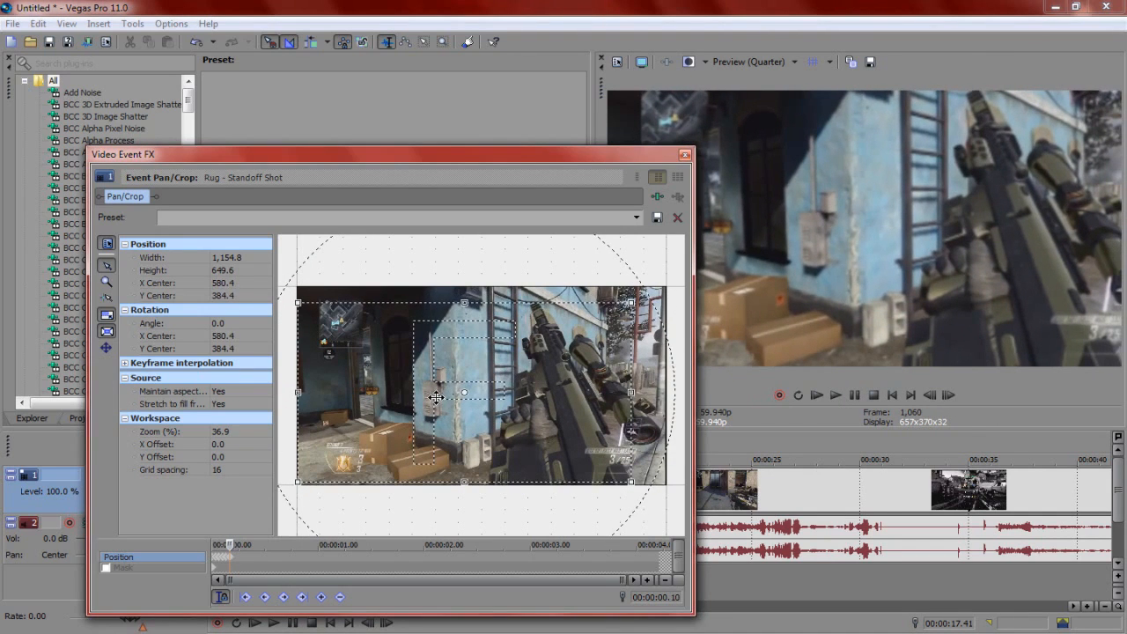
left_click_drag(437, 397, 571, 414)
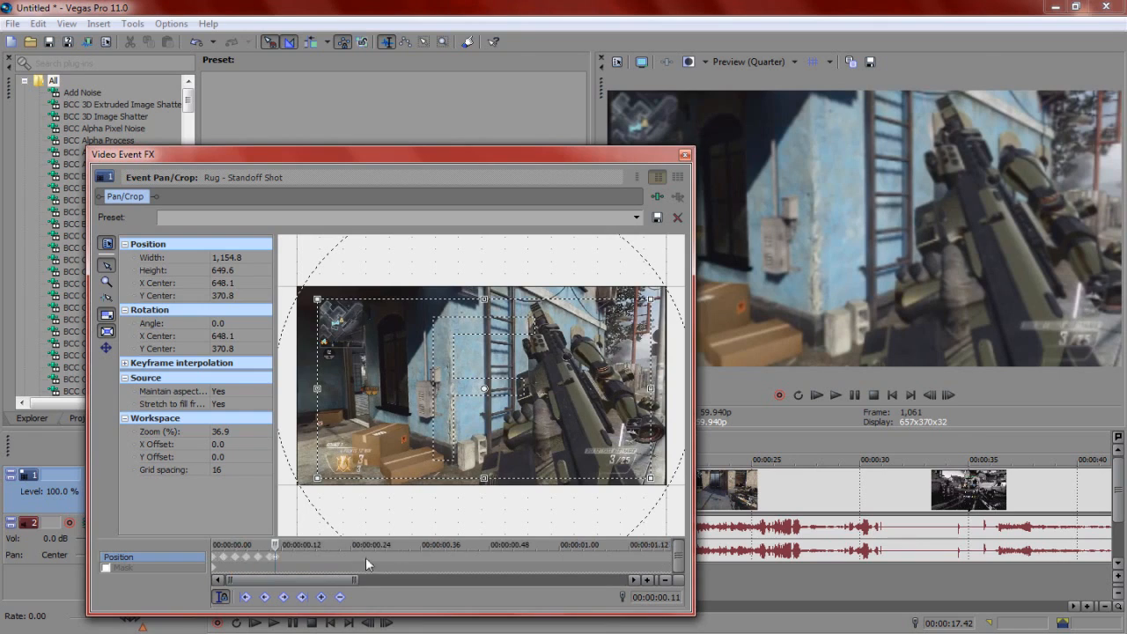
- Copy the crop keyframes made so far and step forward a few frames to repeat the shake
left_click_drag(484, 387, 449, 387)
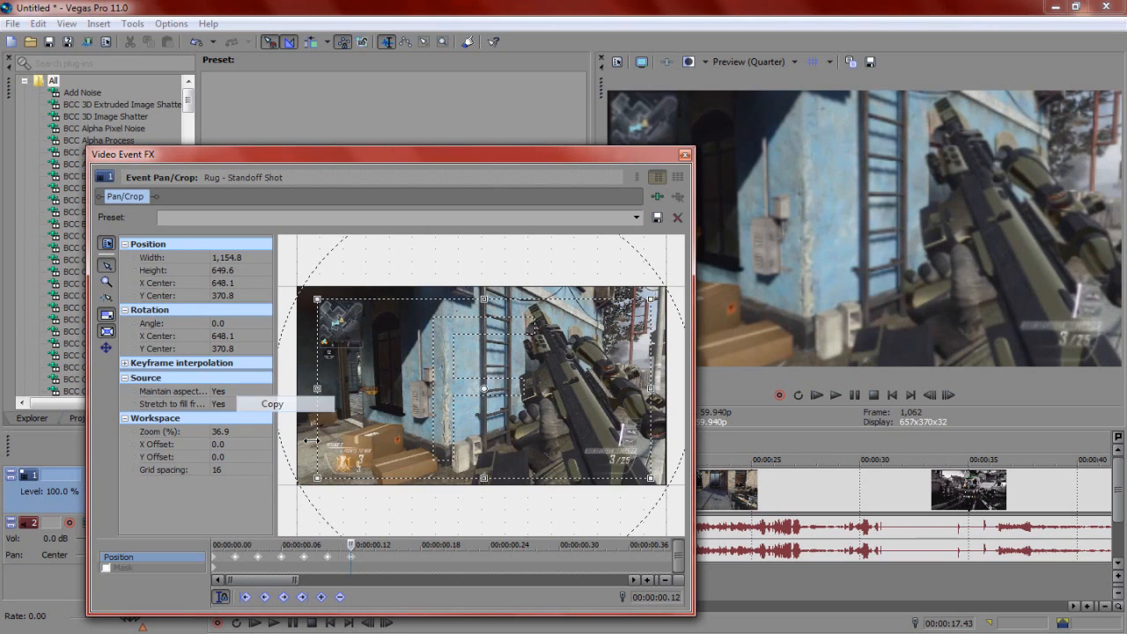
left_click(956, 395)
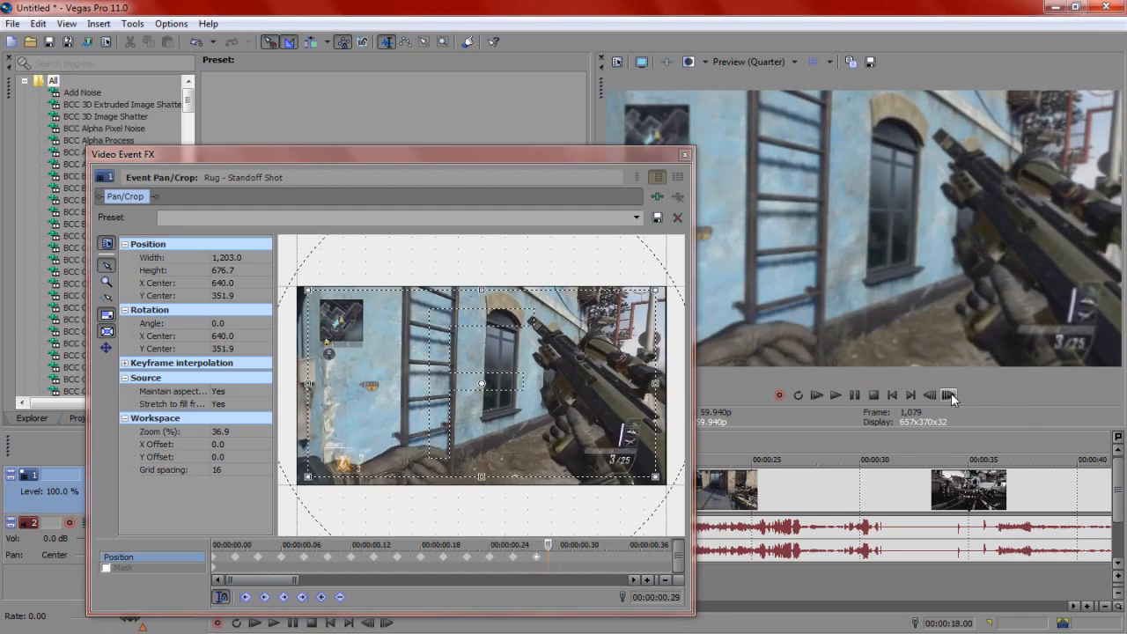
left_click_drag(482, 384, 619, 409)
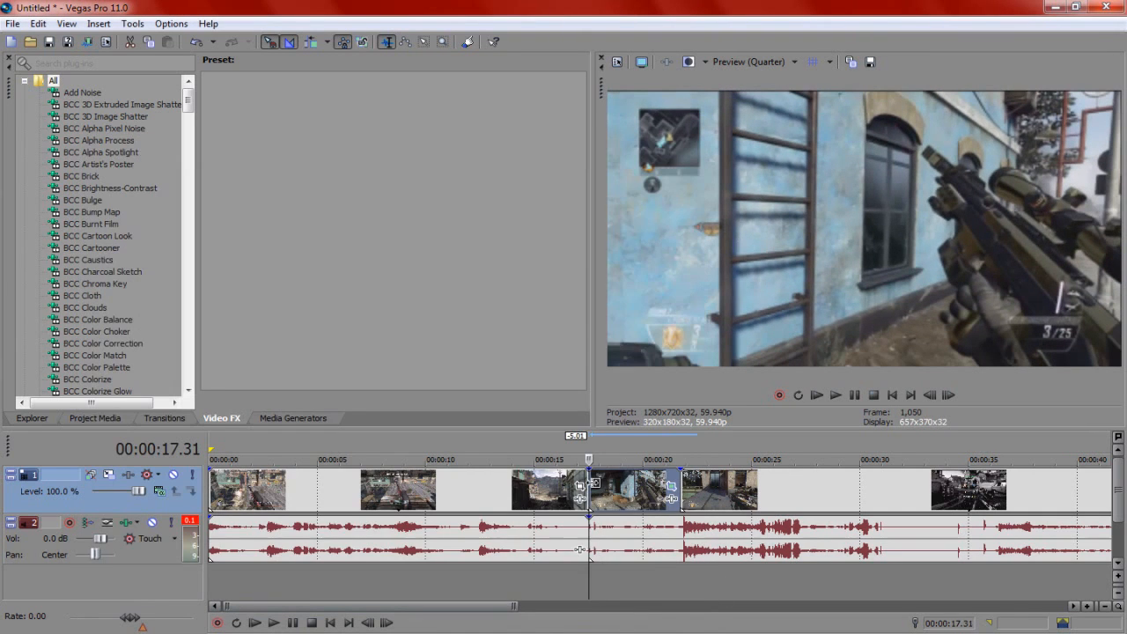
- Add NewBlue Active Camera to the standoff clip with Animate enabled for a twitch preset
scroll("down", 3)
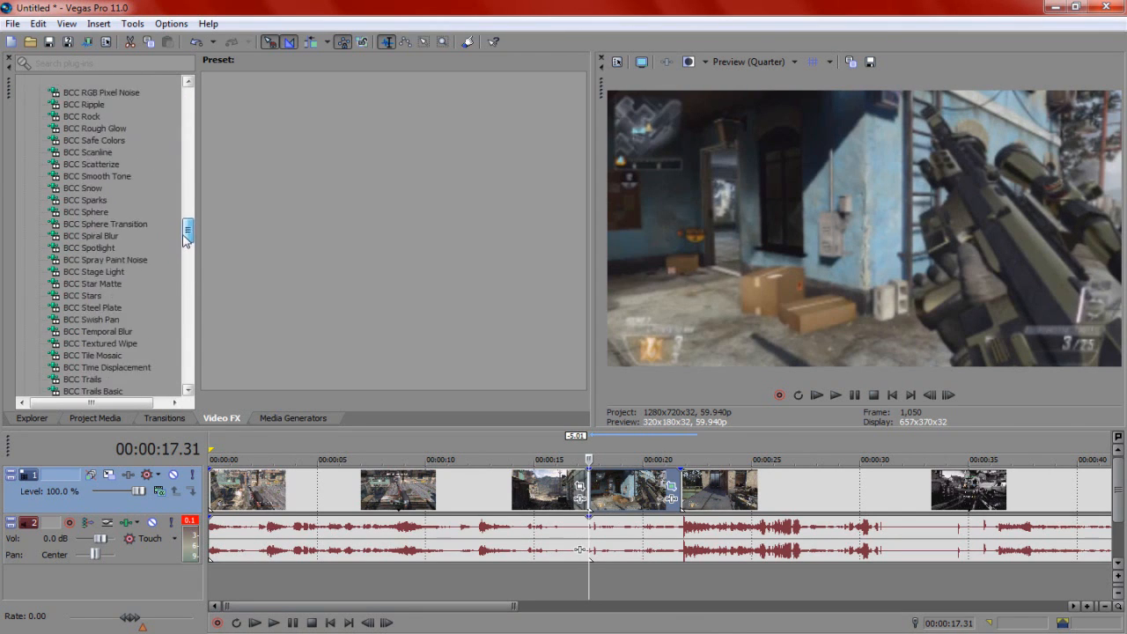
left_click(107, 211)
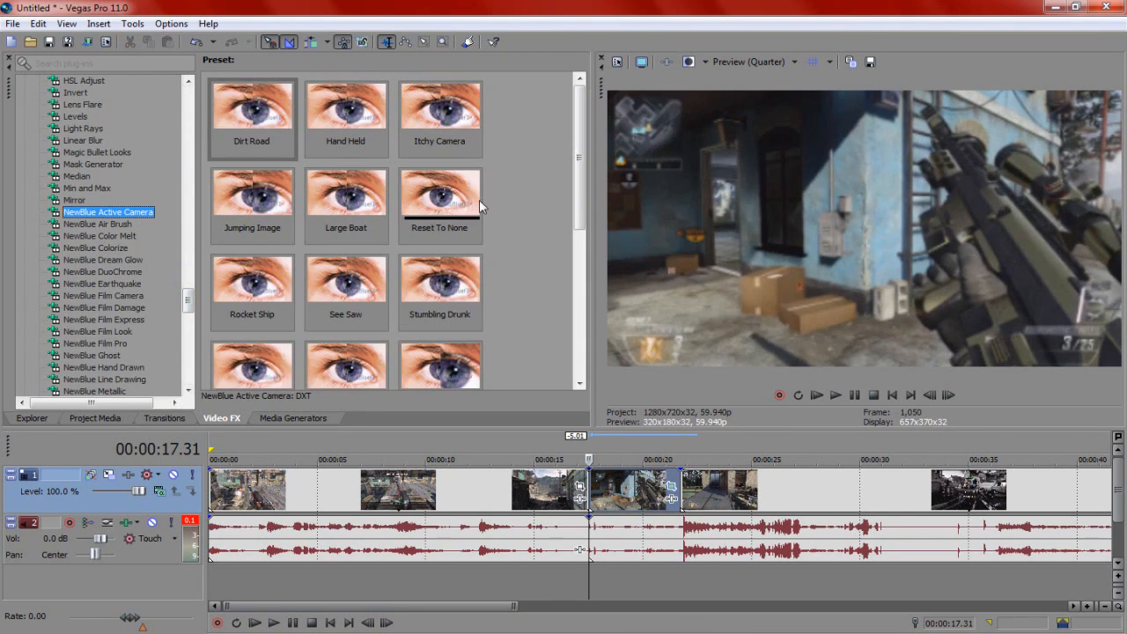
scroll("down", 3)
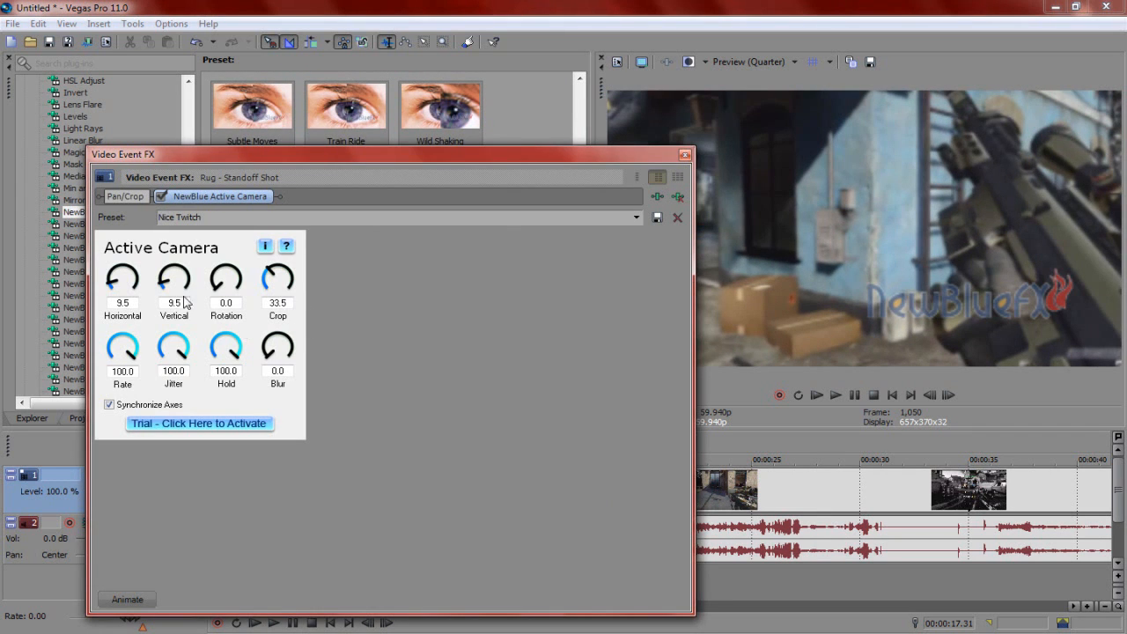
mouse_move(356, 359)
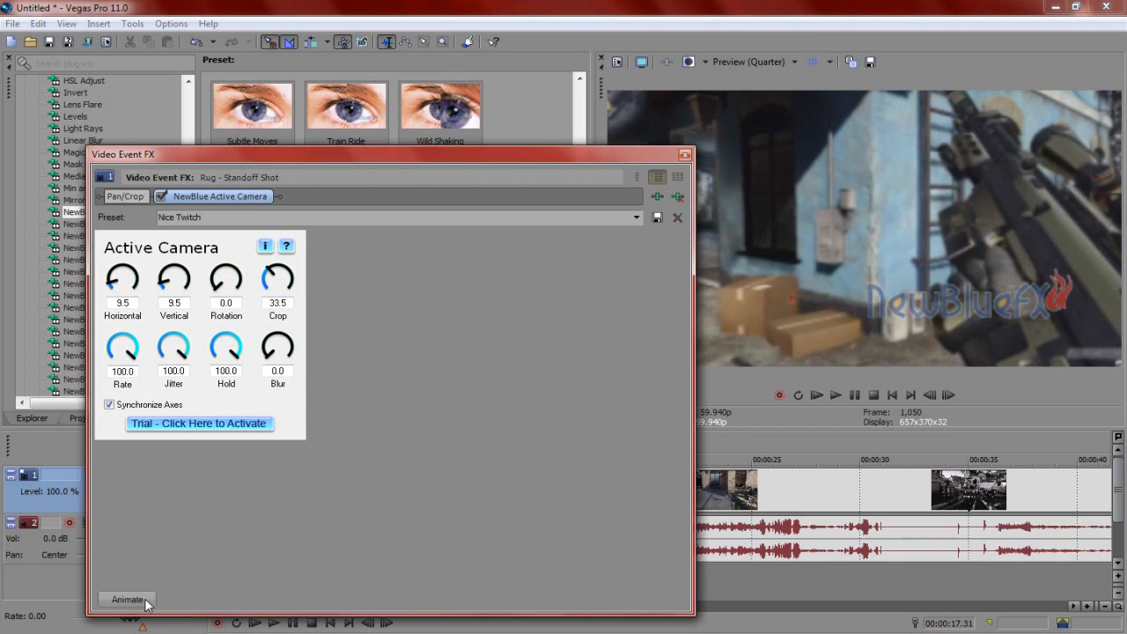
left_click(127, 599)
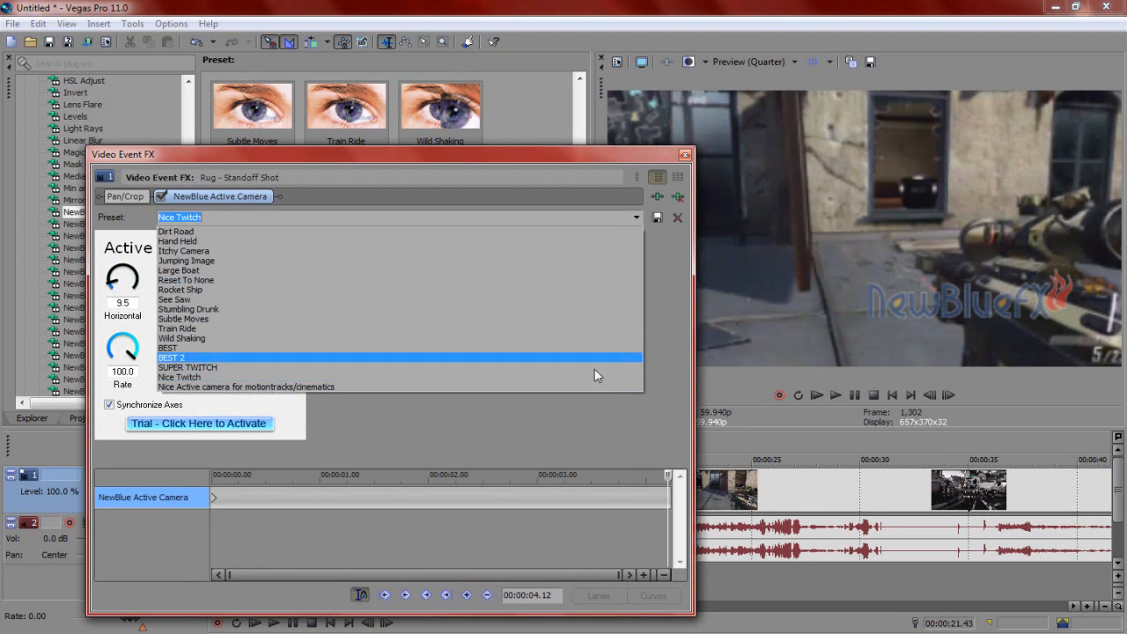
mouse_move(542, 310)
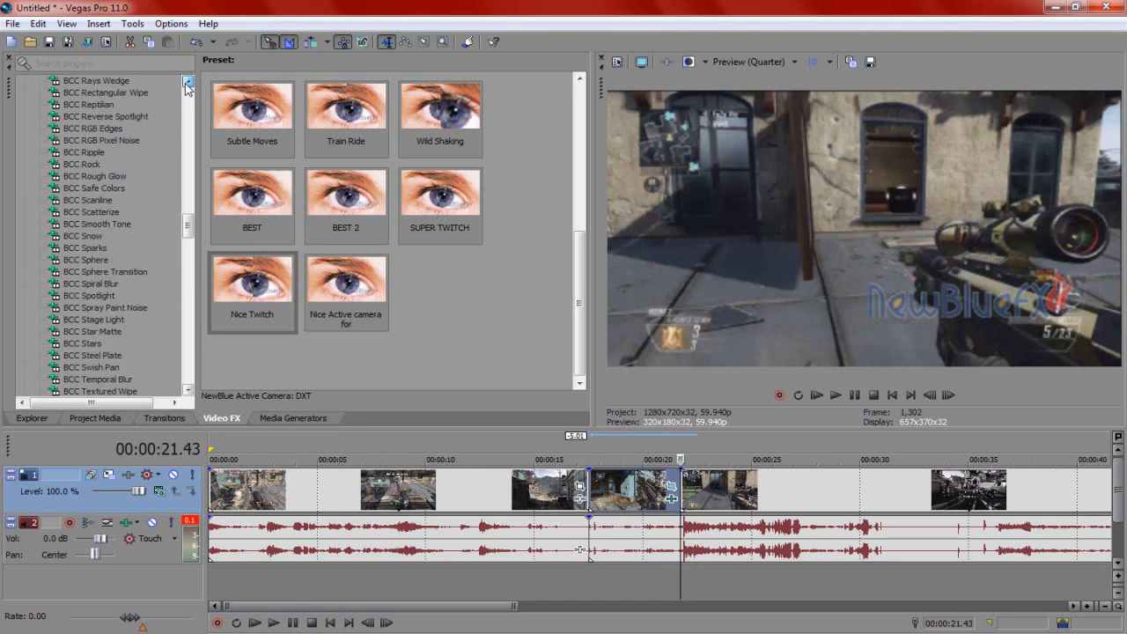
- Add BCC Misalignment to the clip and nudge the blue channel offset one frame in
scroll("down", 3)
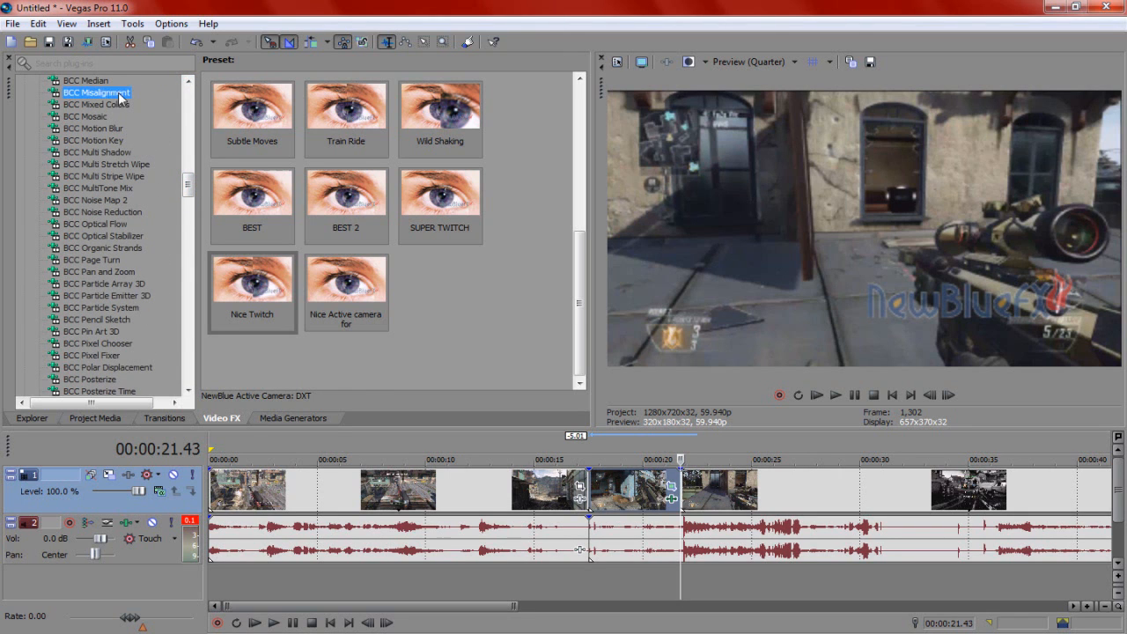
left_click(100, 92)
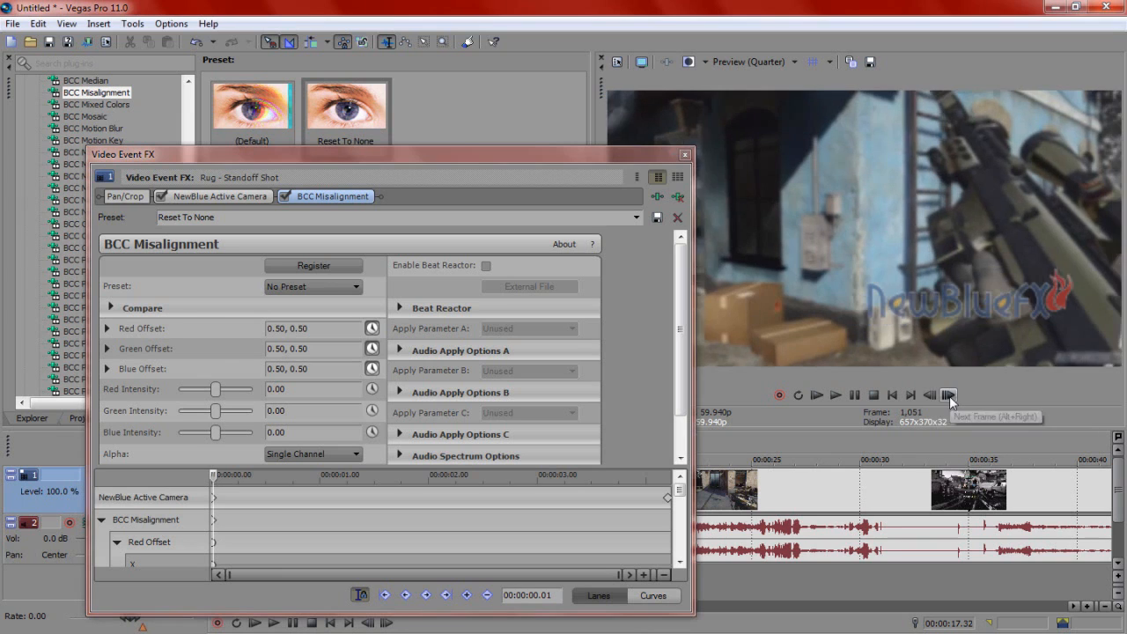
left_click(955, 391)
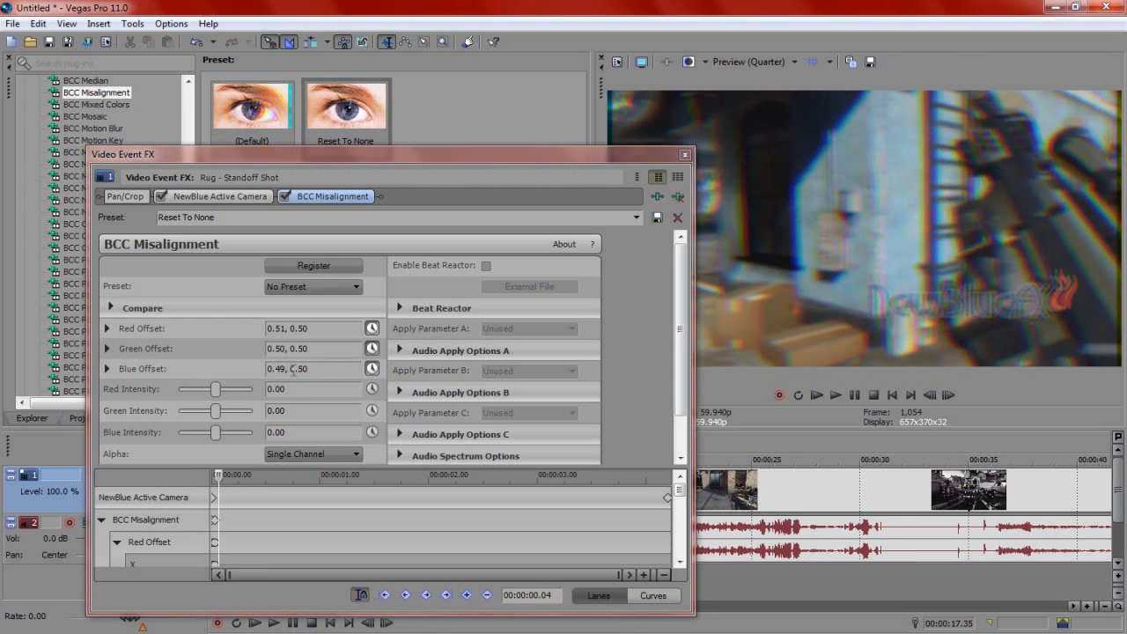
left_click(299, 370)
type("50")
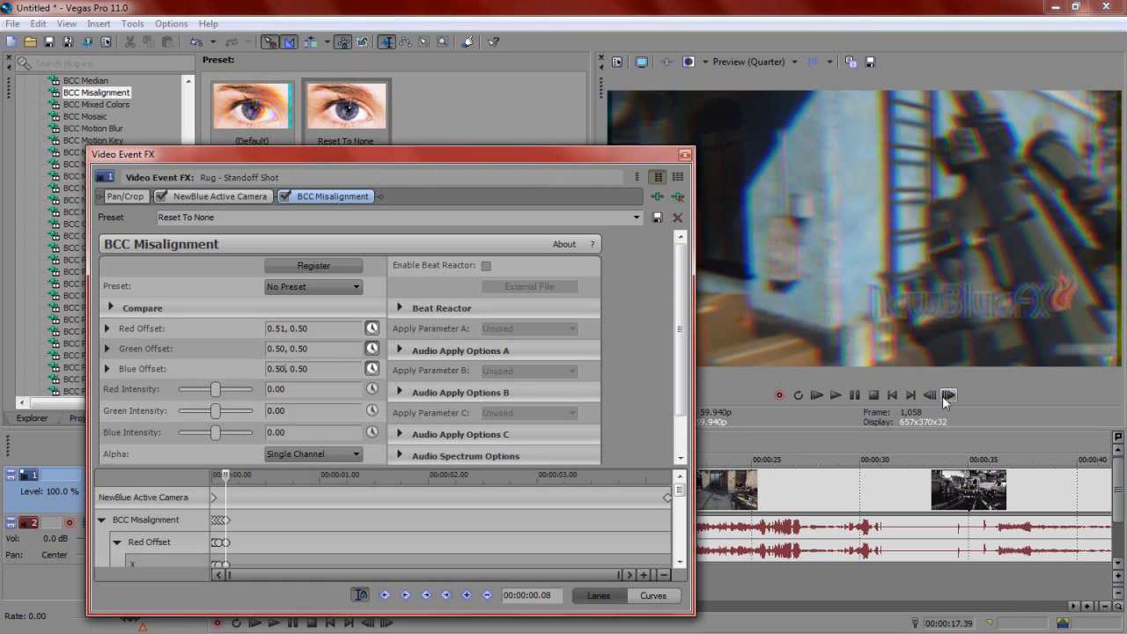
- Step frame by frame, resetting the offsets to none between keyframes so the misalignment flickers
left_click(958, 393)
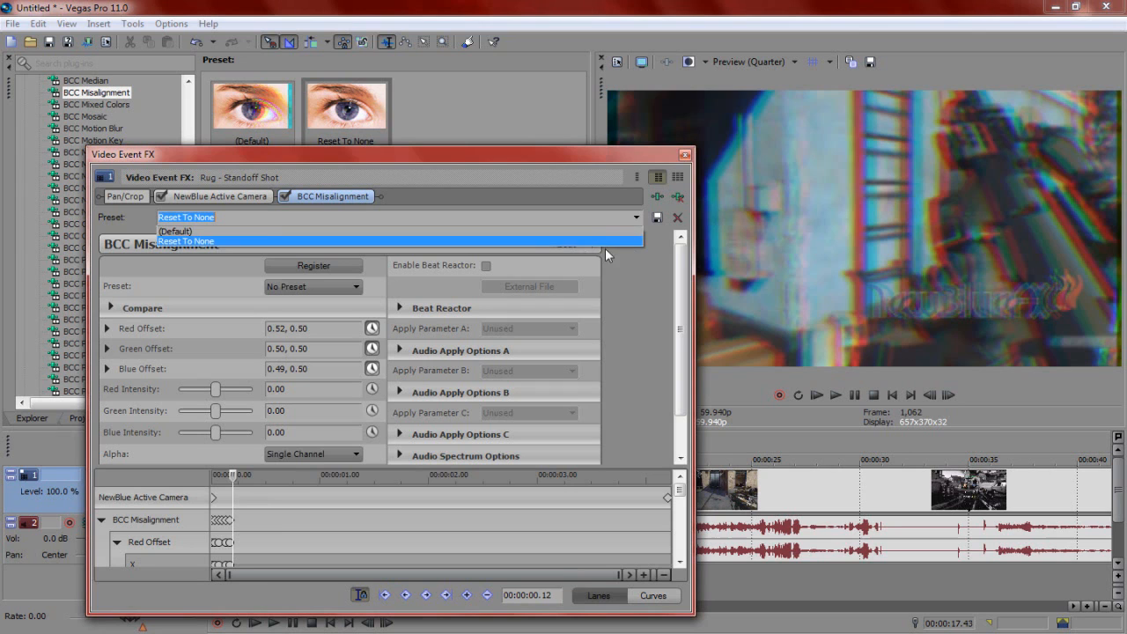
left_click(185, 239)
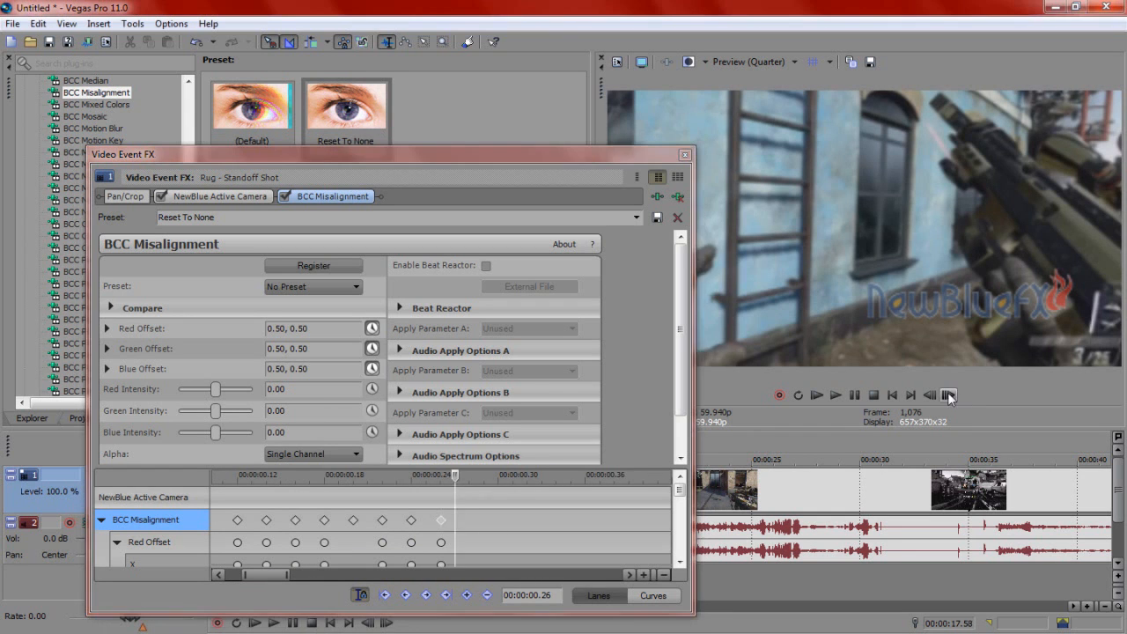
left_click(951, 394)
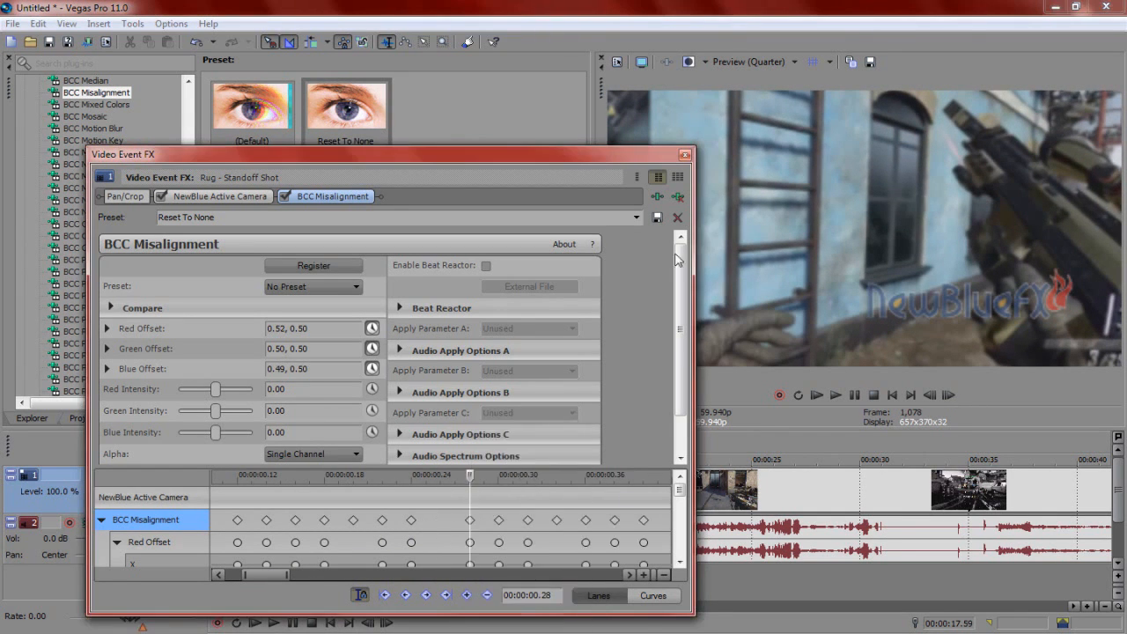
left_click(678, 218)
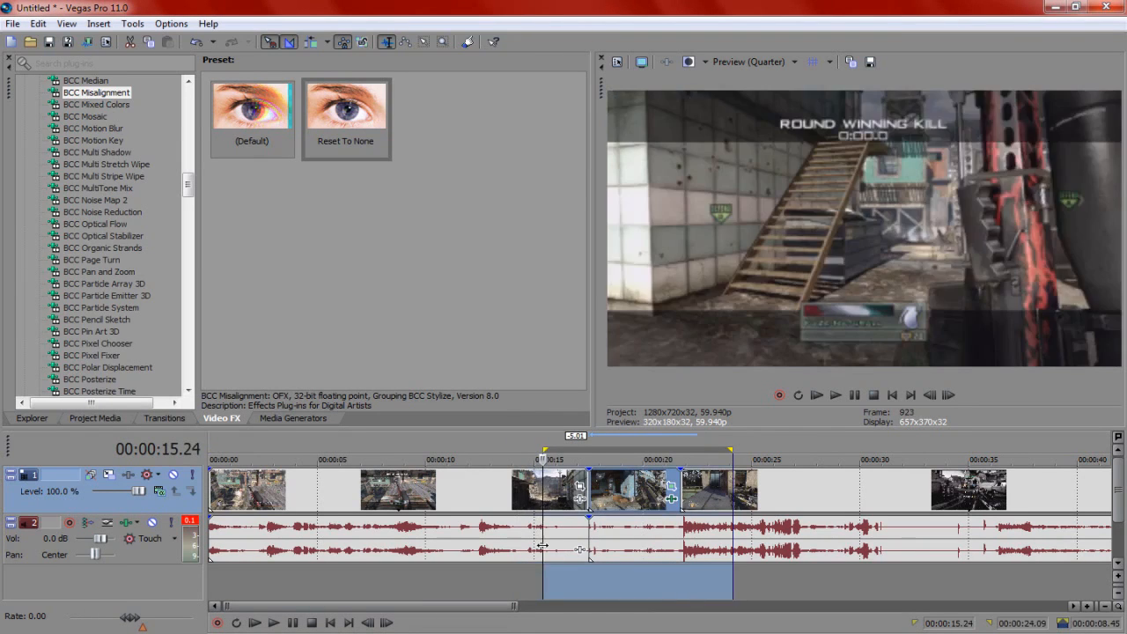
left_click(835, 394)
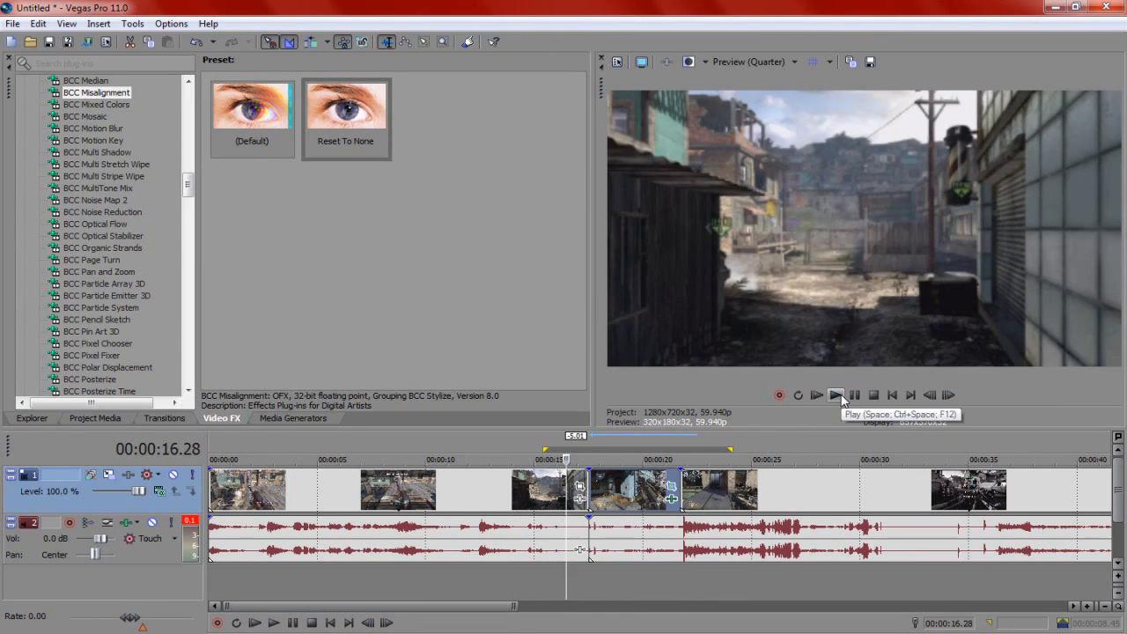
left_click(835, 394)
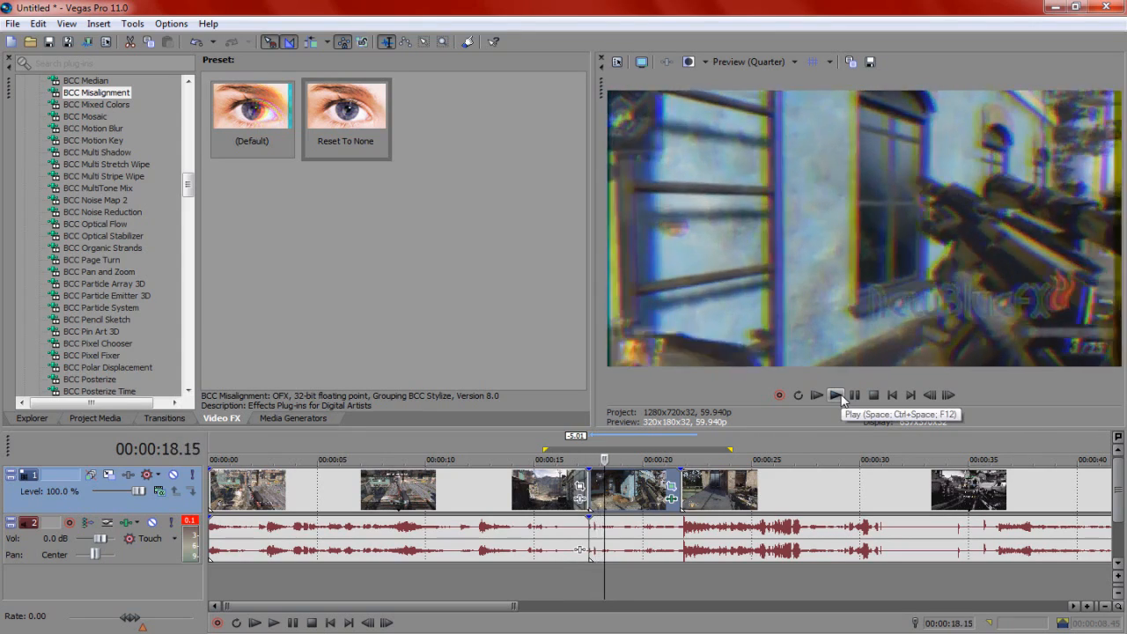
left_click(835, 395)
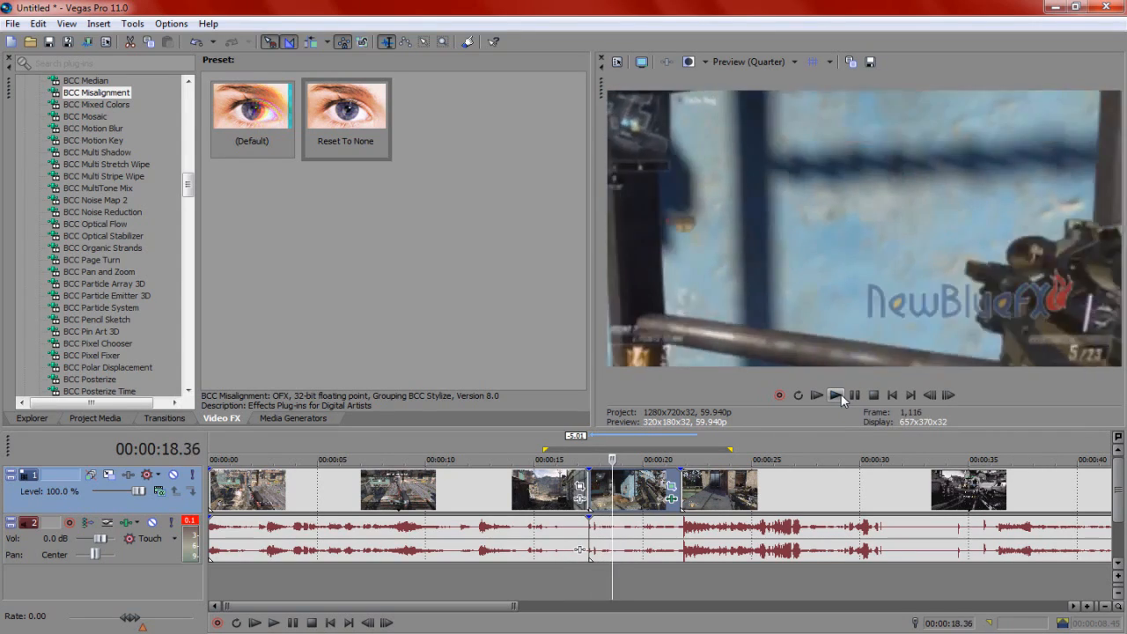
left_click(834, 394)
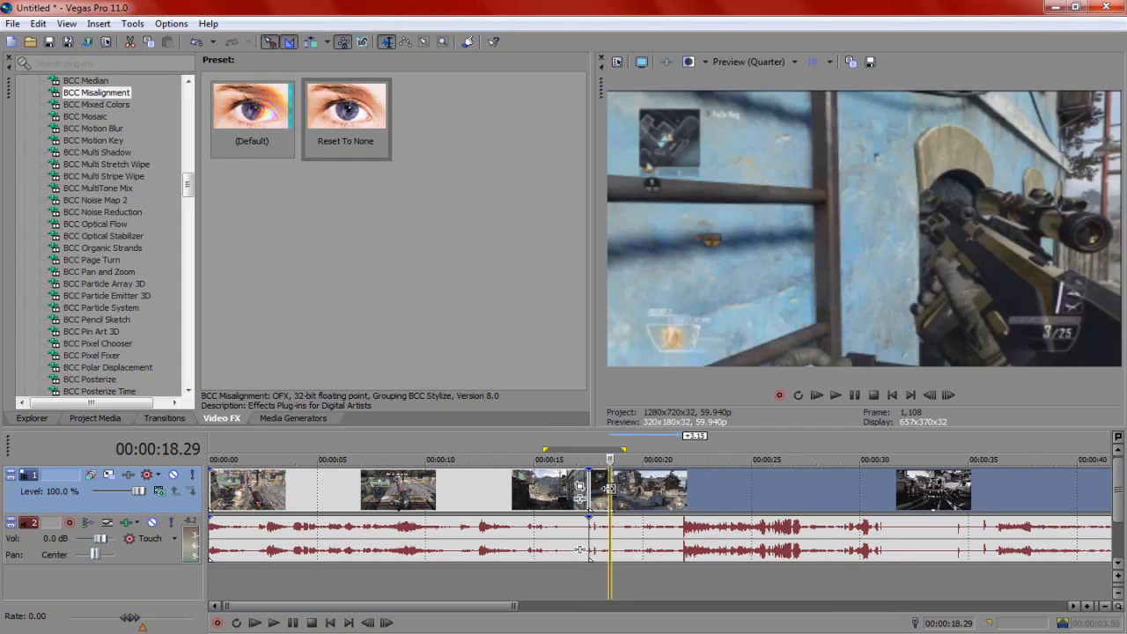
left_click(835, 394)
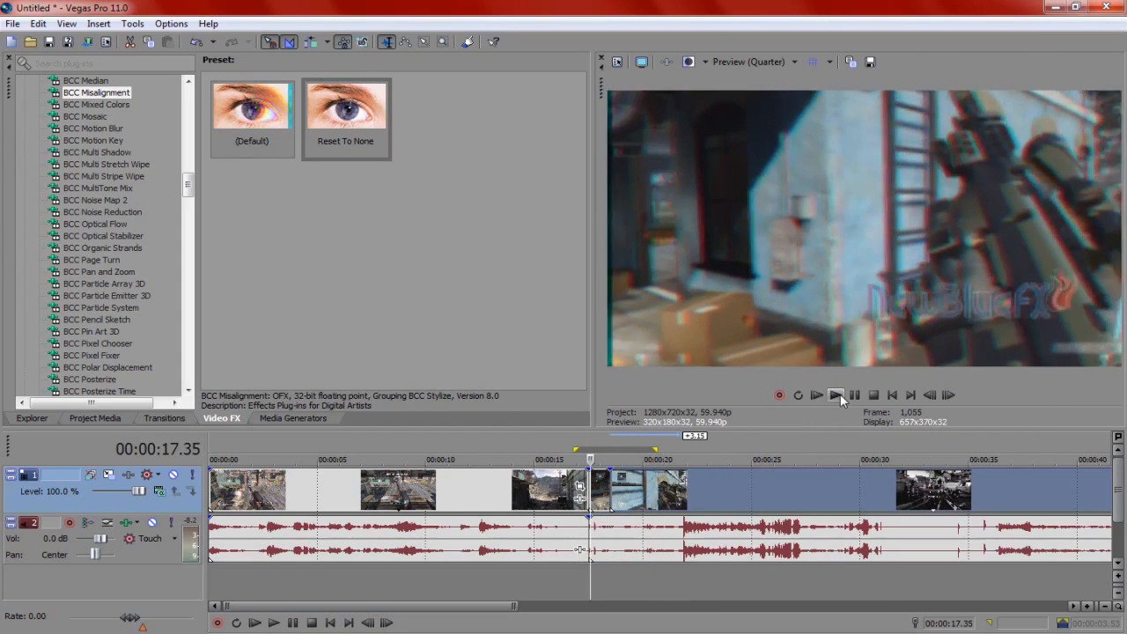
left_click(834, 394)
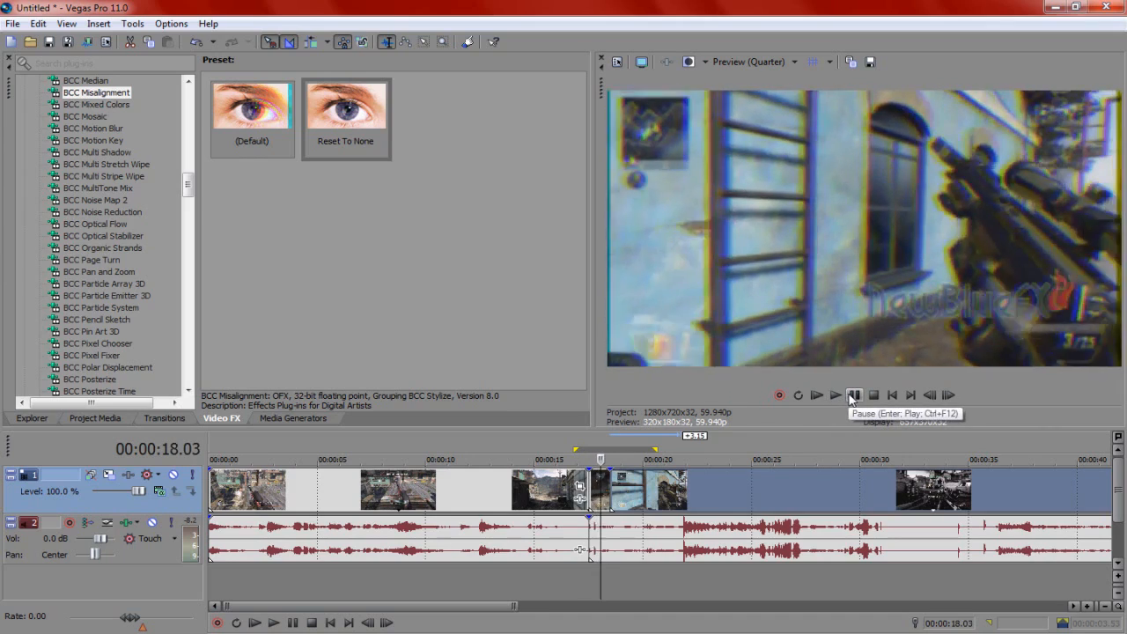
left_click(852, 394)
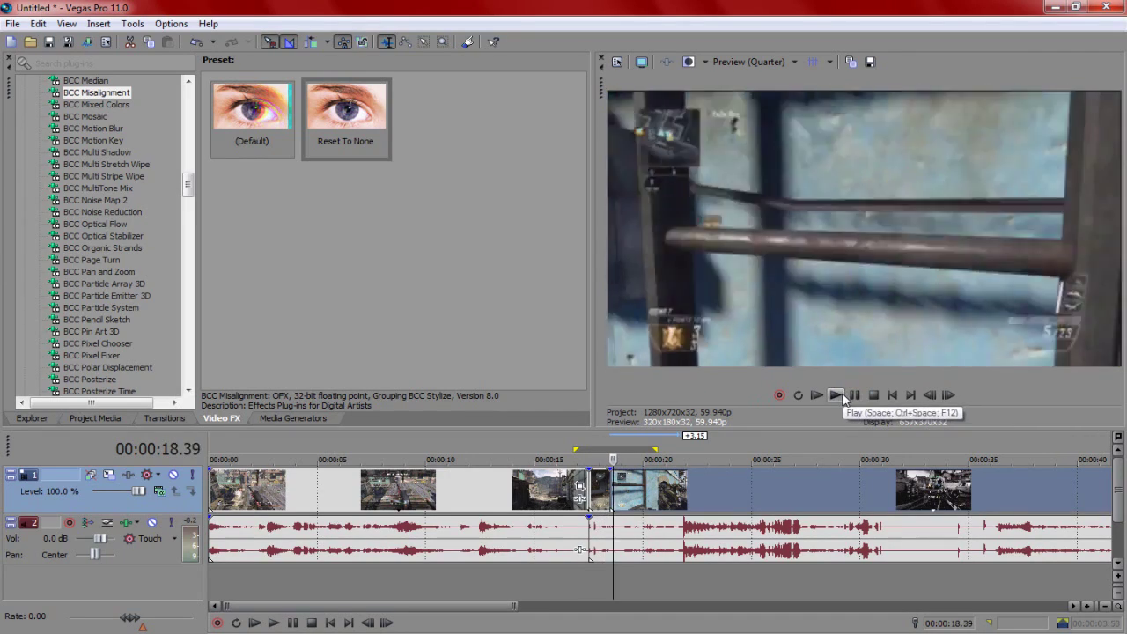
left_click(834, 394)
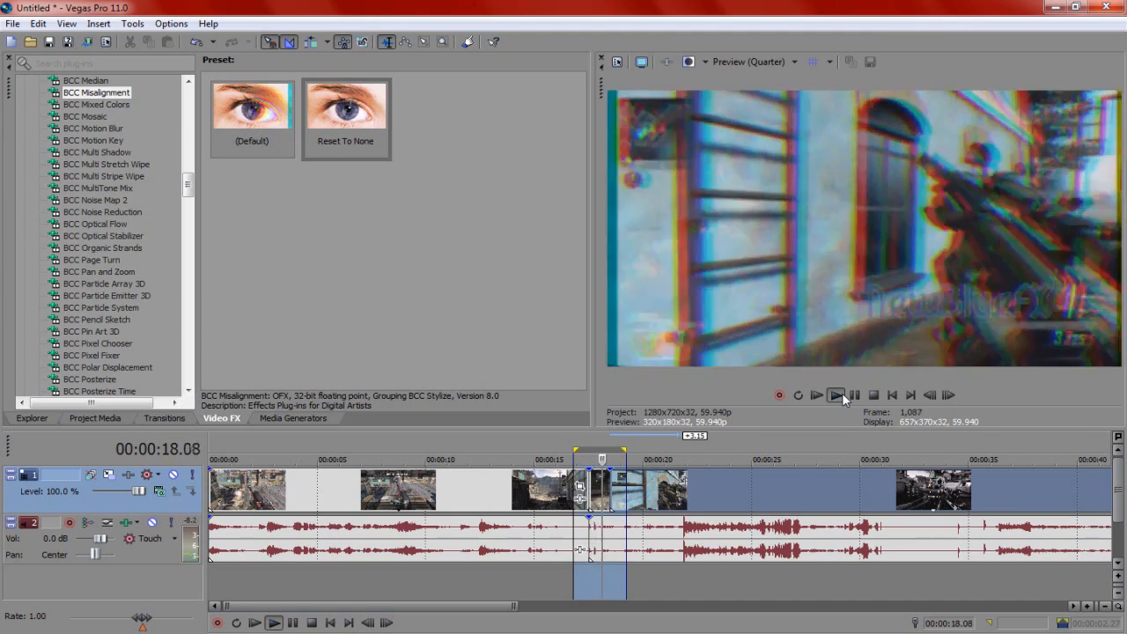
left_click(834, 394)
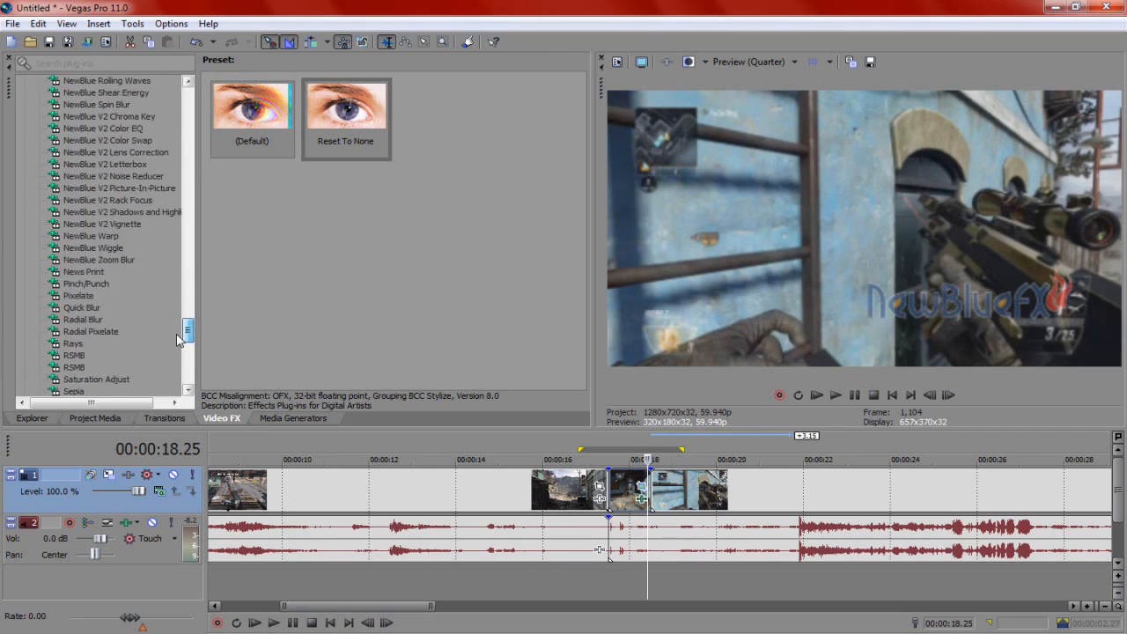
- Add RSMB motion blur to the clip with Blur Amt around 0.70
left_click(74, 306)
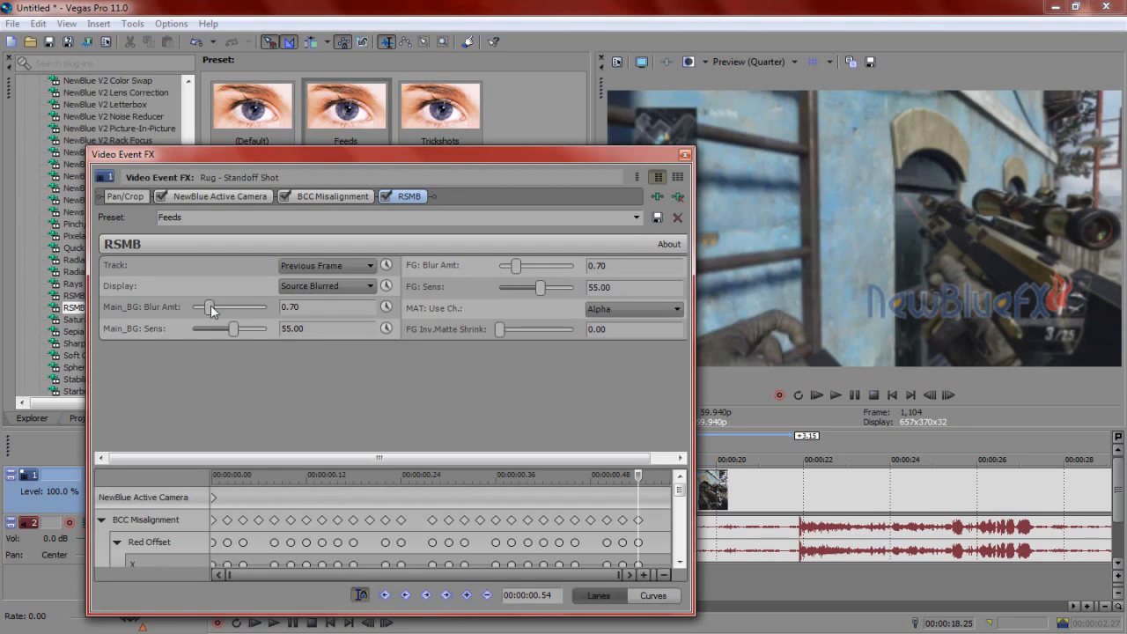
left_click_drag(212, 306, 232, 307)
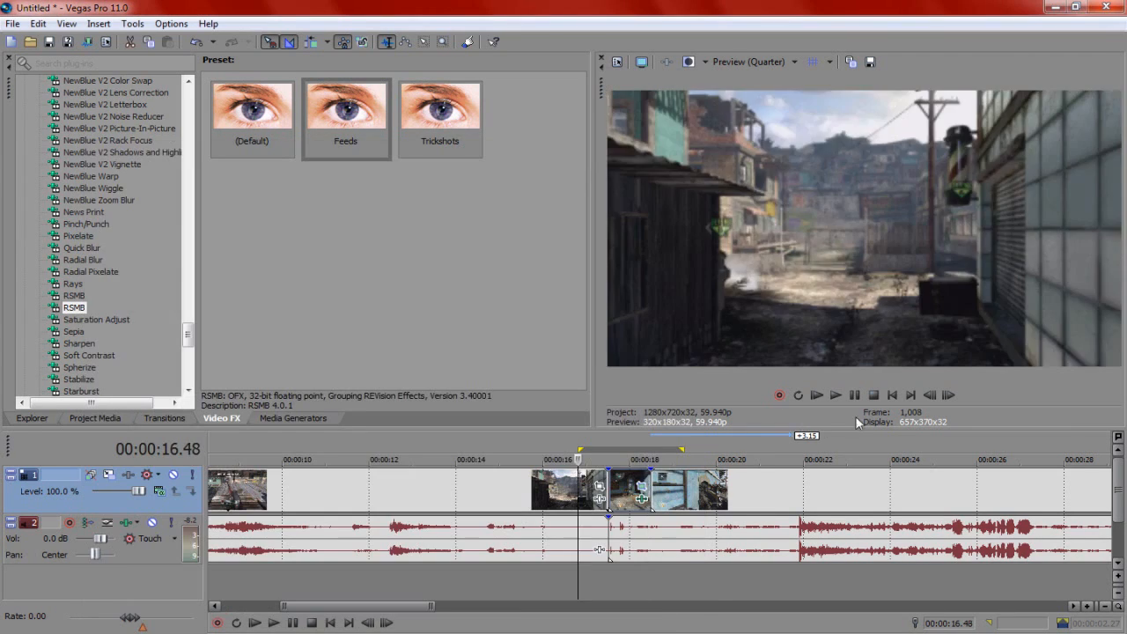
- Play the twitch back several times to check the blurred shake
left_click(835, 394)
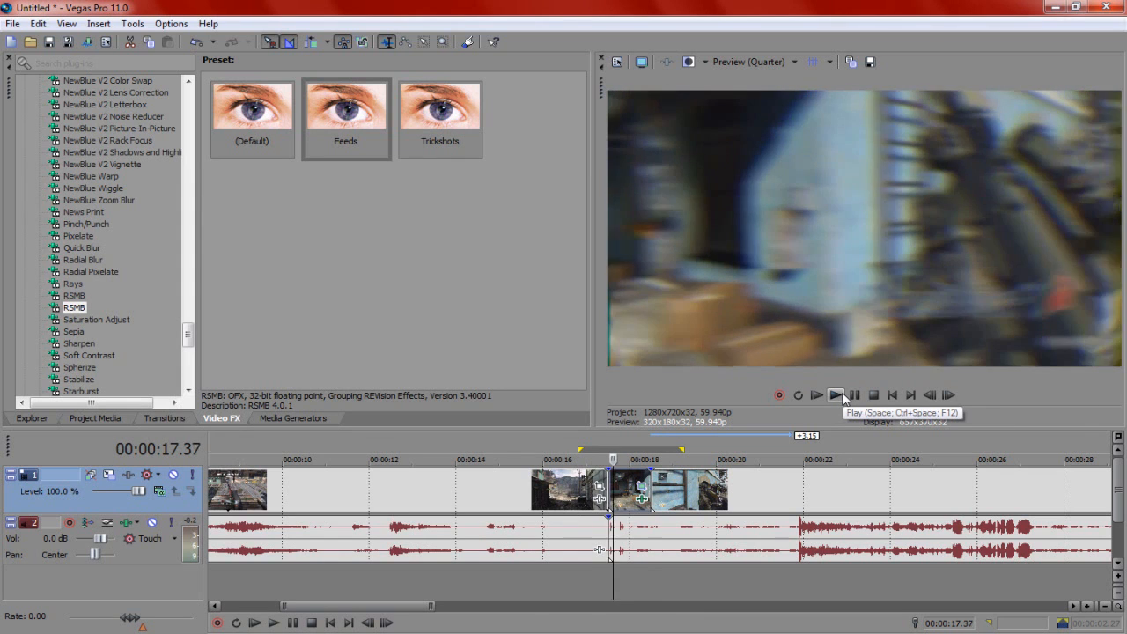
left_click(835, 395)
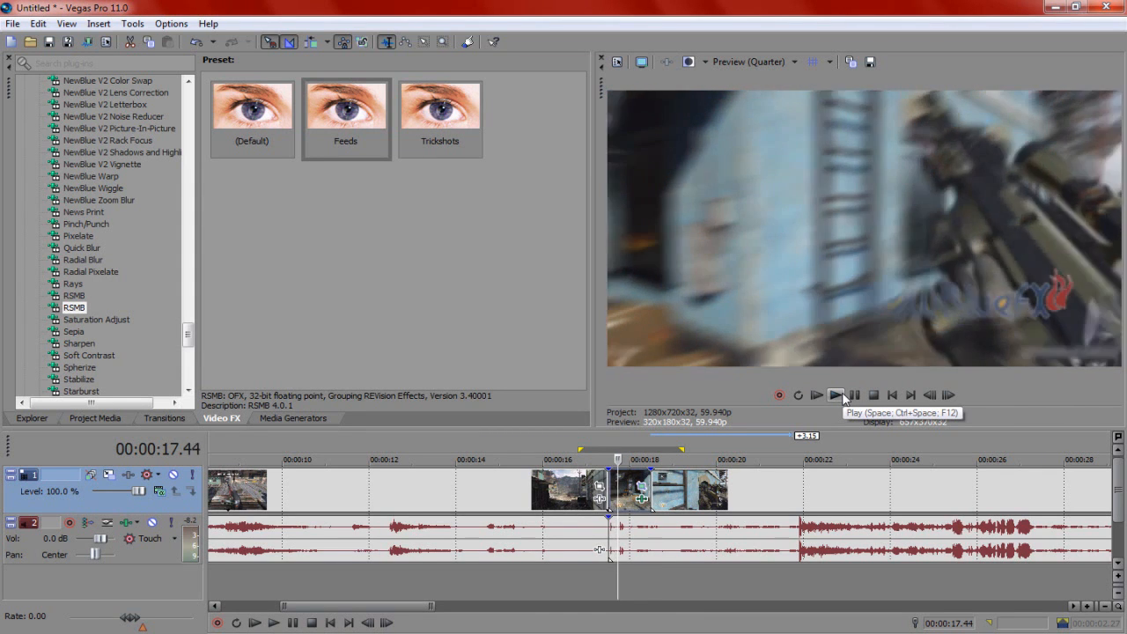
left_click(835, 394)
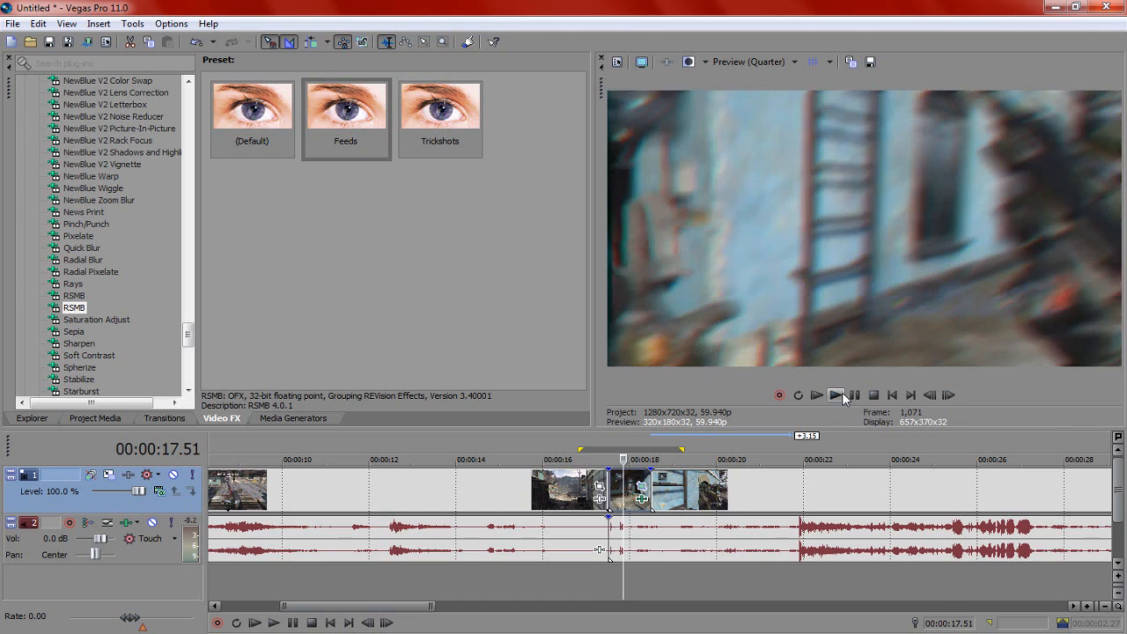
left_click(835, 395)
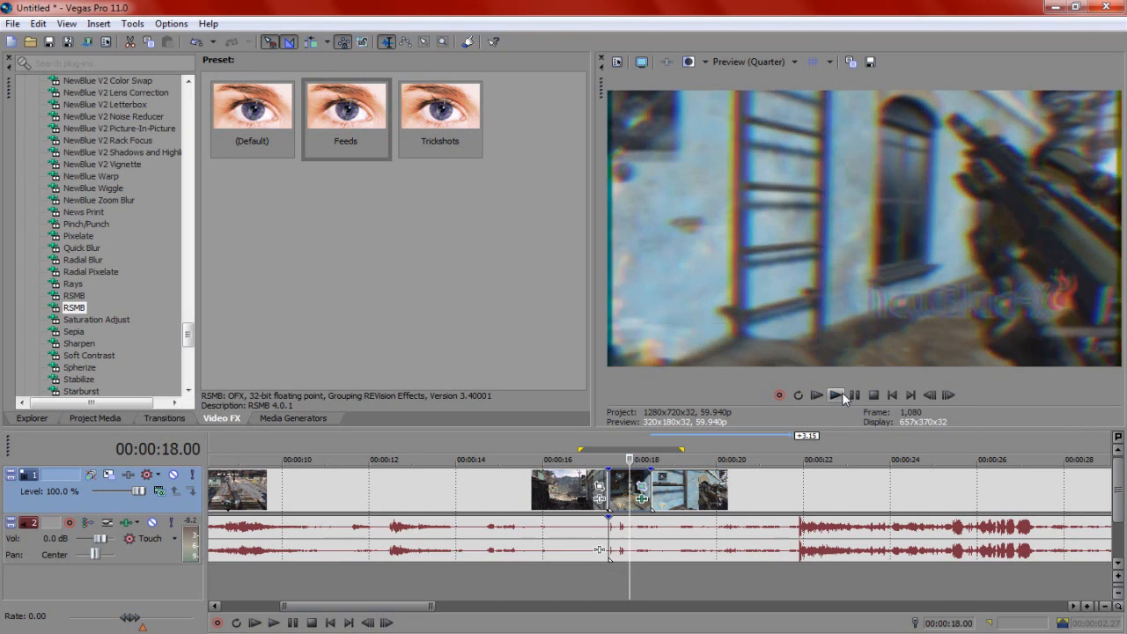
left_click(836, 395)
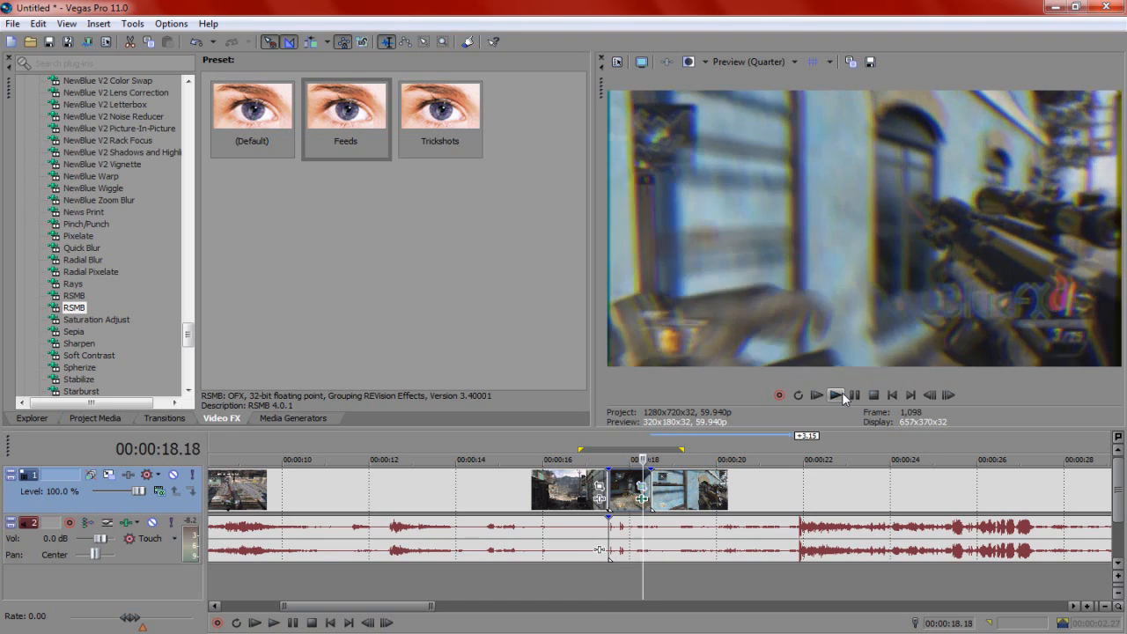
left_click(834, 394)
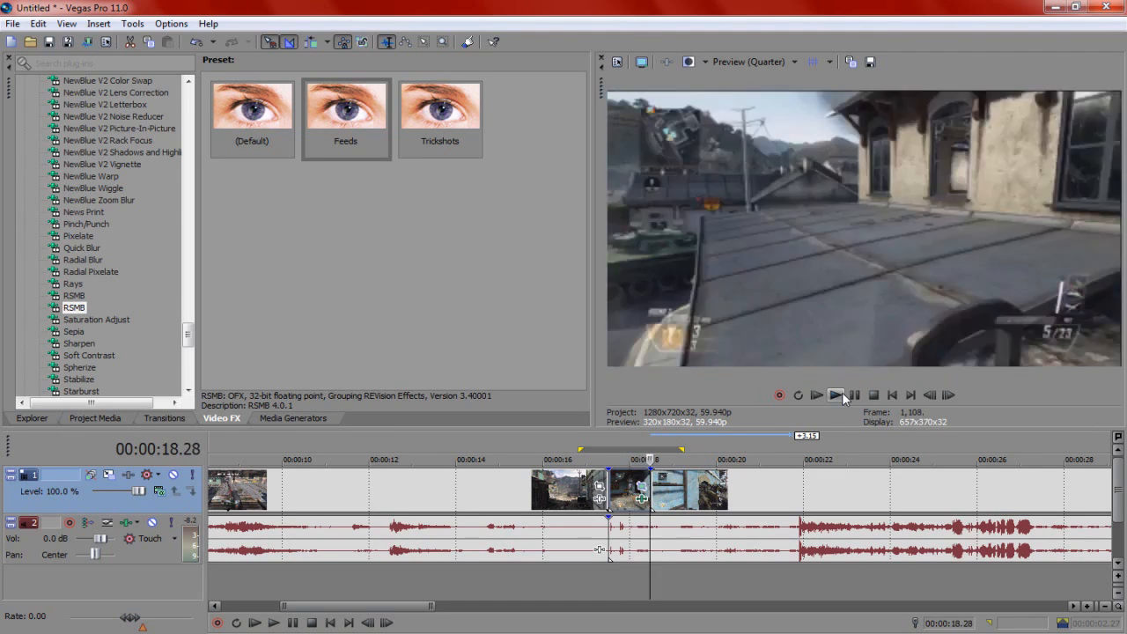
- Replay the twitch section a few times, then delete the later clips so the timeline ends after the first clip
left_click(835, 394)
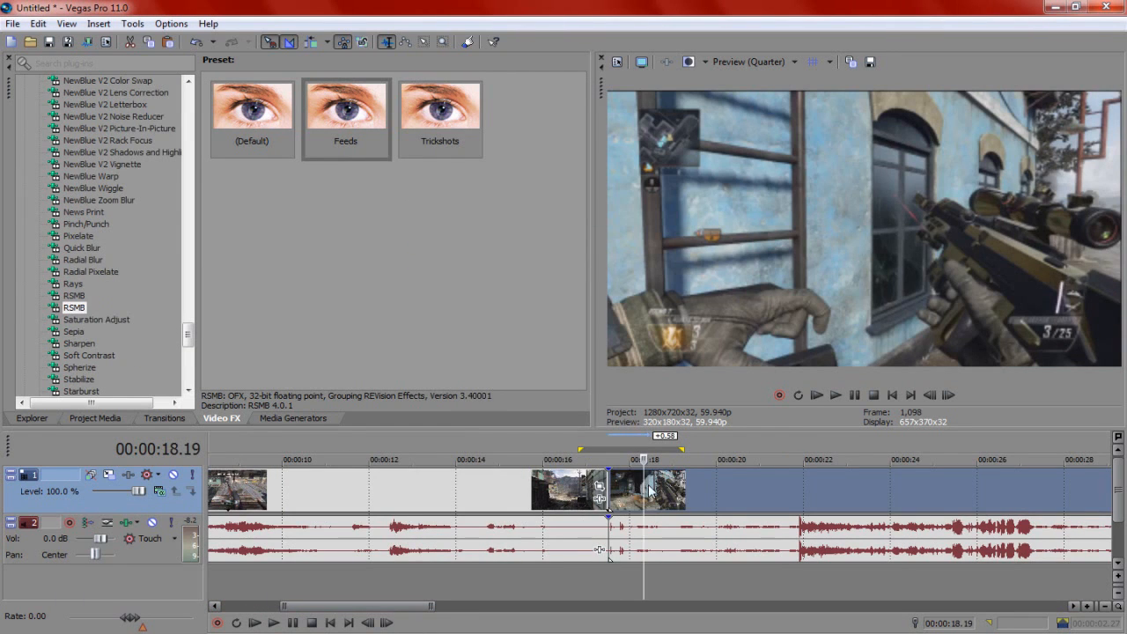
right_click(648, 494)
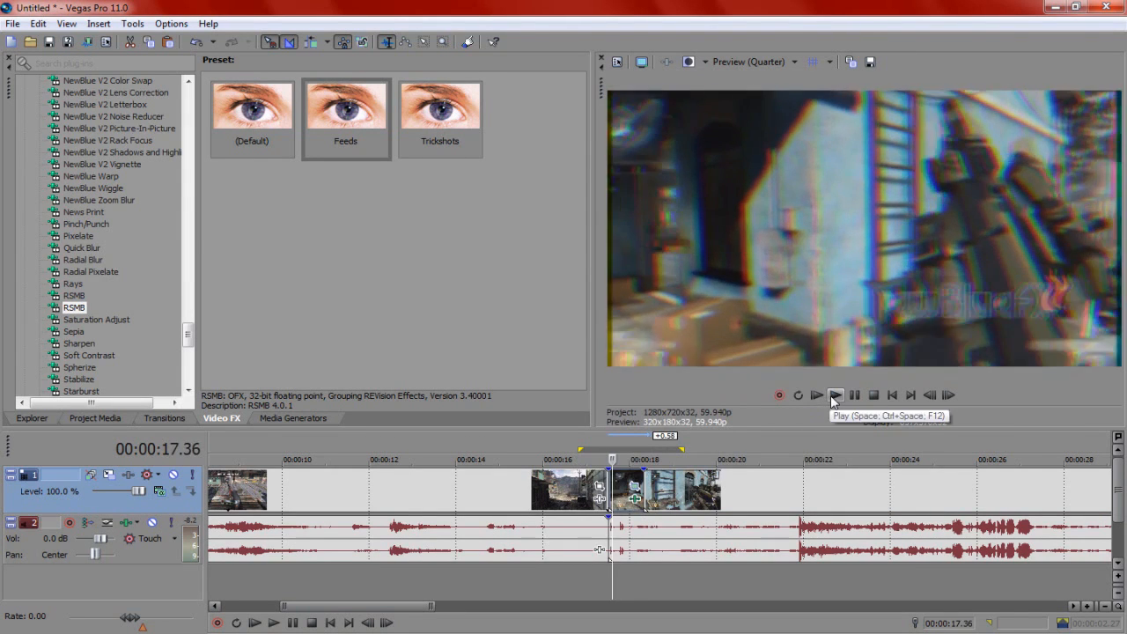
left_click(835, 394)
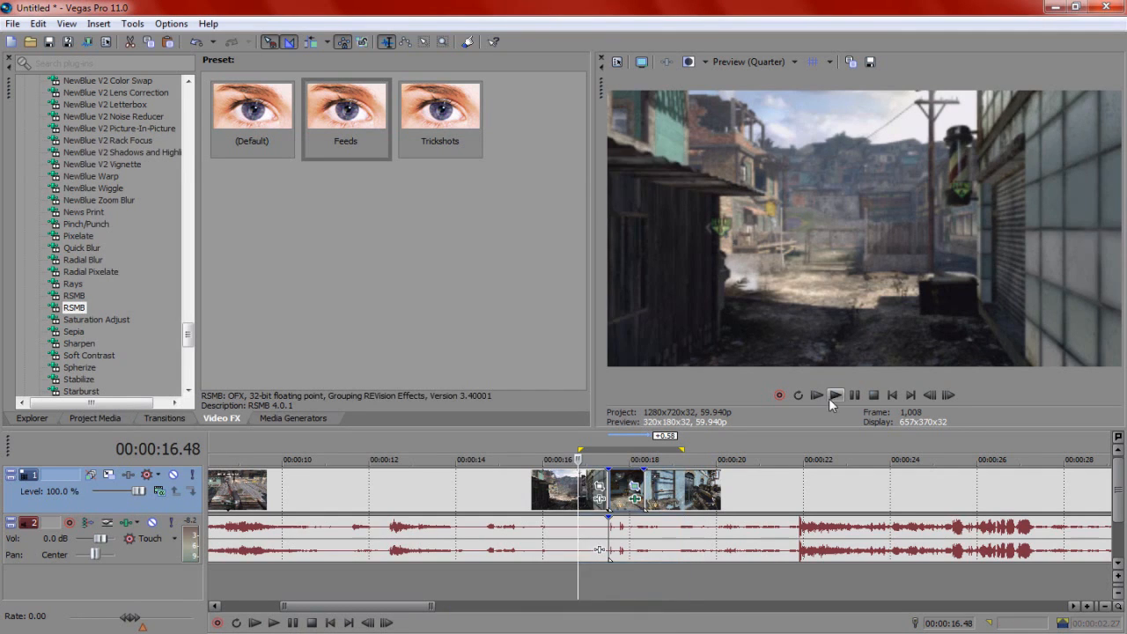
left_click(835, 394)
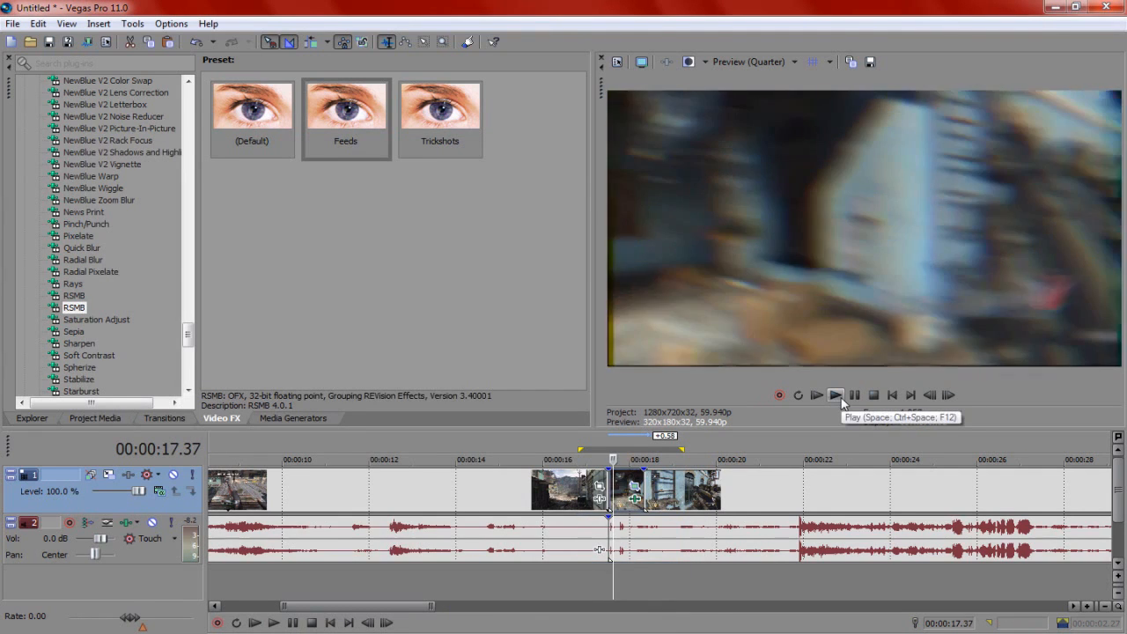
left_click(834, 395)
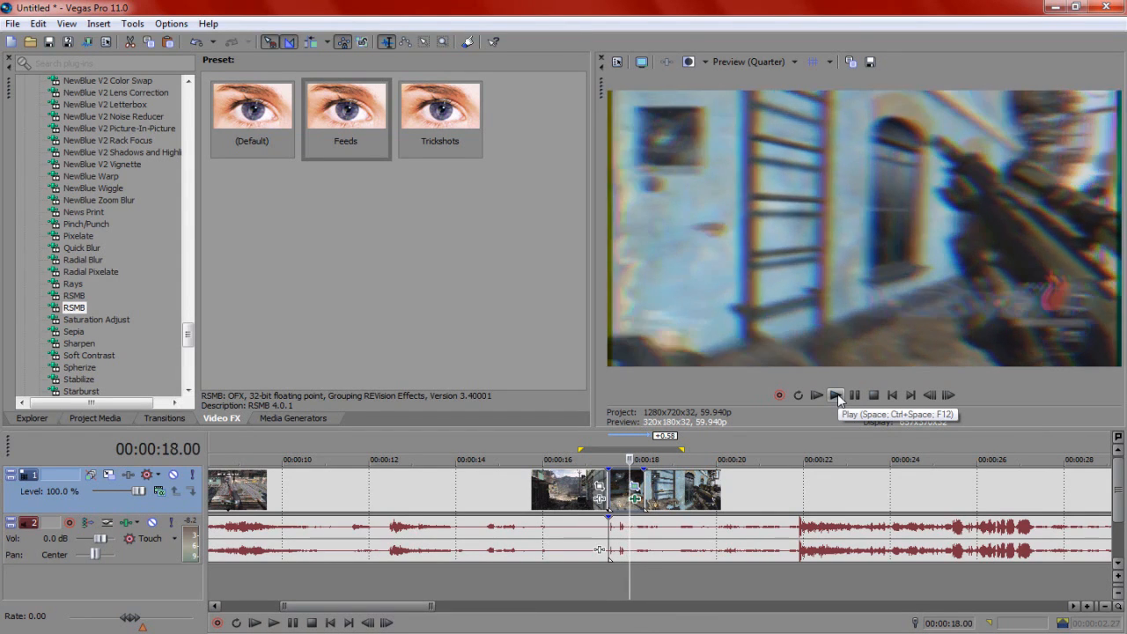
left_click(835, 395)
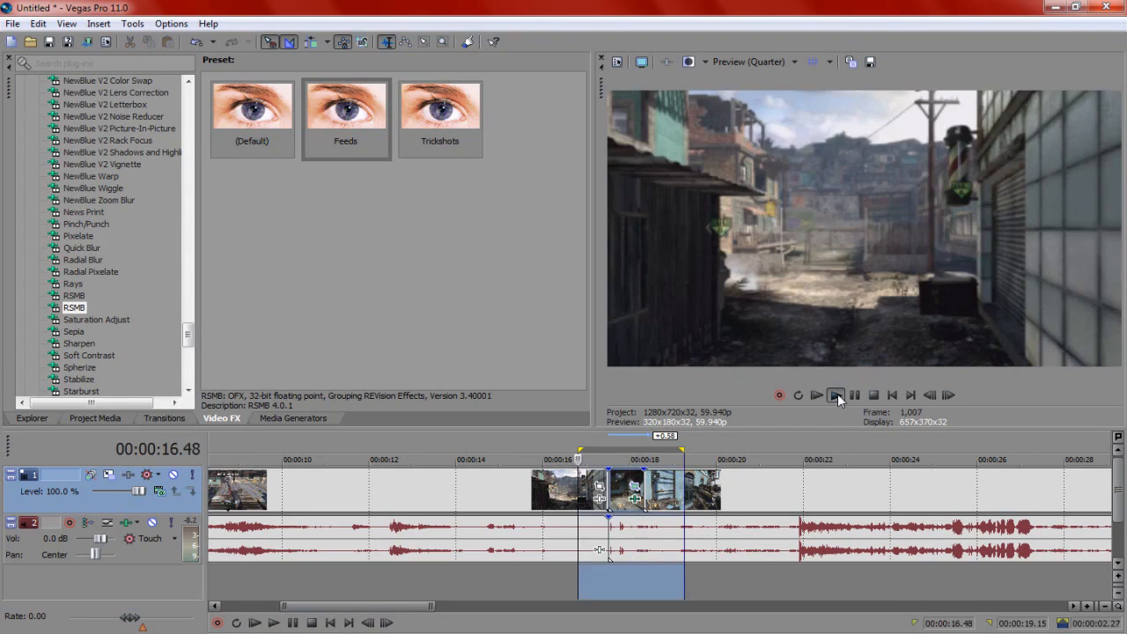
left_click(837, 395)
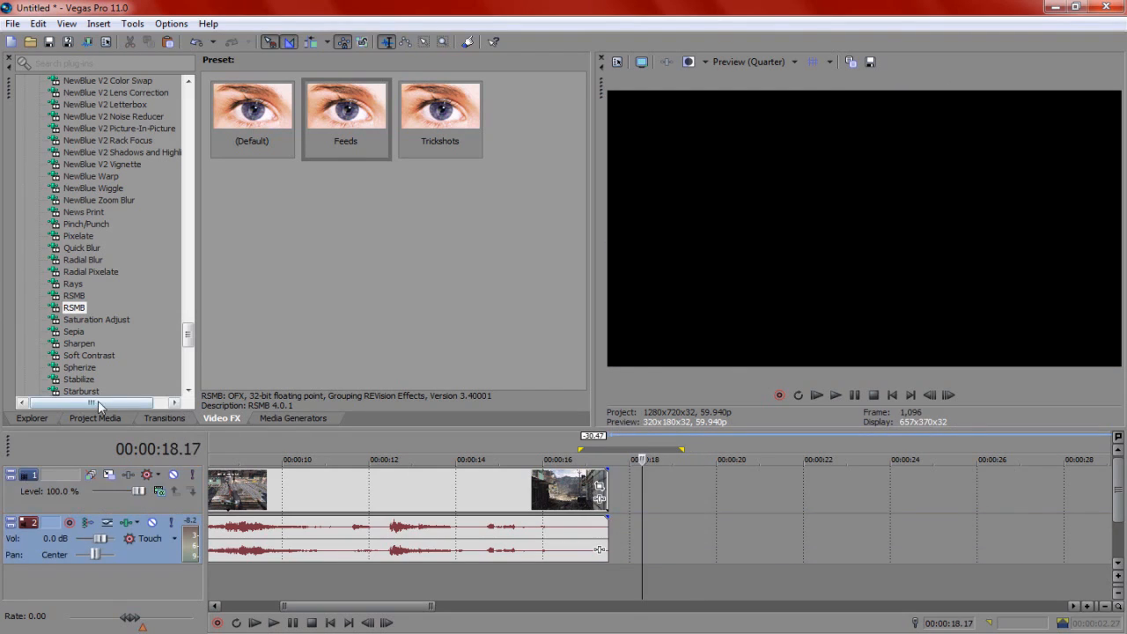
- Place the Rug - Standoff Shot file from the Explorer tab back onto the timeline
left_click(32, 420)
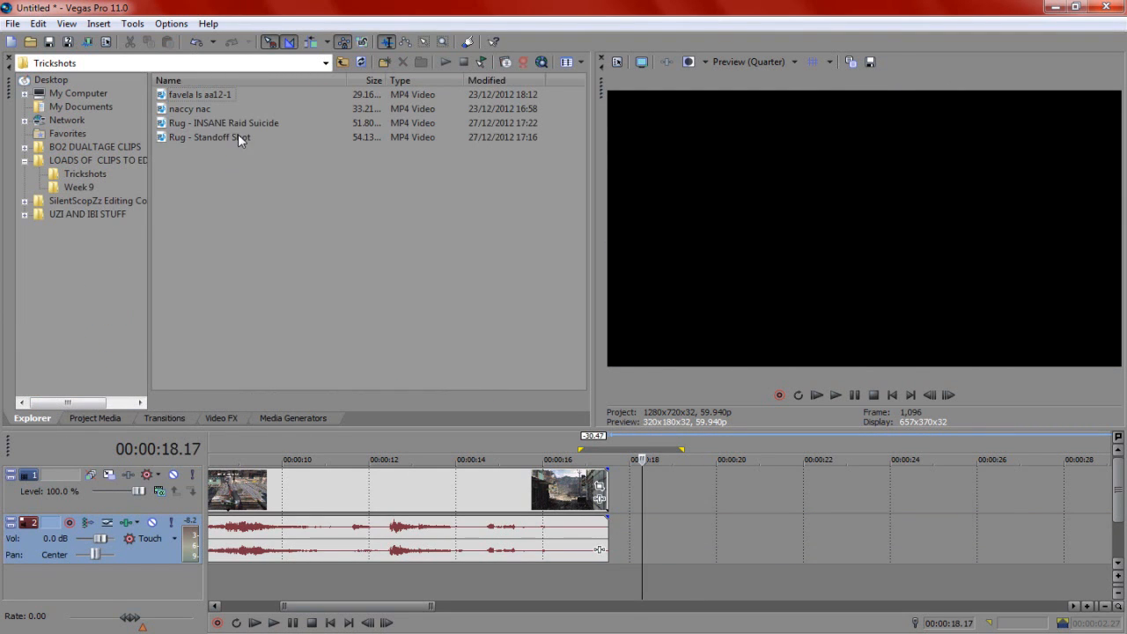
left_click(210, 137)
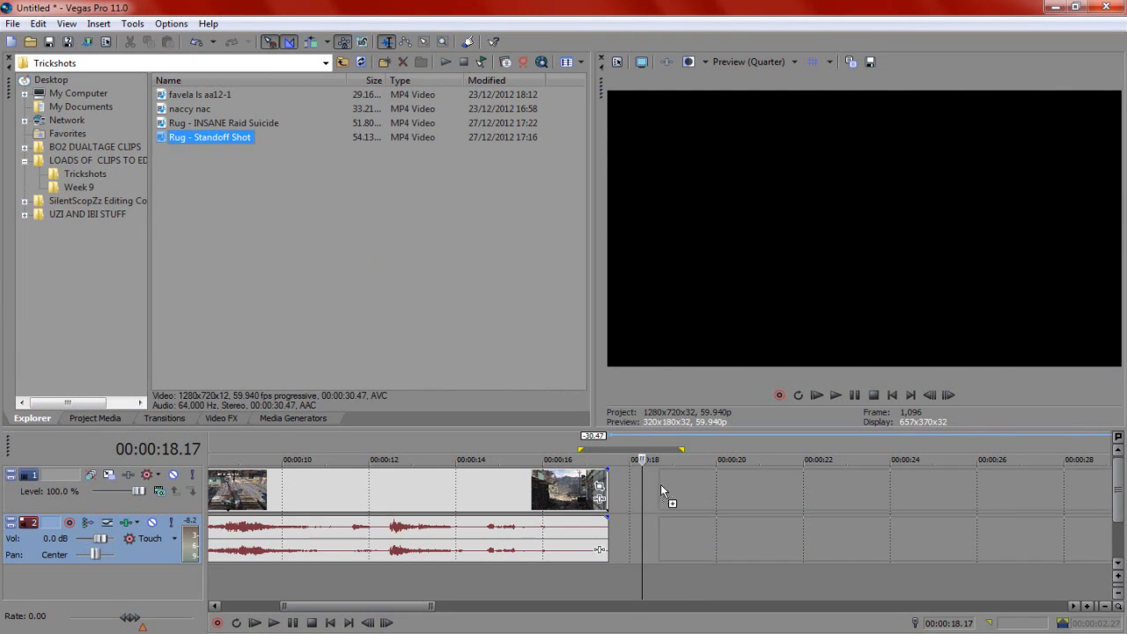
right_click(860, 489)
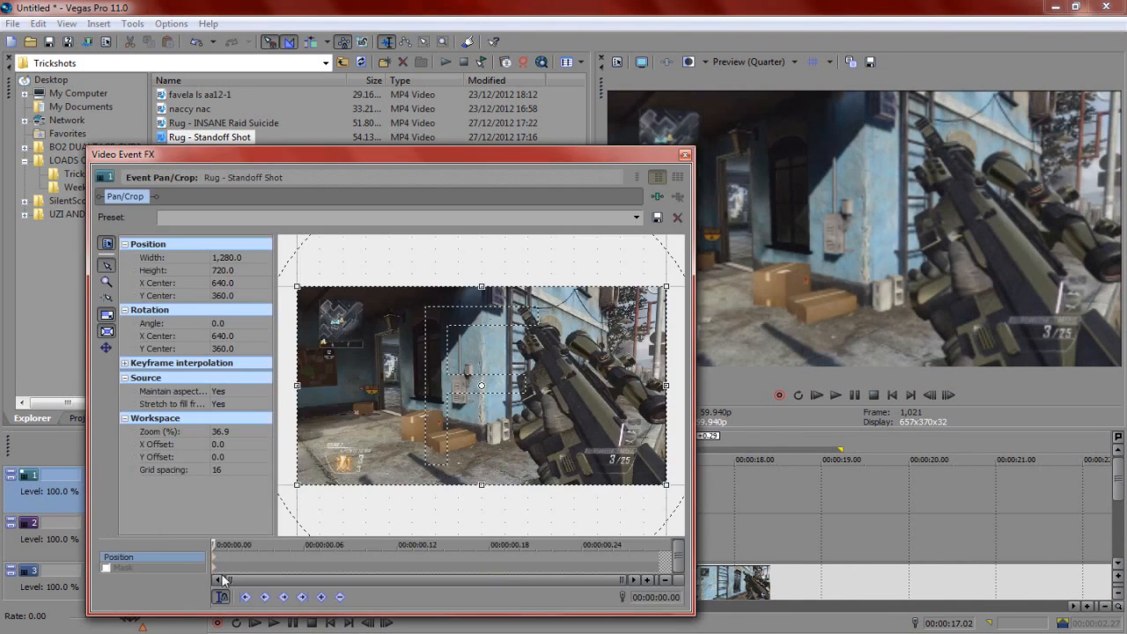
- Set the upper standoff copy's Pan/Crop mask to Negative so the other diagonal half shows, then close its FX window
left_click(105, 303)
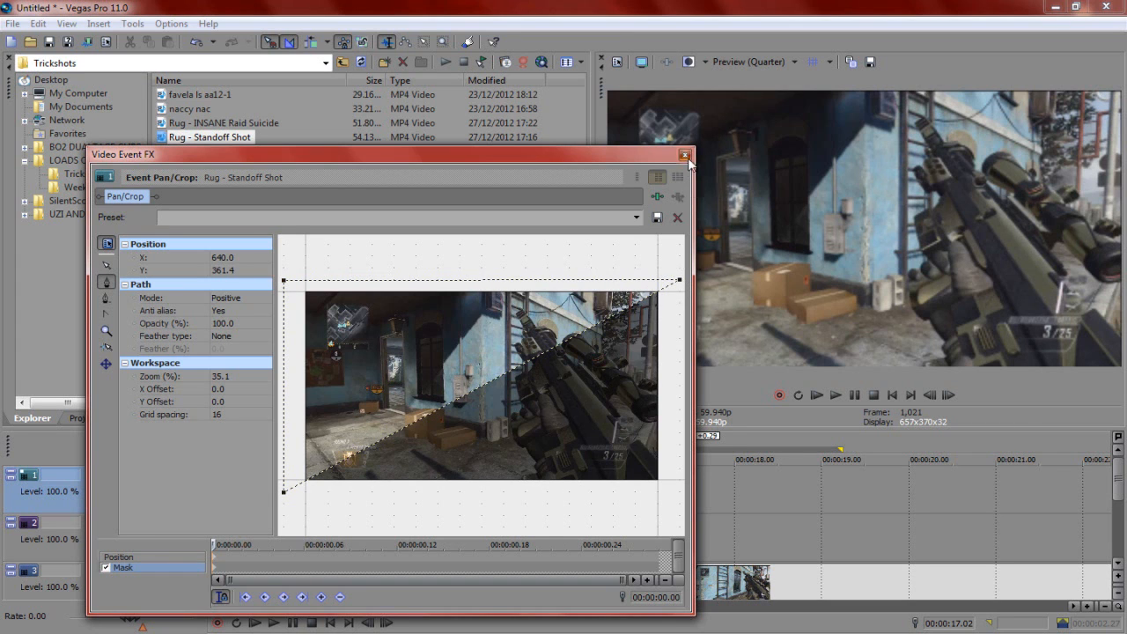
left_click(680, 153)
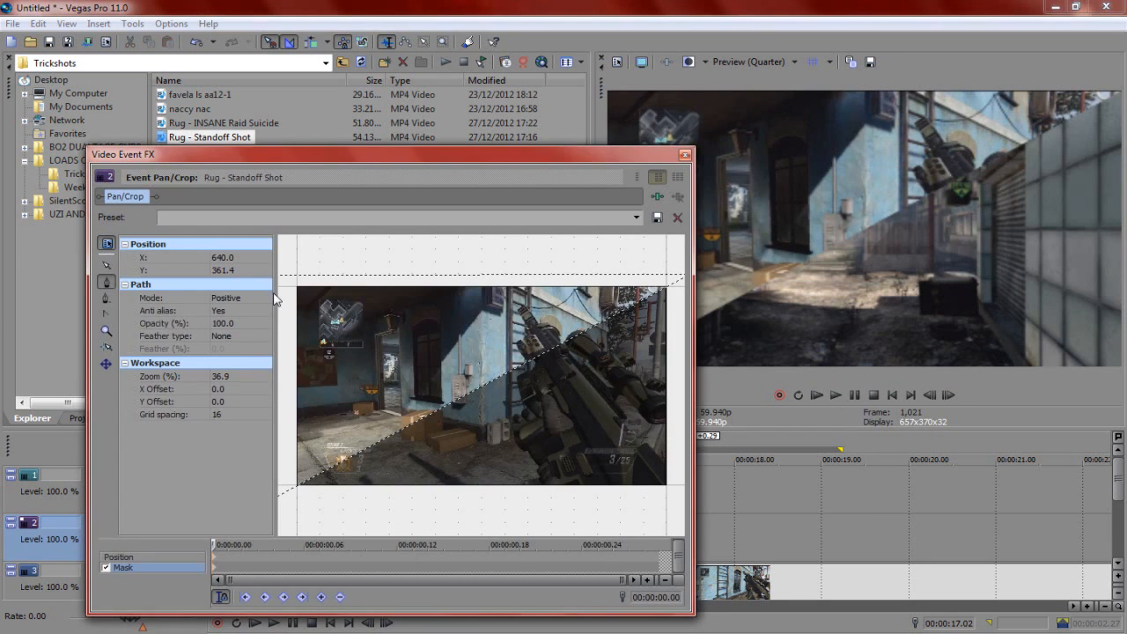
left_click(238, 297)
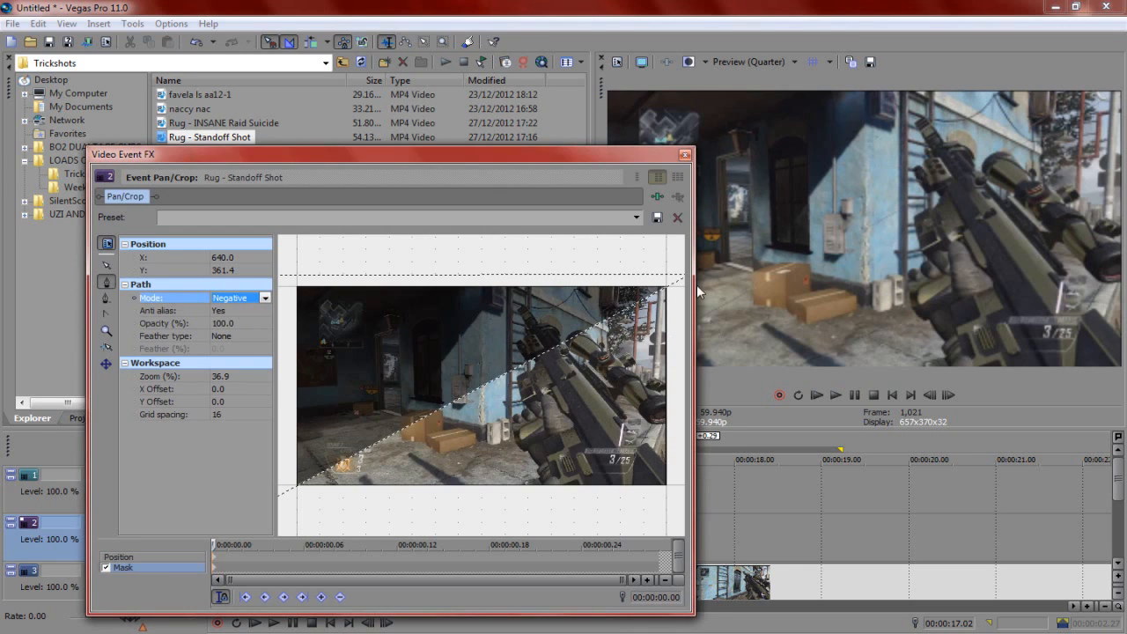
left_click(676, 216)
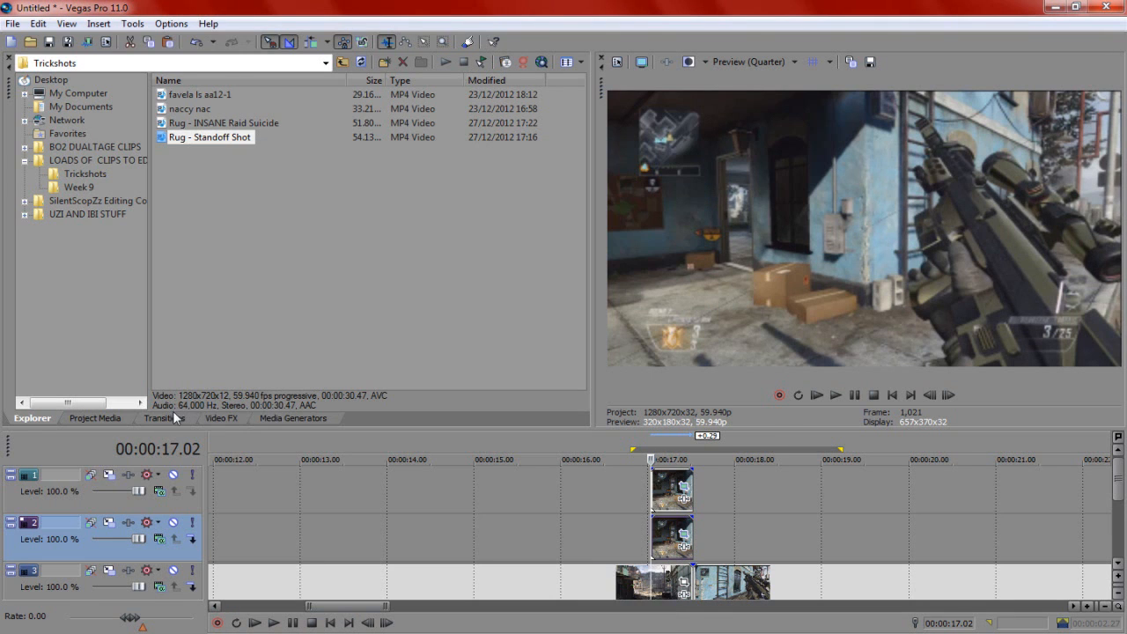
- Drop a Slide In transition on the stacked standoff clips and preview it from just before
left_click(166, 419)
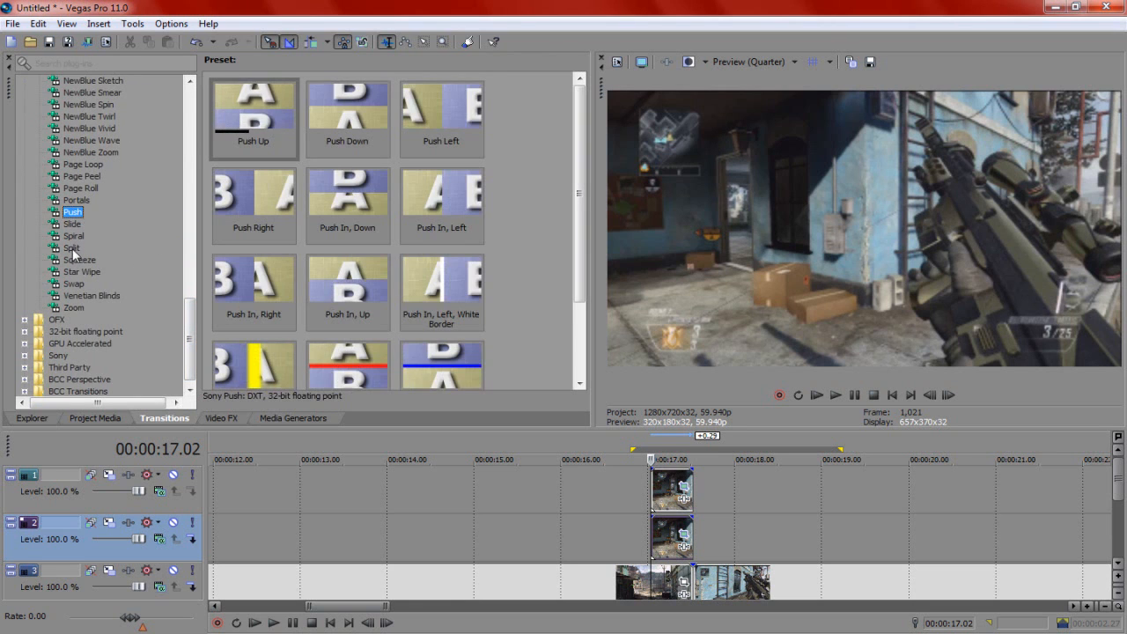
left_click(70, 224)
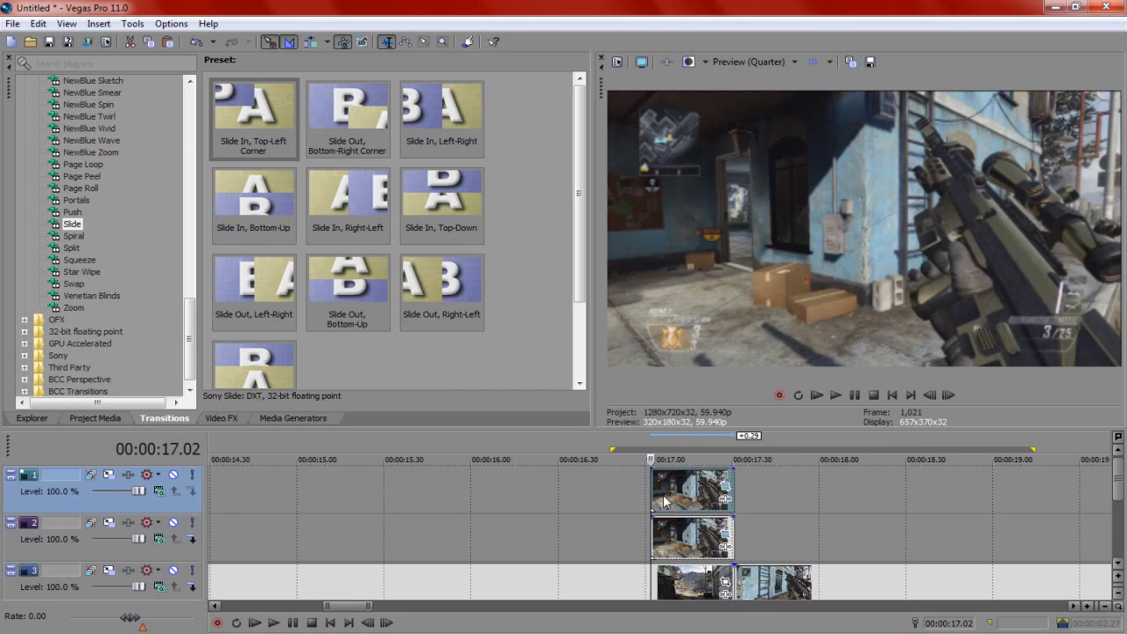
left_click(253, 114)
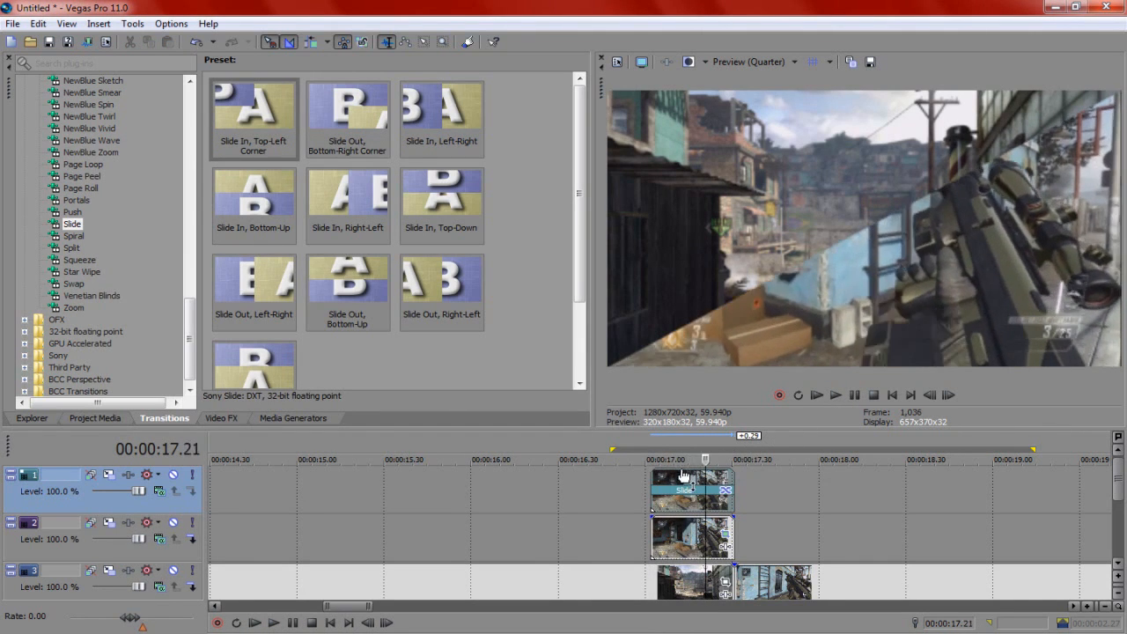
left_click(835, 395)
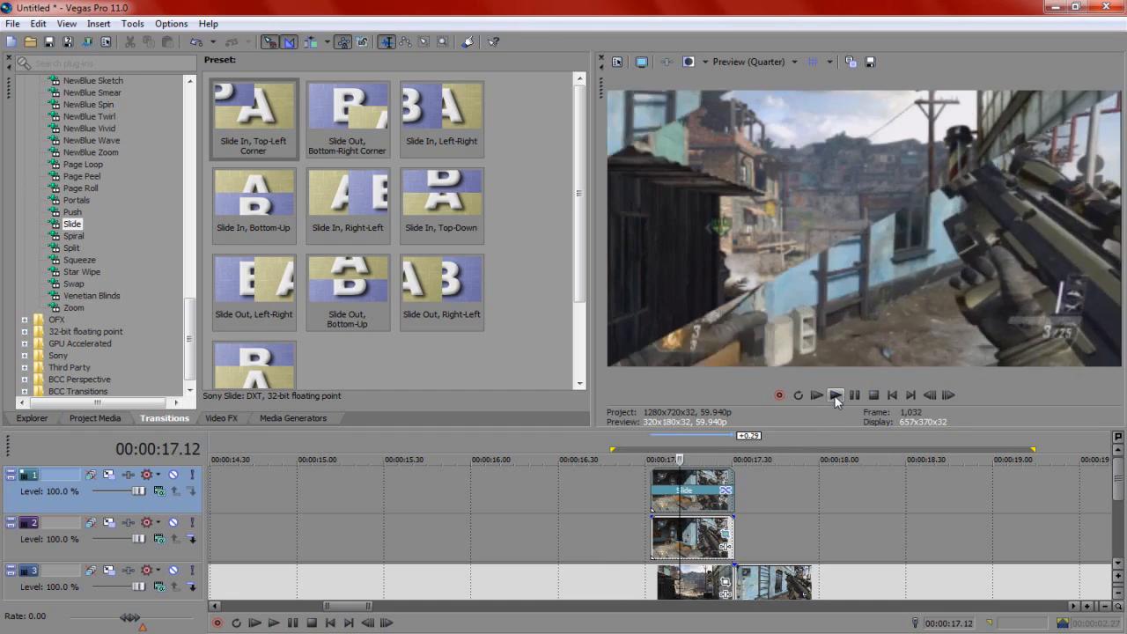
left_click(834, 394)
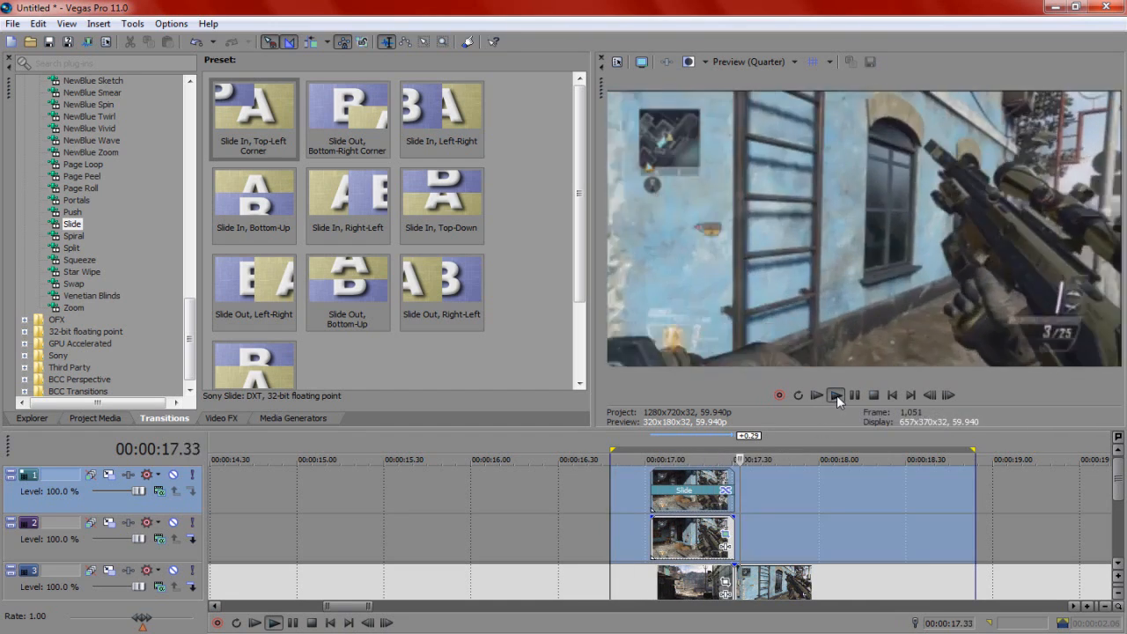
left_click(835, 394)
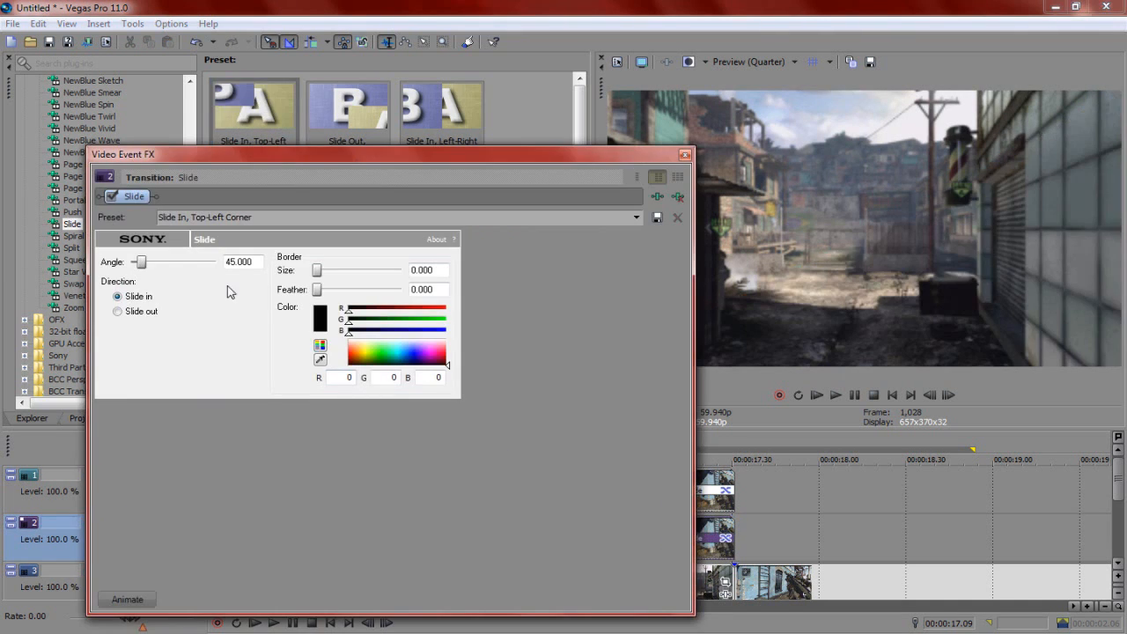
- Adjust the slide transition's angle so the halves close like doors, then play it back
left_click_drag(139, 261, 183, 261)
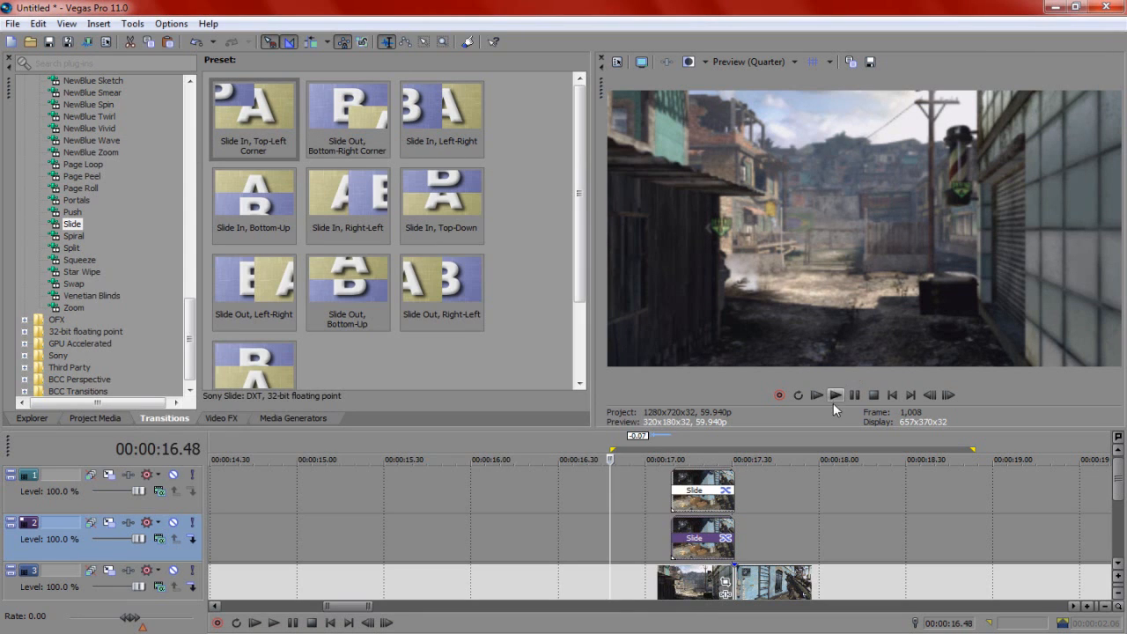
left_click(835, 394)
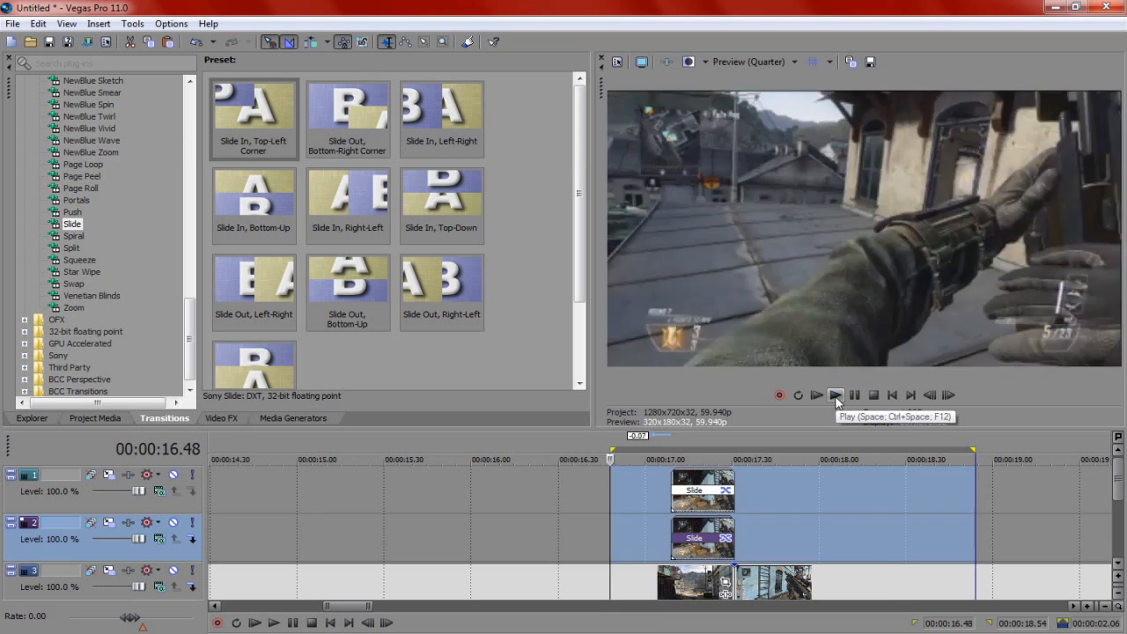
left_click(835, 394)
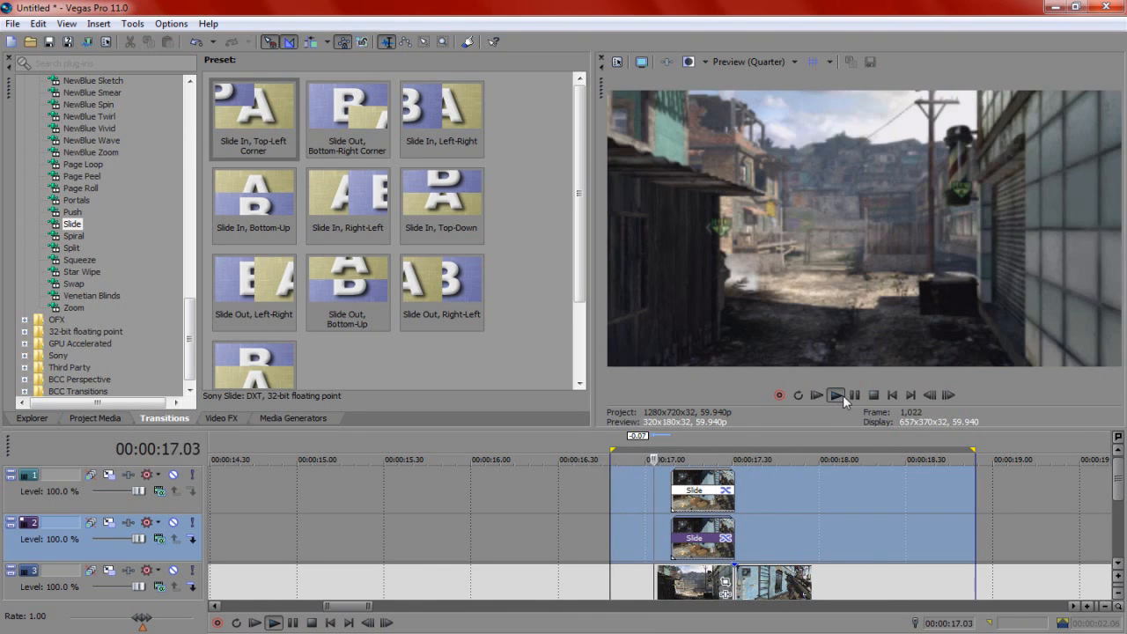
left_click(836, 394)
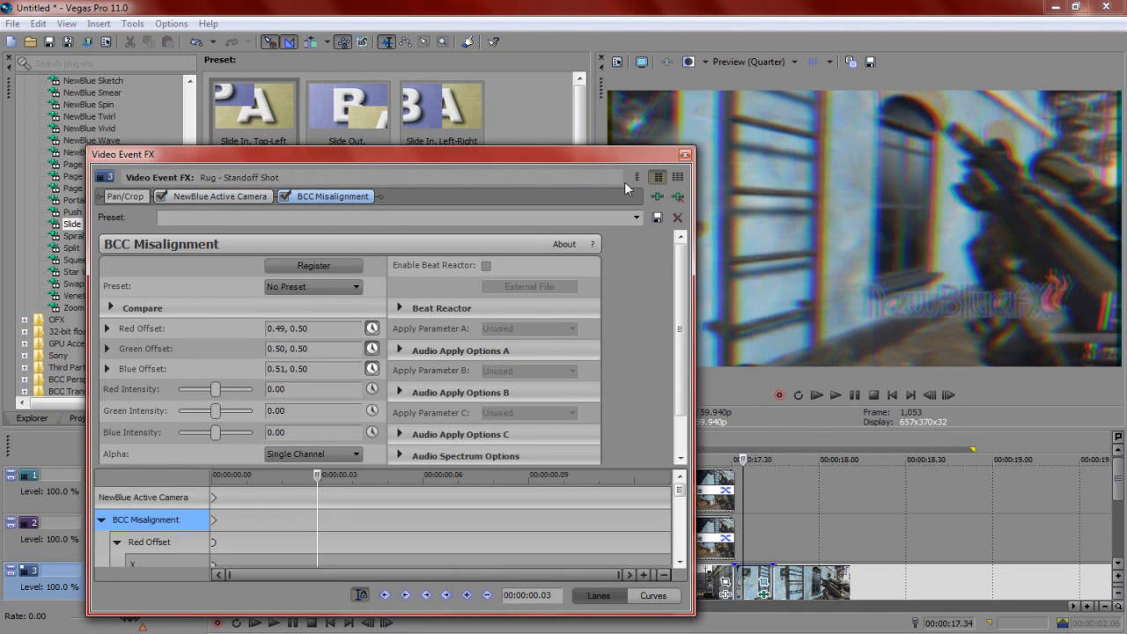
- Apply the camera shake, misalignment and RSMB motion-blur effects to the standoff clip
left_click(676, 155)
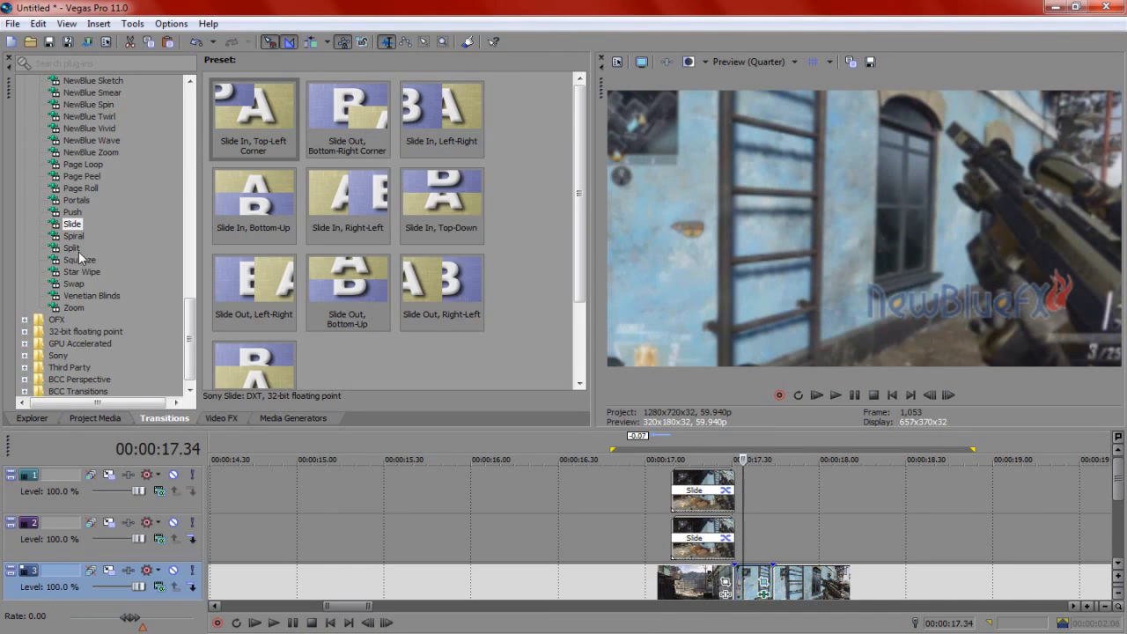
left_click(83, 344)
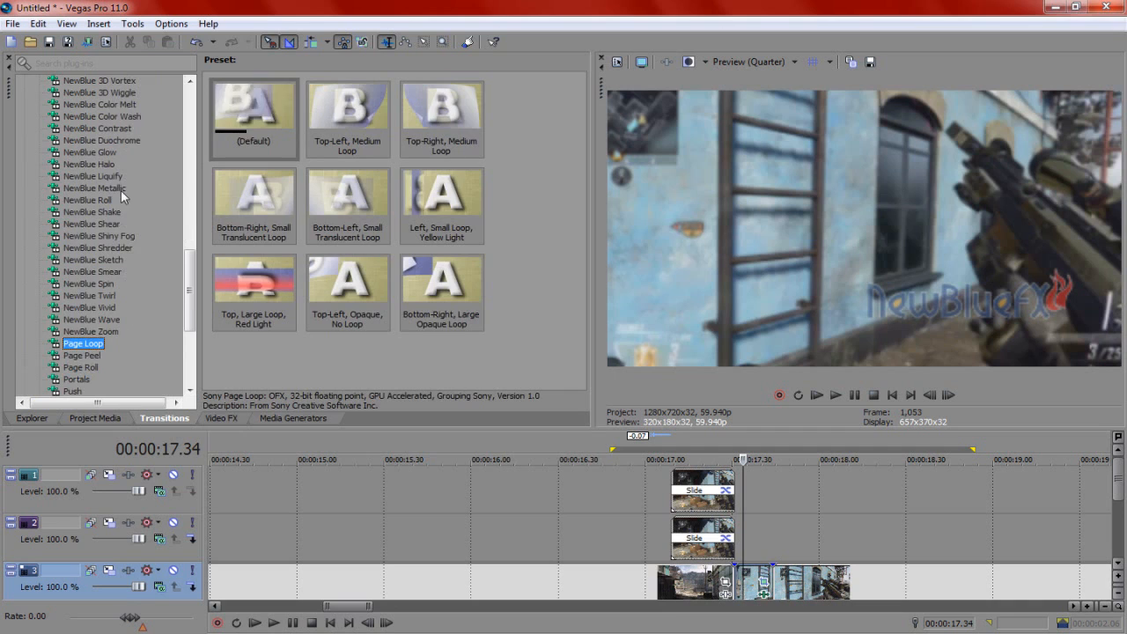
left_click(222, 419)
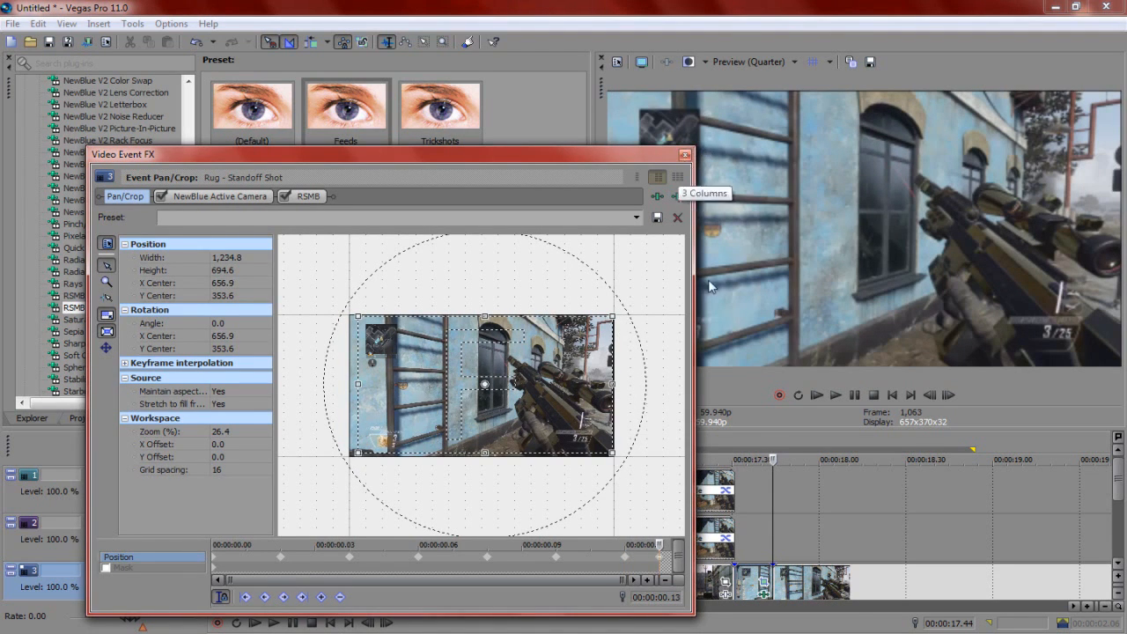
left_click(676, 218)
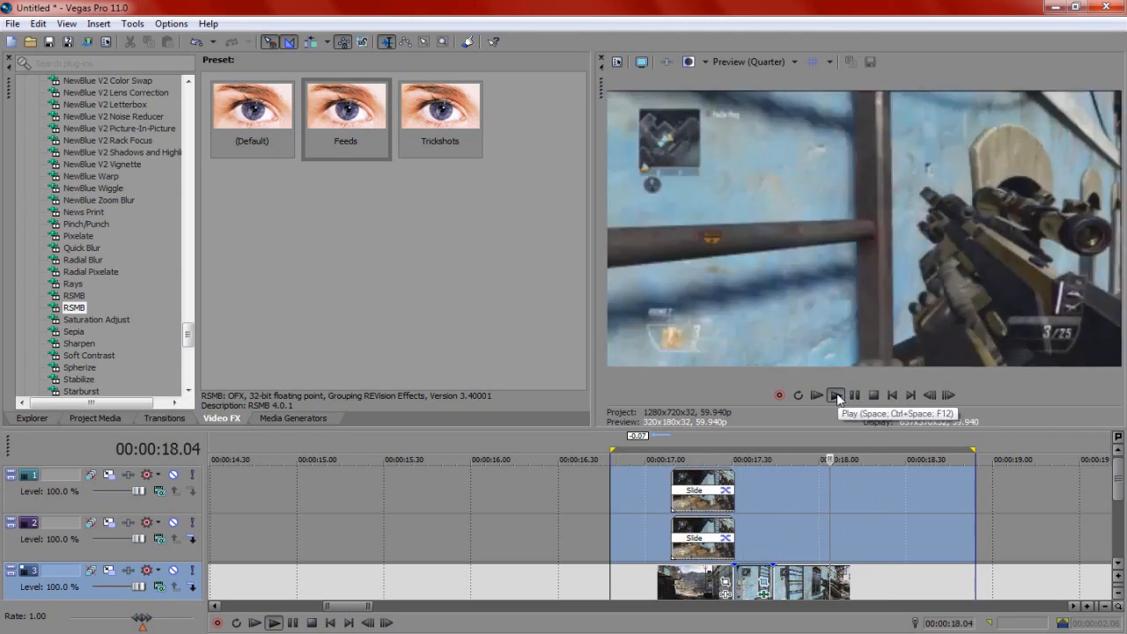
- Preview the effected clip from the transition start and bring the next gameplay clips onto the track
left_click(835, 394)
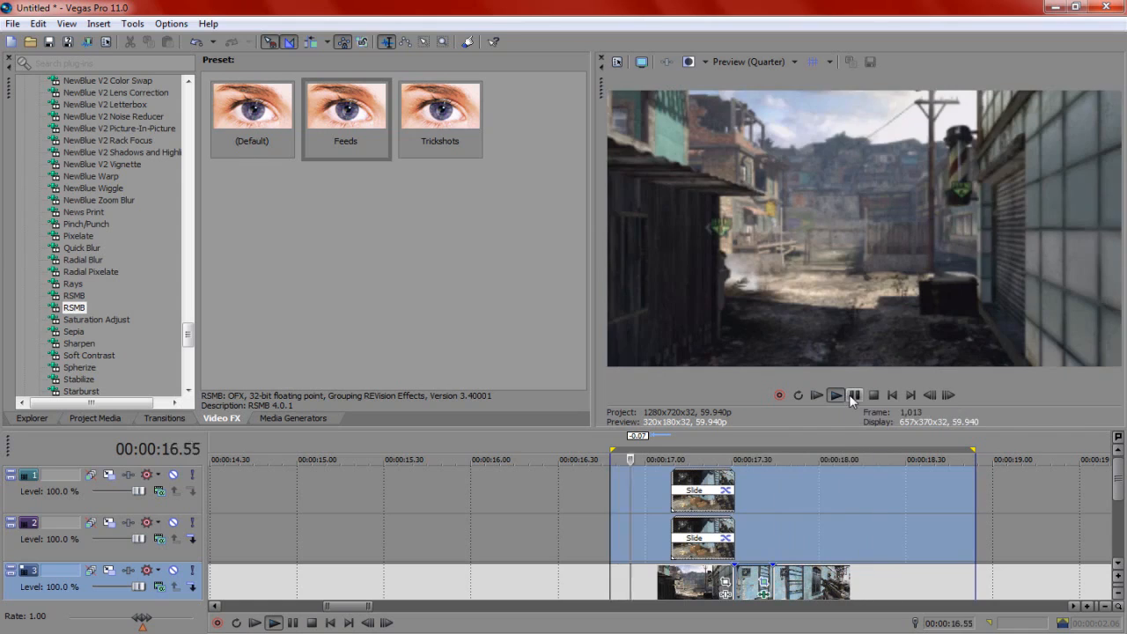
left_click(854, 395)
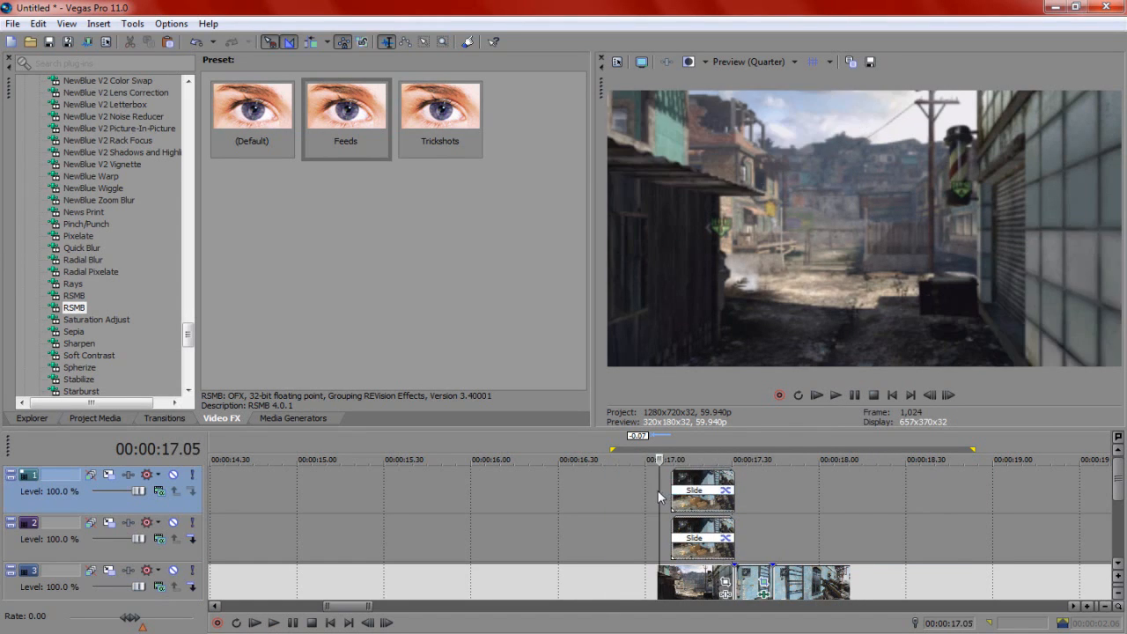
mouse_move(854, 394)
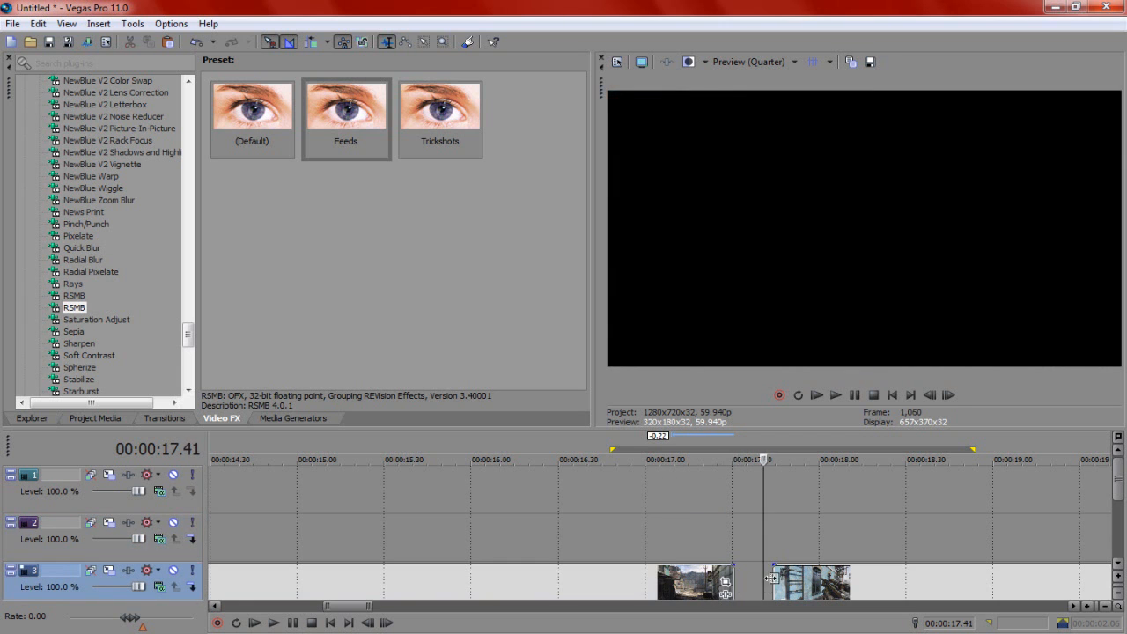
left_click(835, 394)
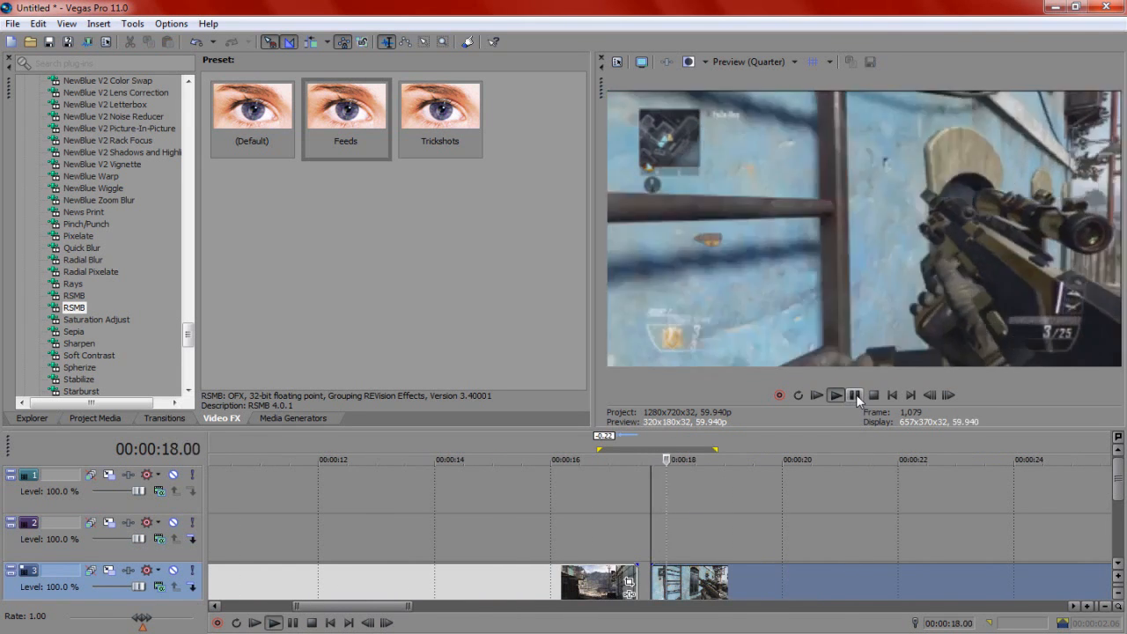
left_click(835, 394)
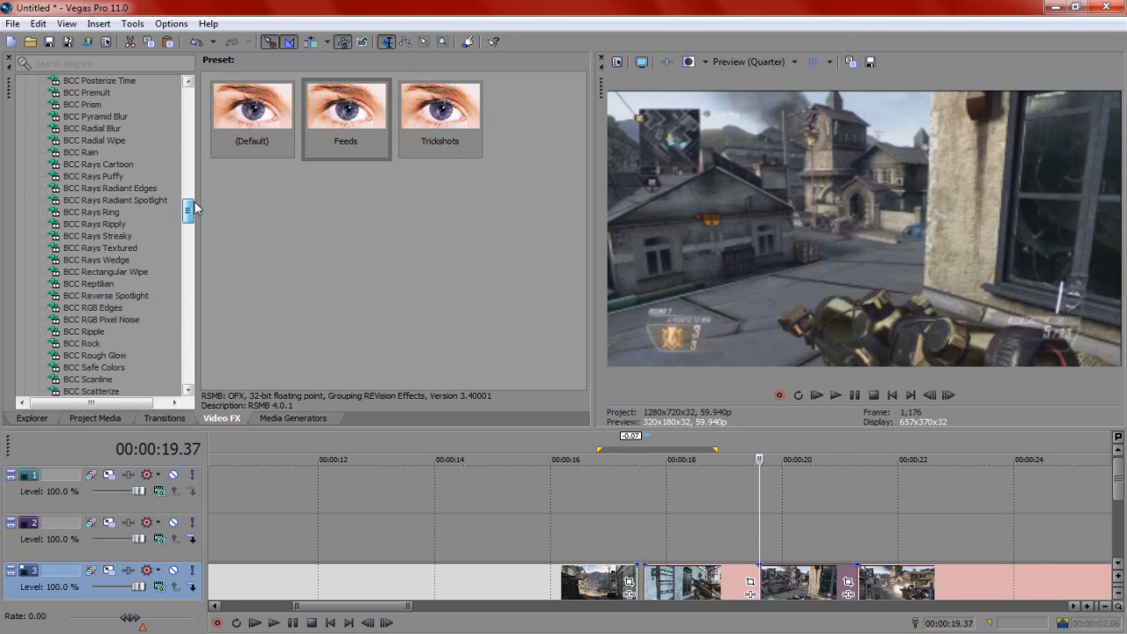
scroll("down", 3)
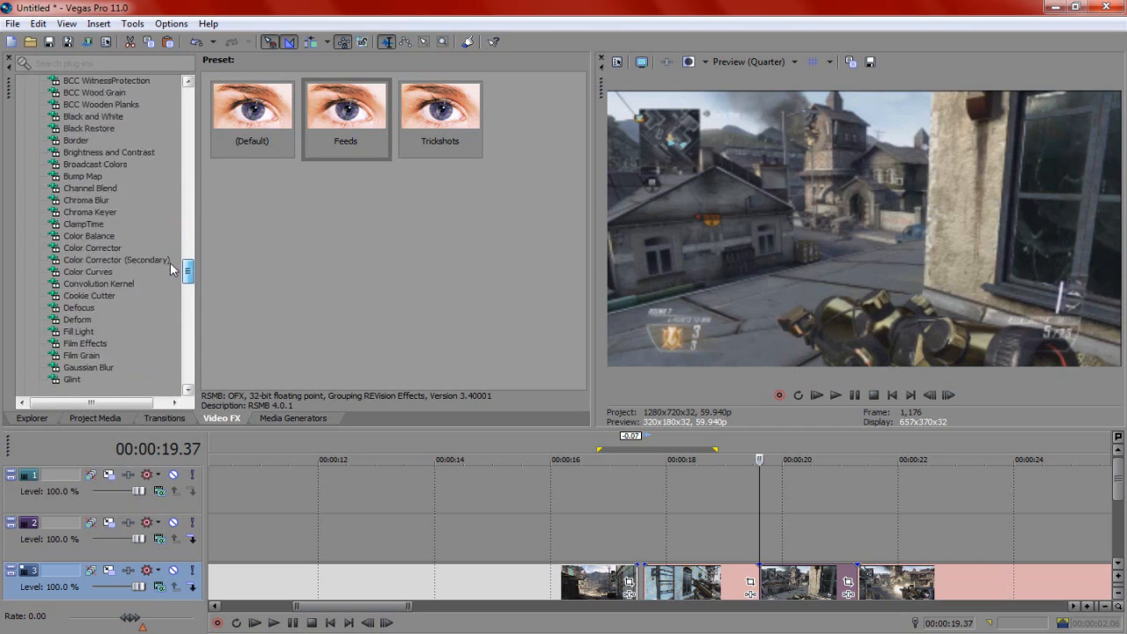
- Add Magic Bullet Looks to the clip and make a first Lens Distortion flatten adjustment
left_click(97, 282)
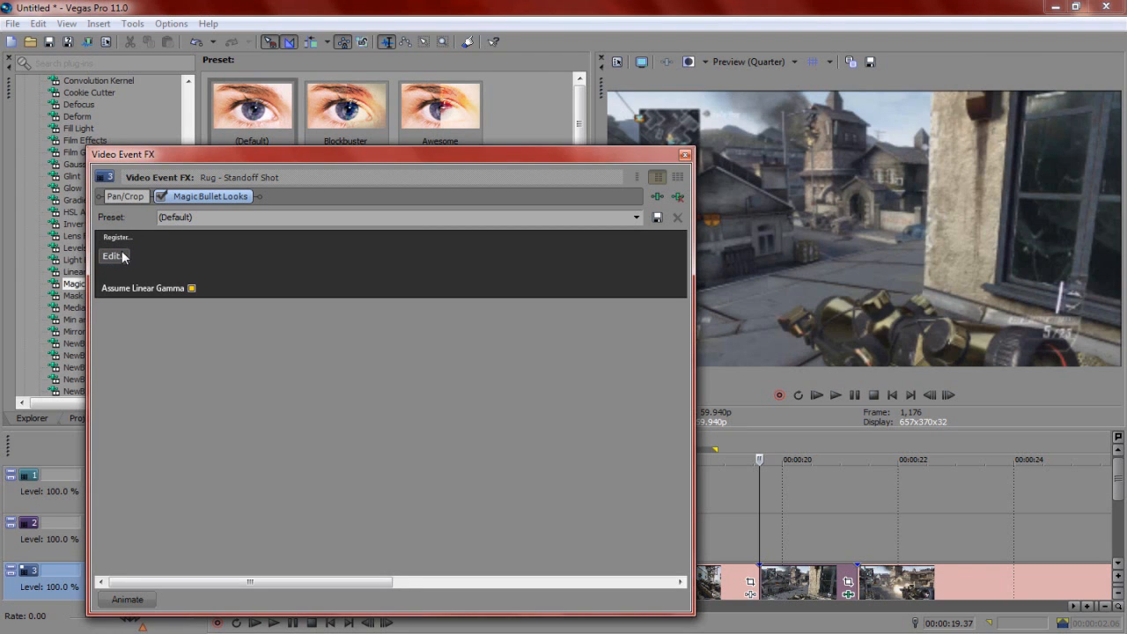
mouse_move(132, 602)
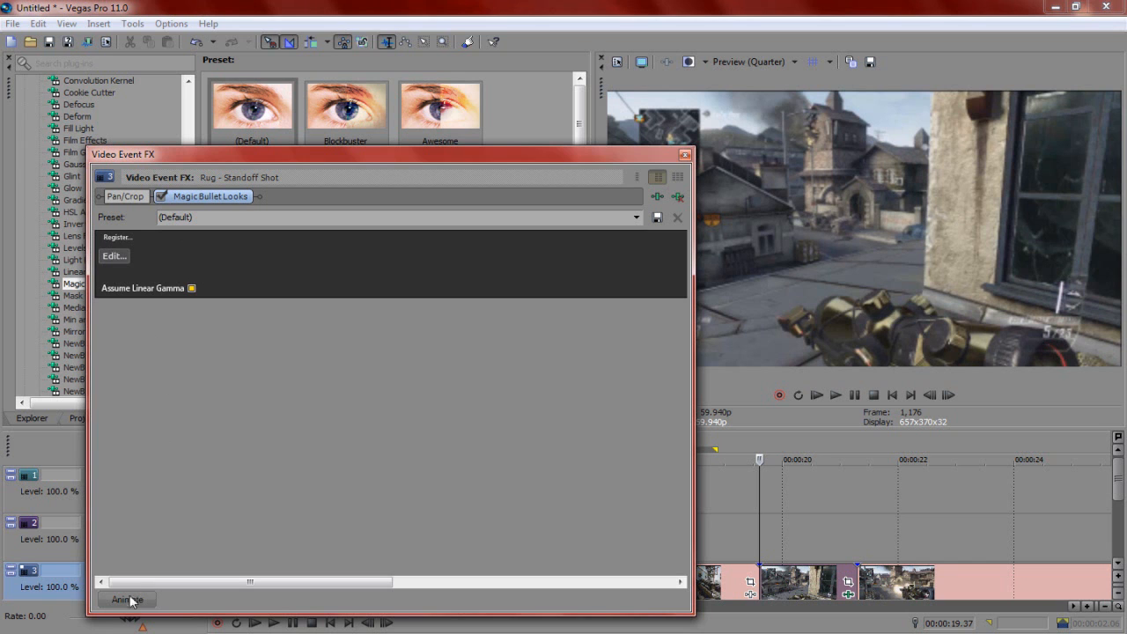
left_click(127, 599)
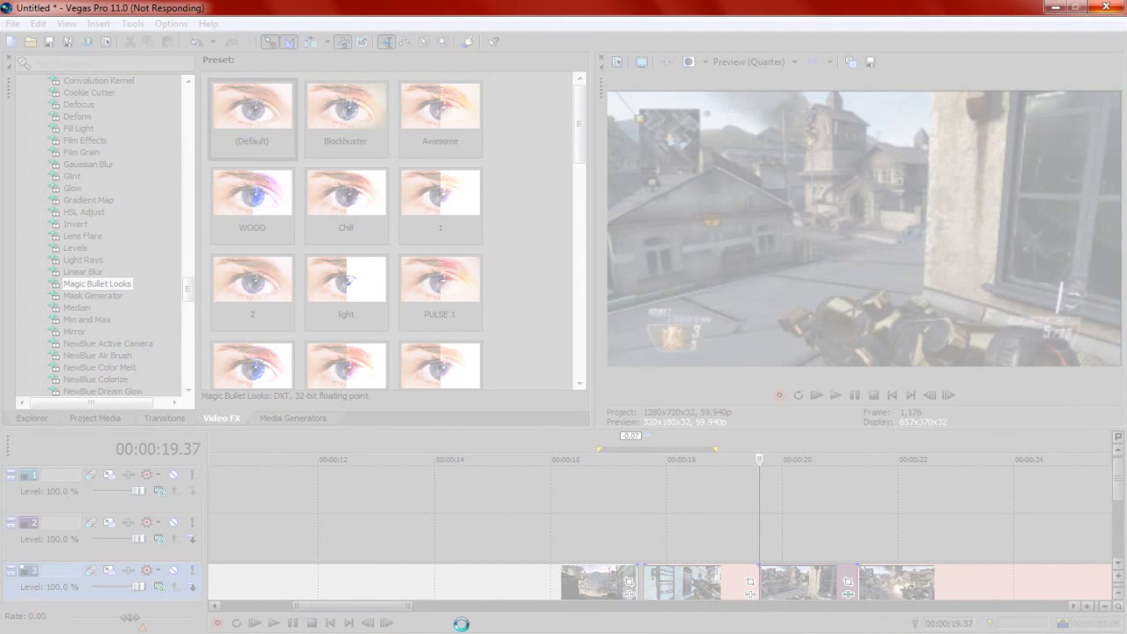
mouse_move(1096, 21)
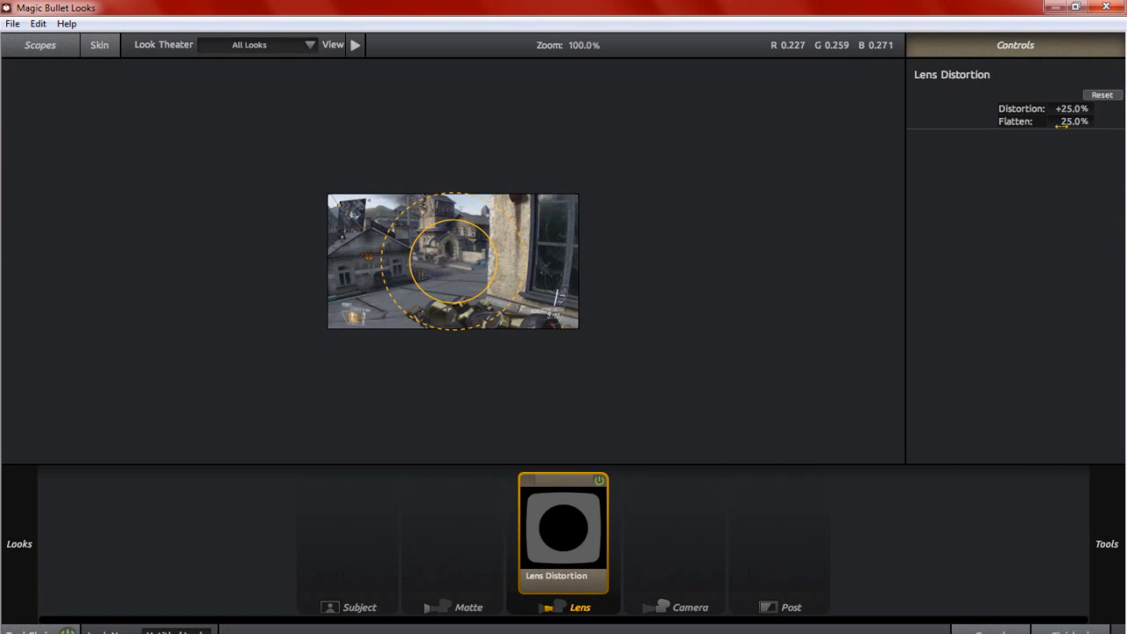
left_click_drag(1075, 119, 1039, 120)
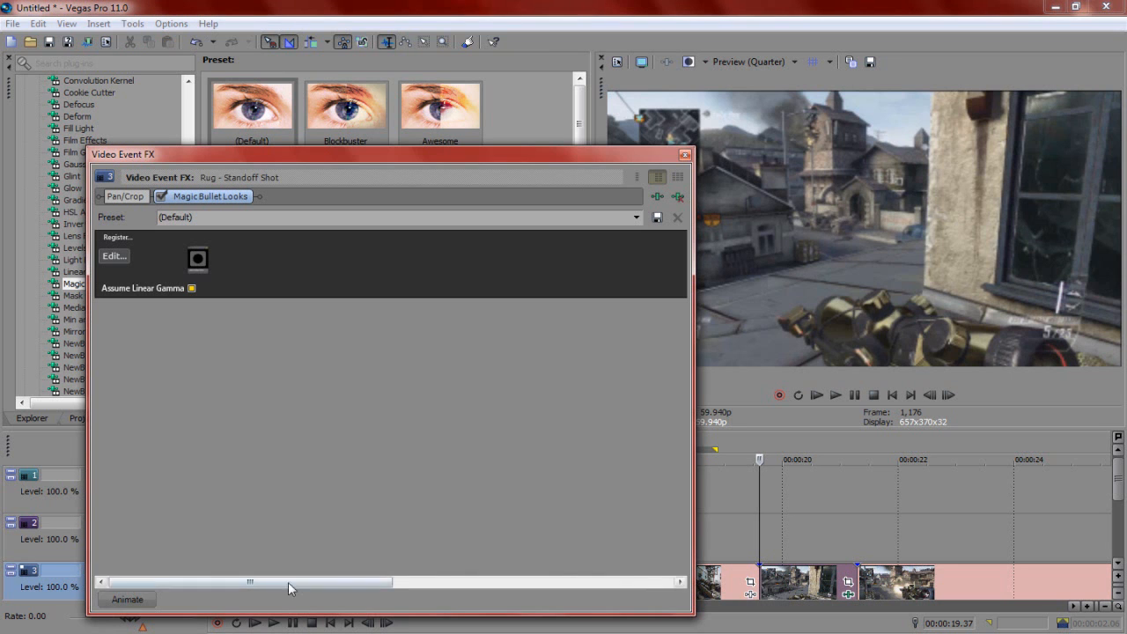
left_click(129, 599)
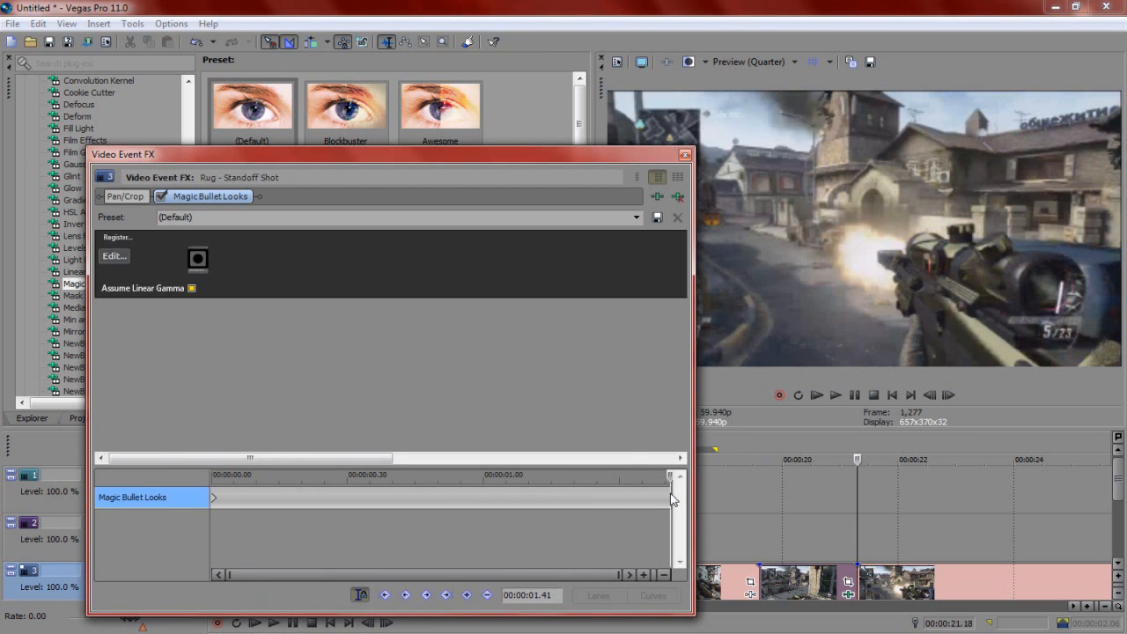
- Re-enter Looks, fine-tune the Lens Distortion flatten amount and return to the Vegas timeline
left_click(112, 255)
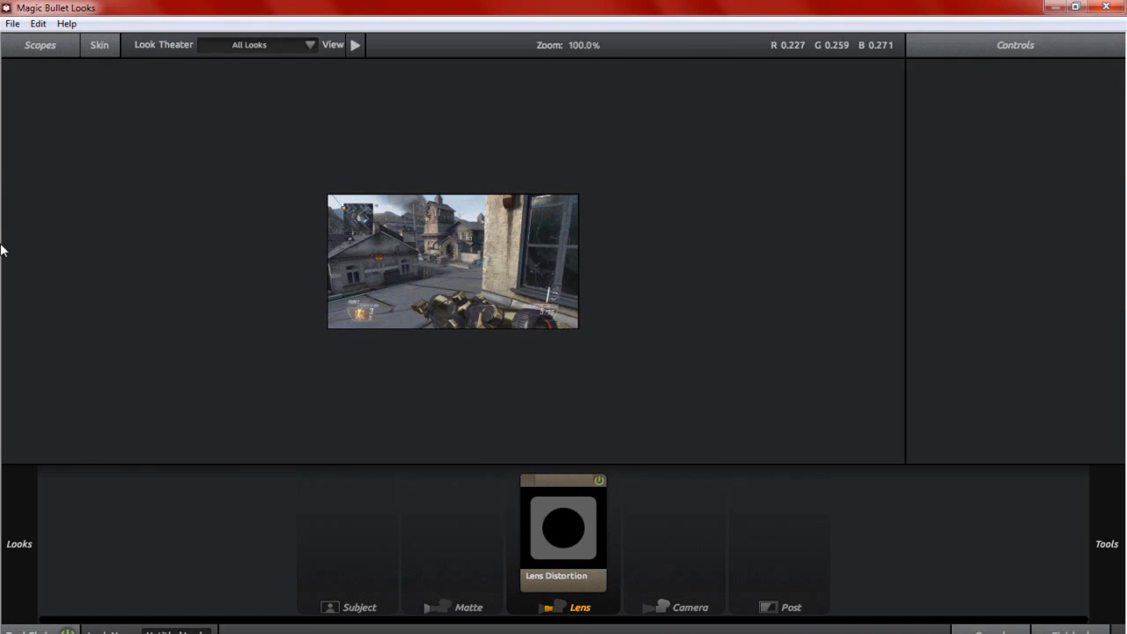
left_click(563, 532)
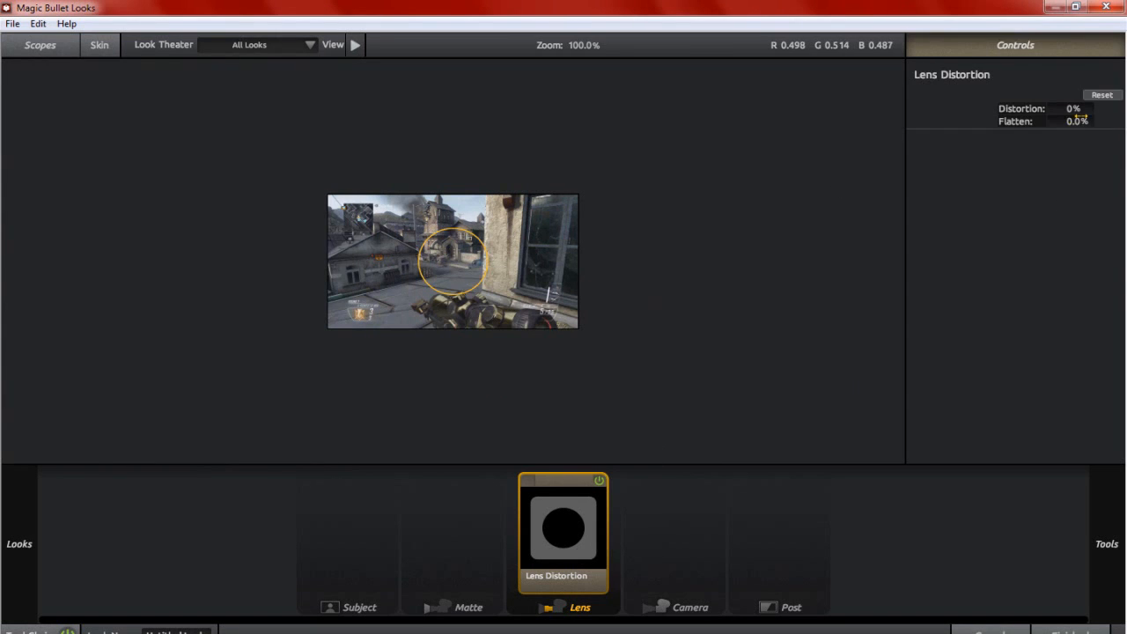
left_click_drag(1074, 110, 969, 109)
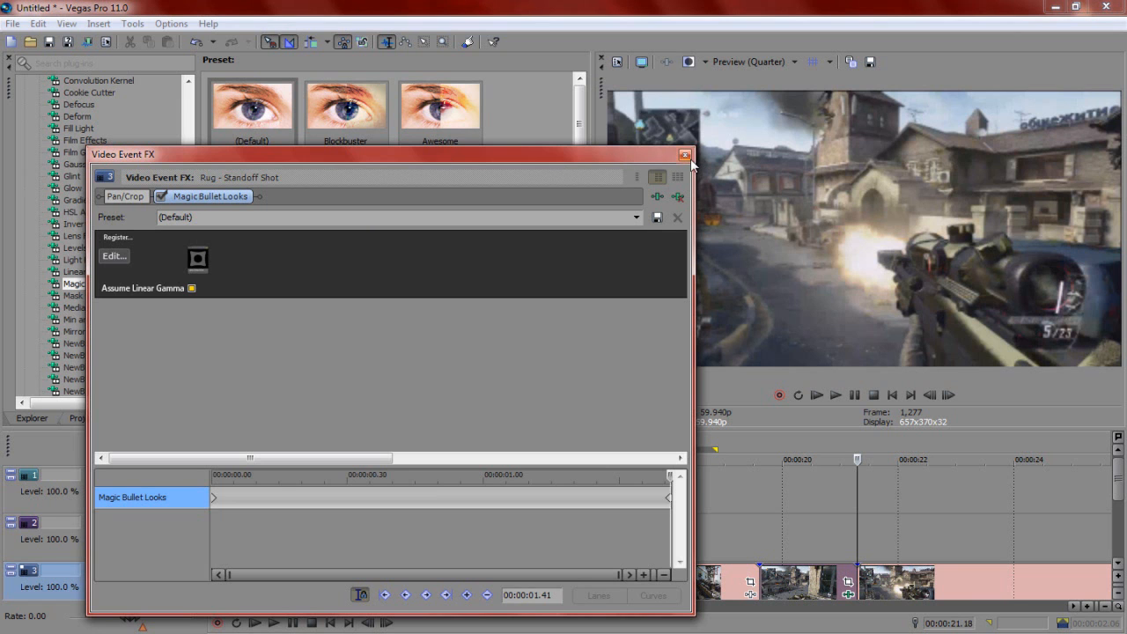
left_click(682, 155)
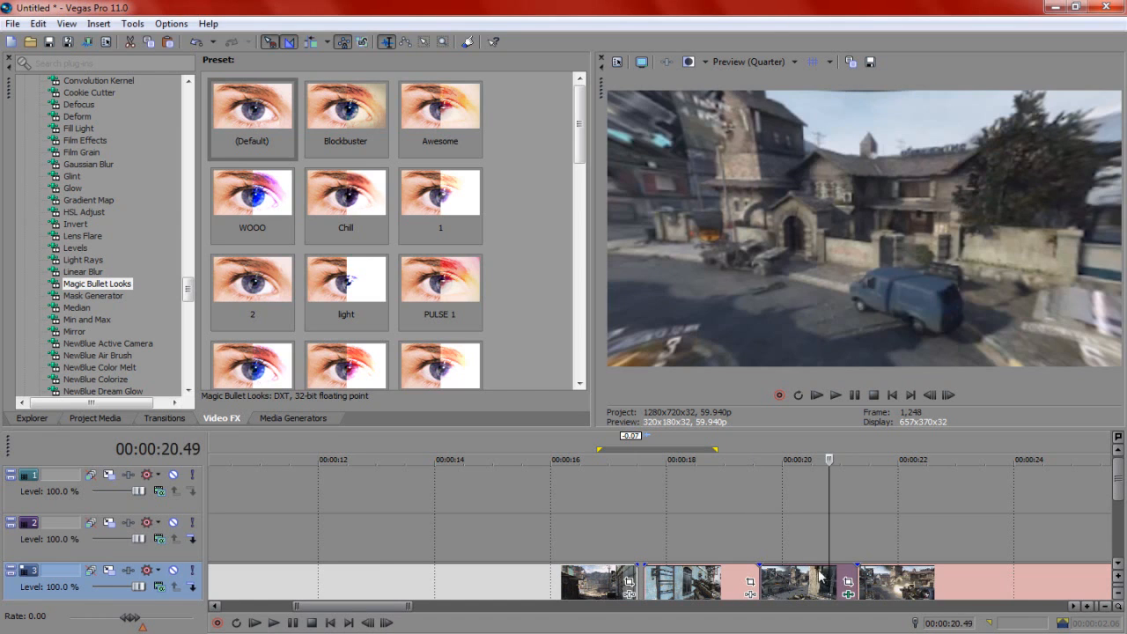
- Paste the effect attributes onto both transition clips and reopen the clip's pan/crop framing
right_click(819, 578)
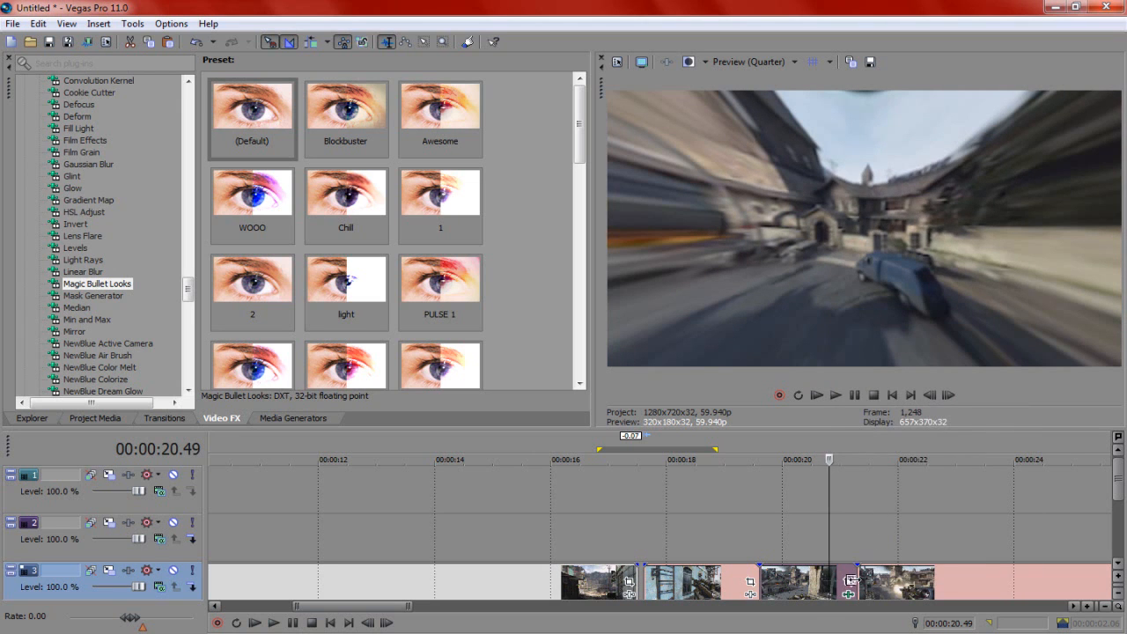
right_click(830, 585)
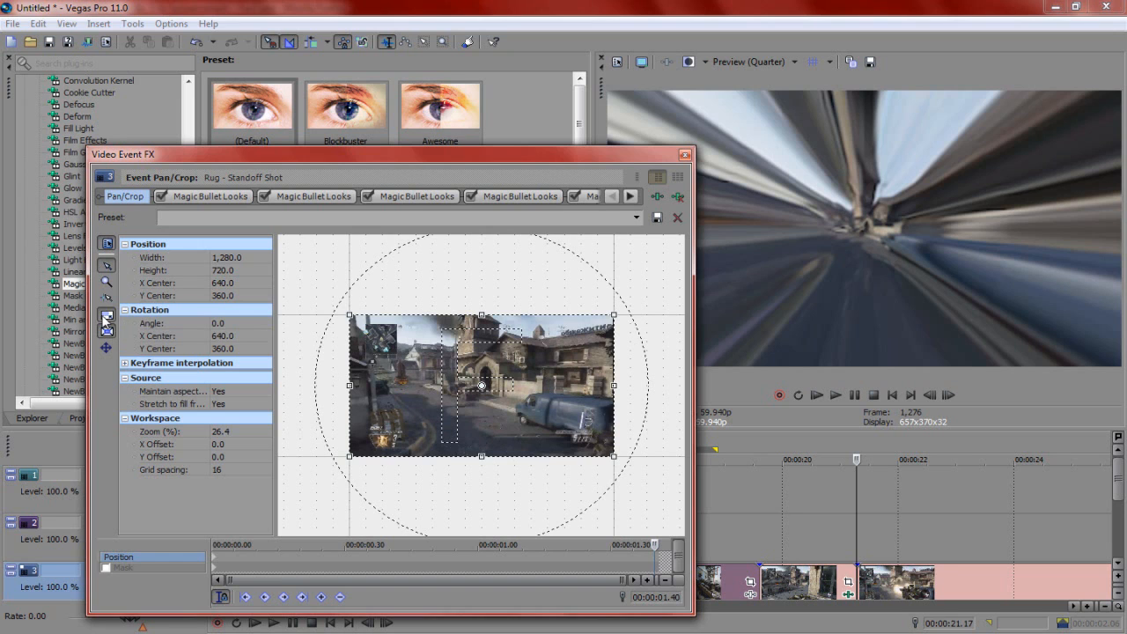
left_click_drag(482, 314, 483, 379)
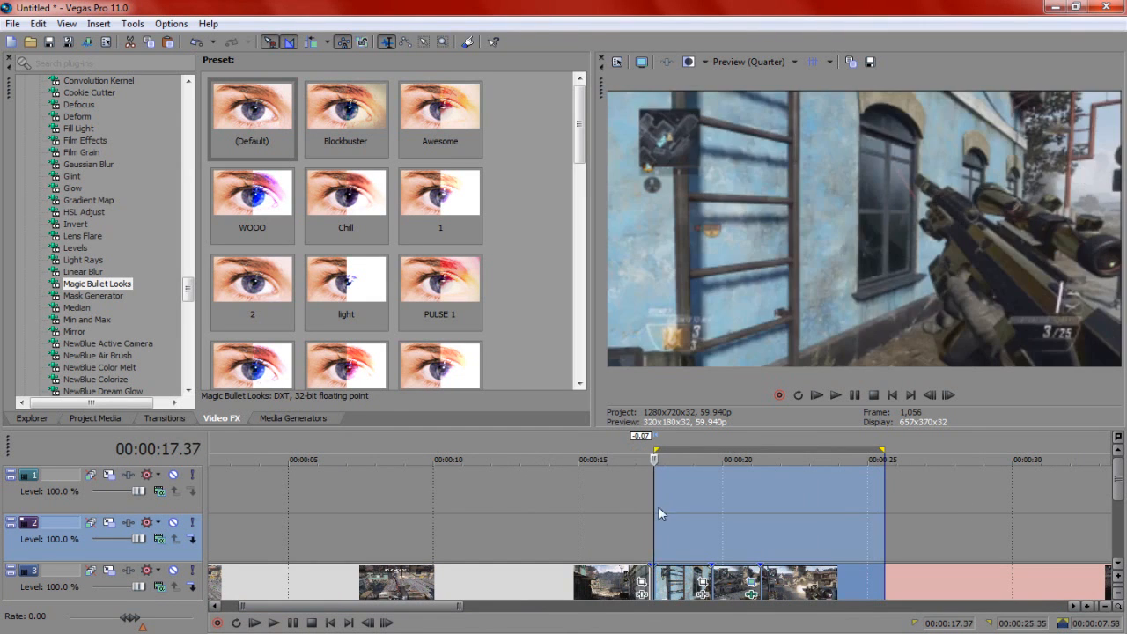
left_click(835, 395)
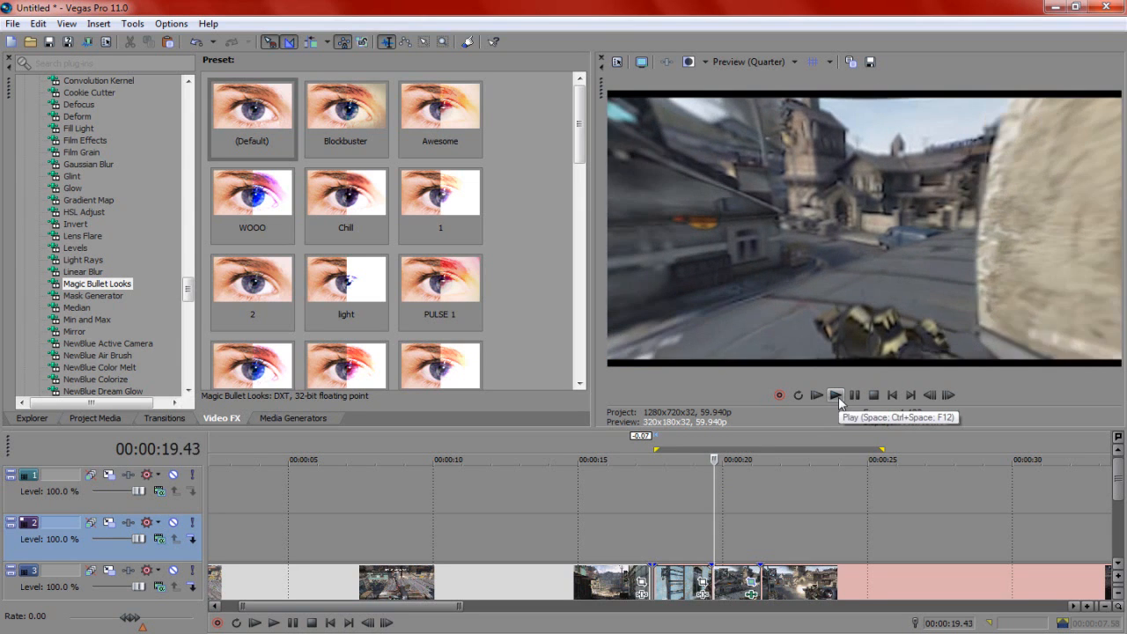
left_click(835, 394)
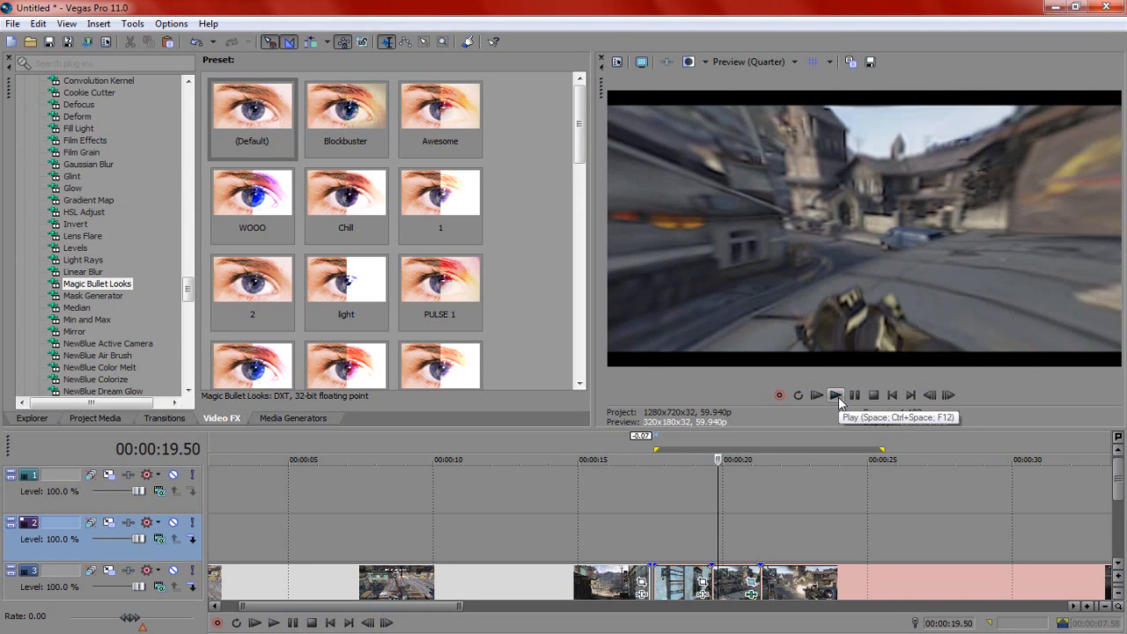
left_click(834, 395)
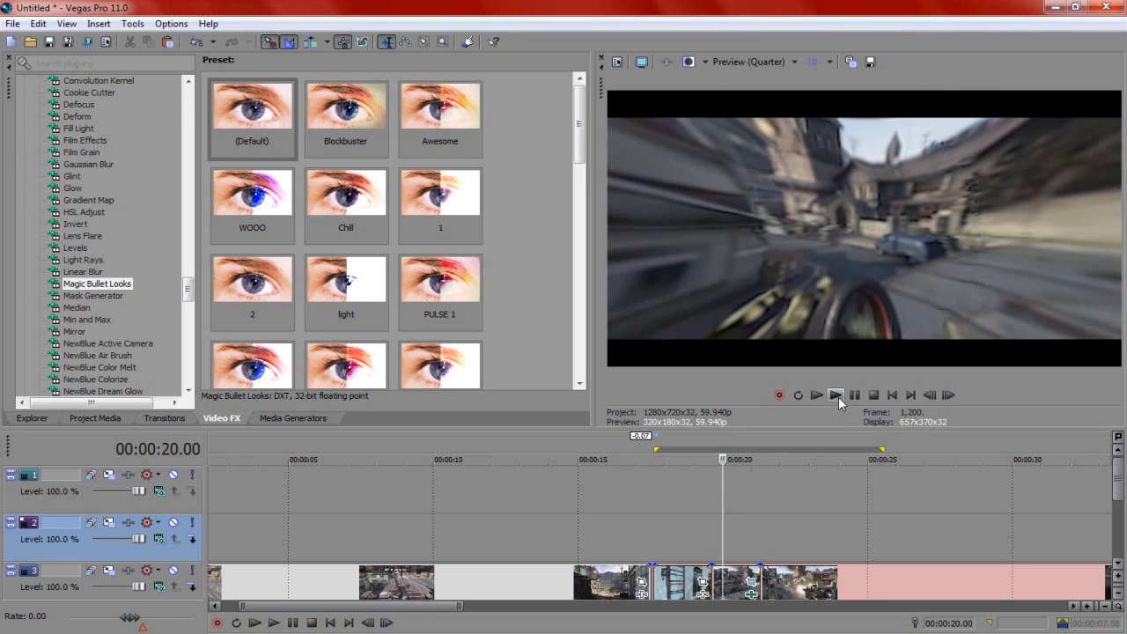
left_click(834, 395)
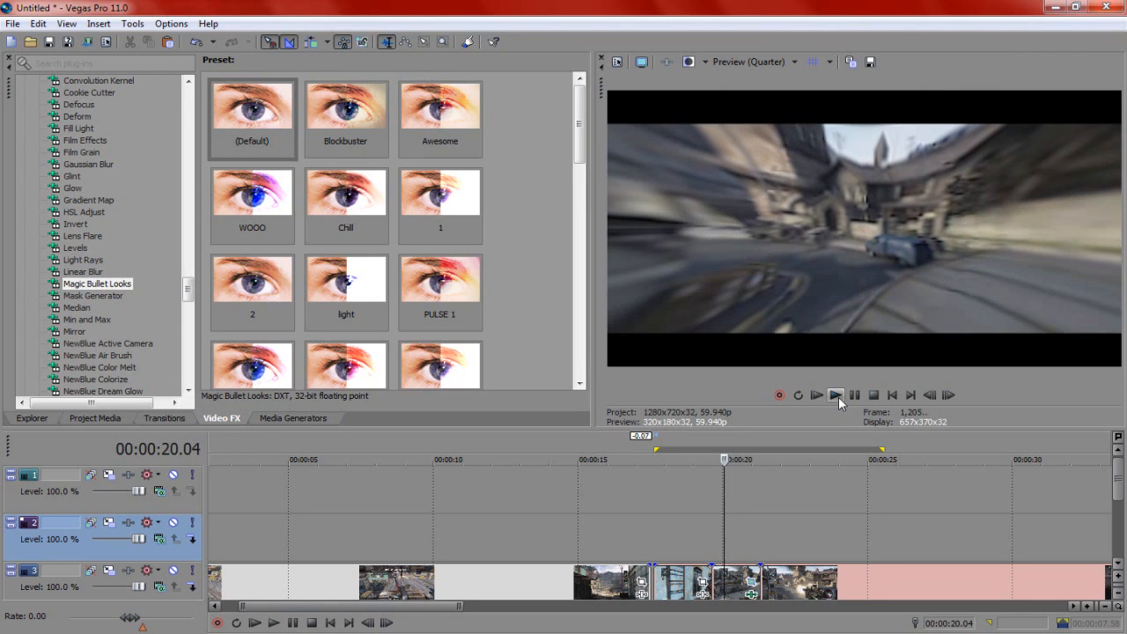
left_click(834, 394)
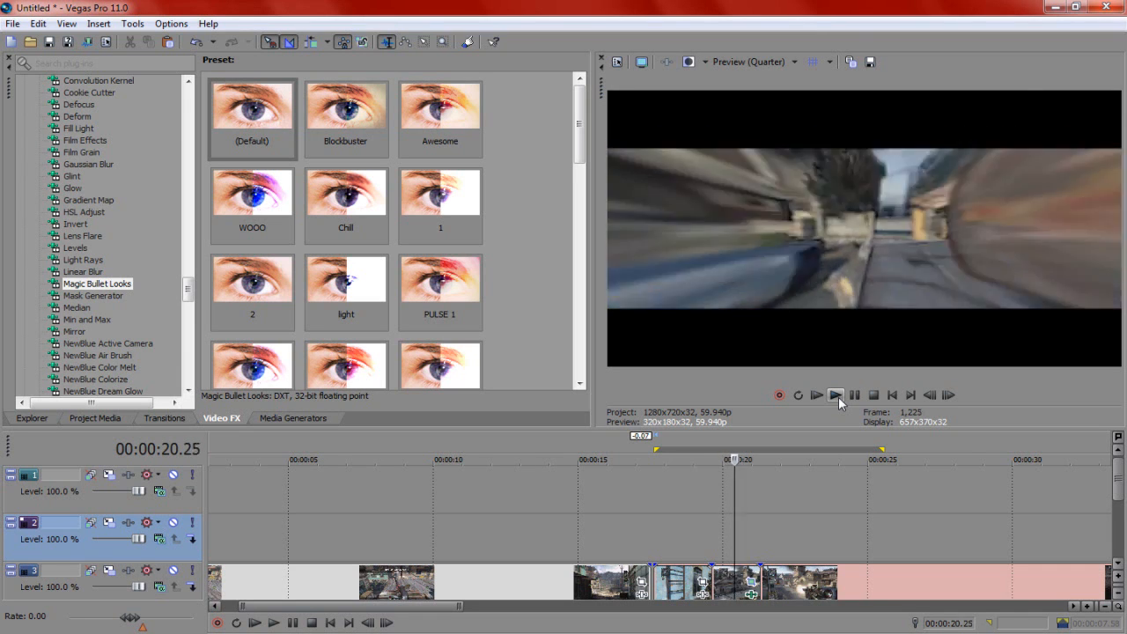
left_click(835, 395)
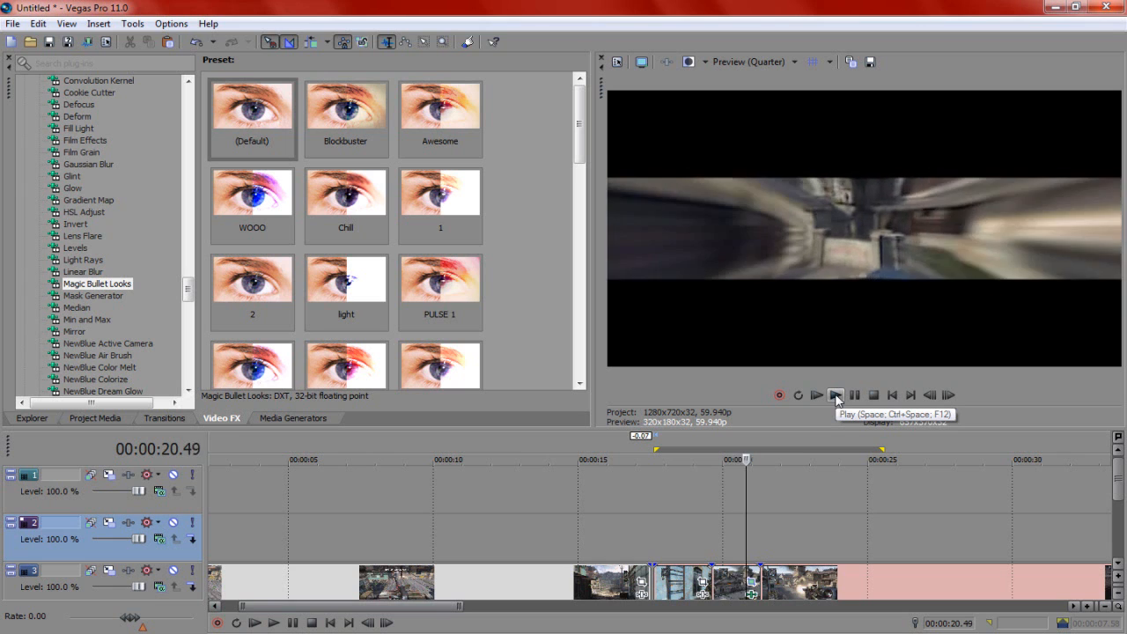
left_click(834, 395)
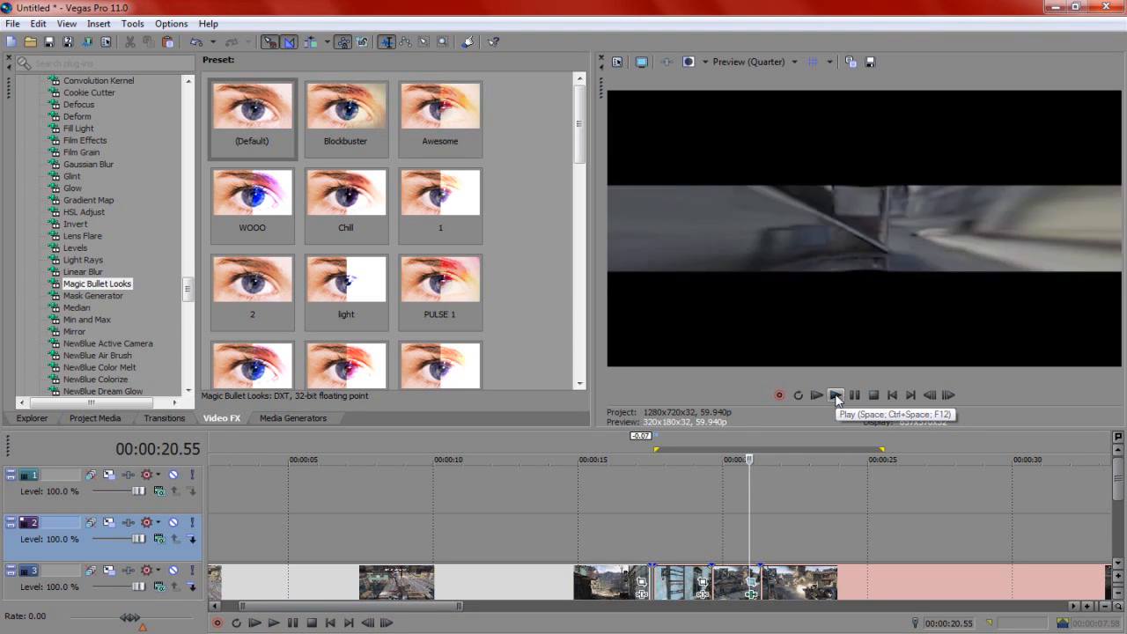
left_click(835, 395)
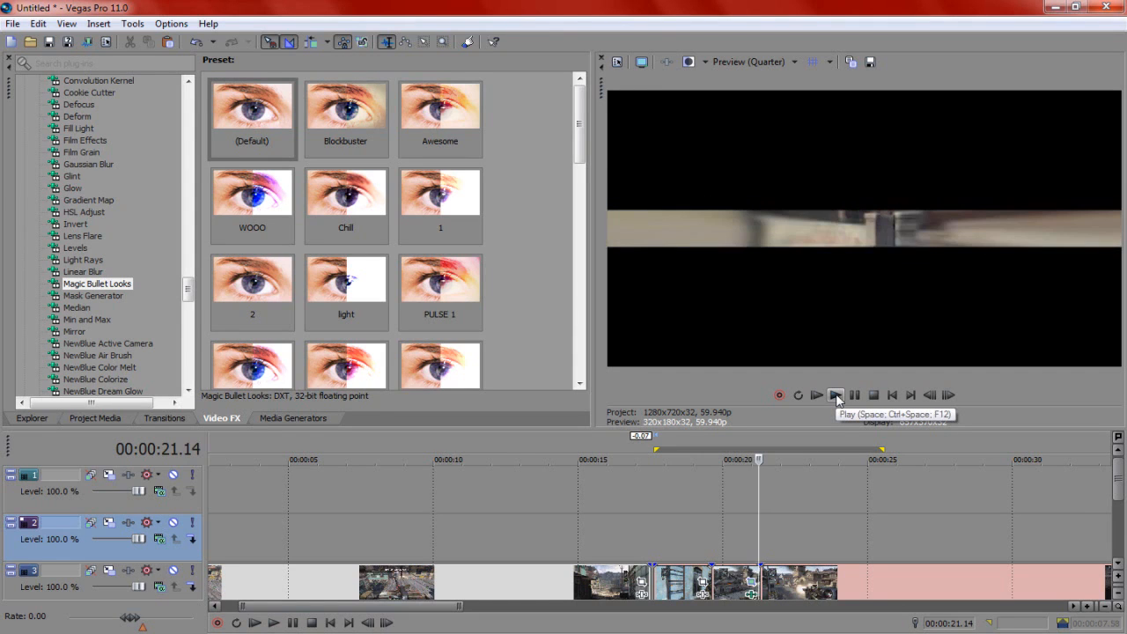
left_click(817, 395)
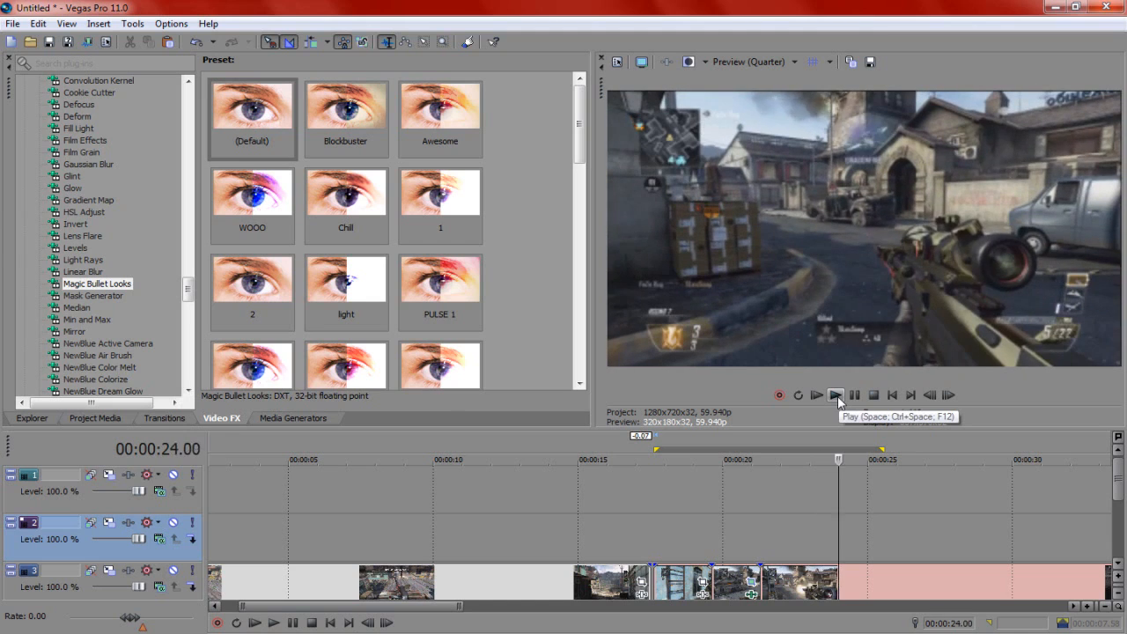
left_click(835, 394)
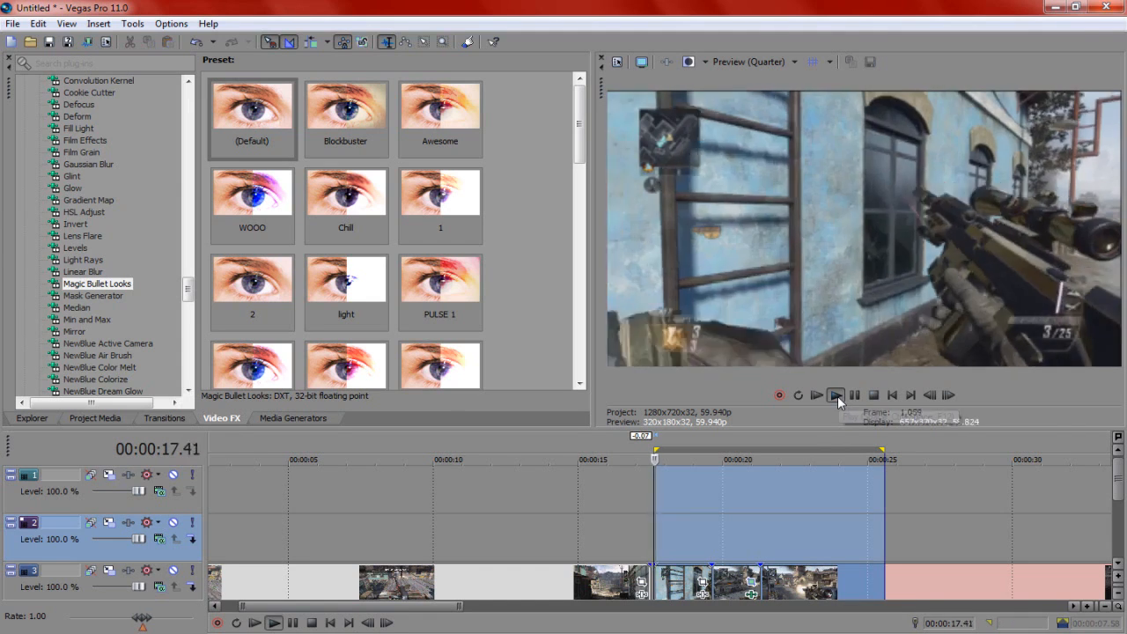
left_click(834, 394)
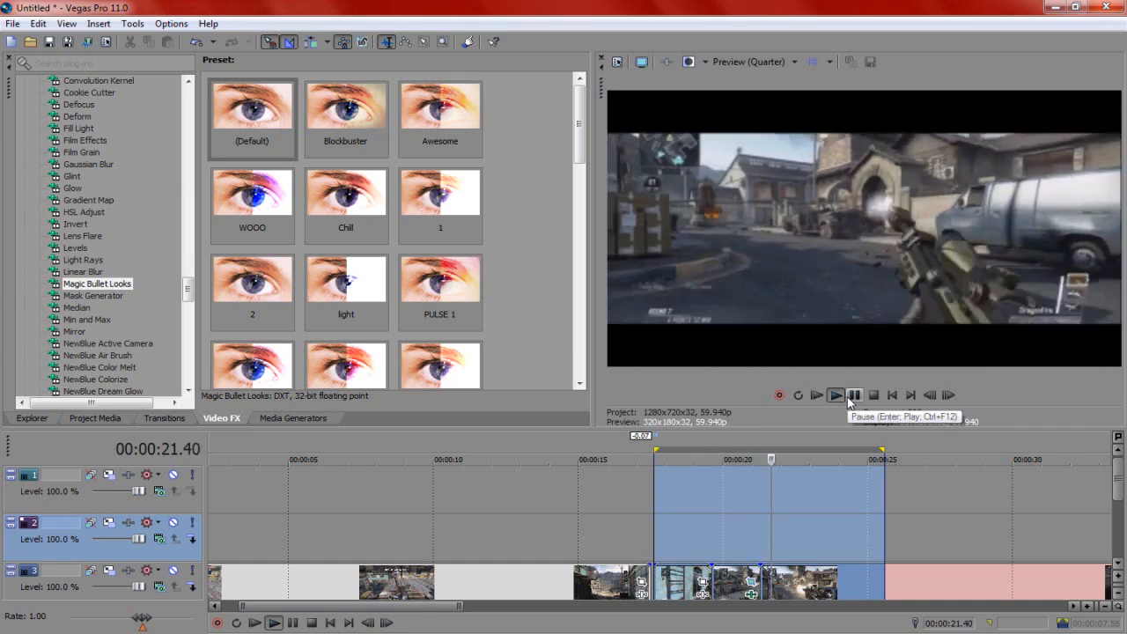
- Pause playback and search the Start menu for the 'intervention' sound file
left_click(834, 395)
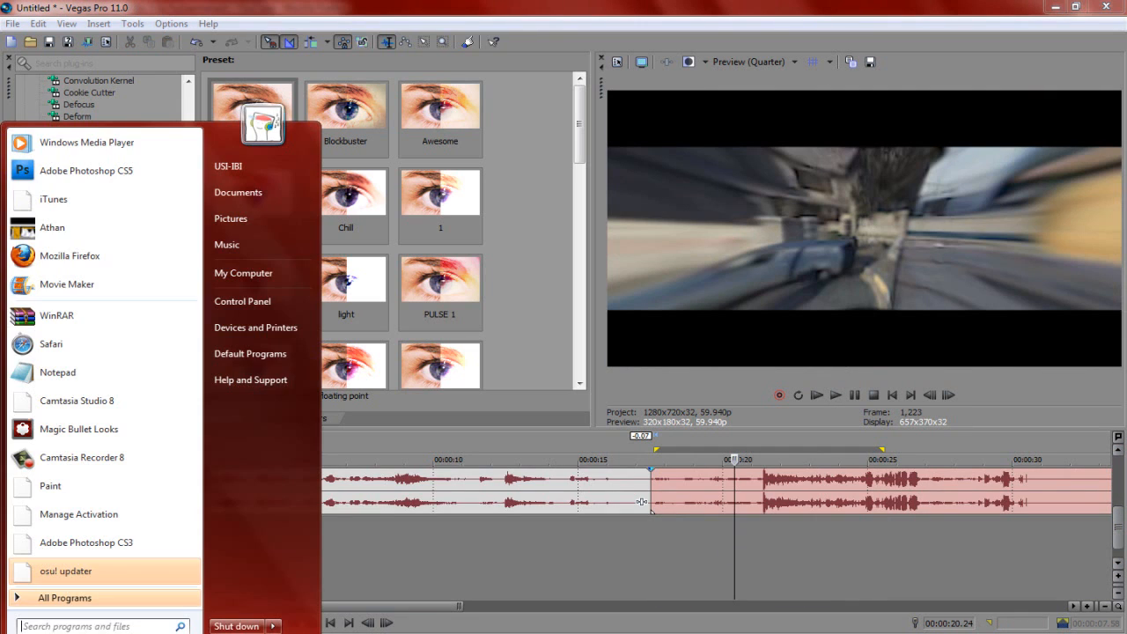
type("intervention")
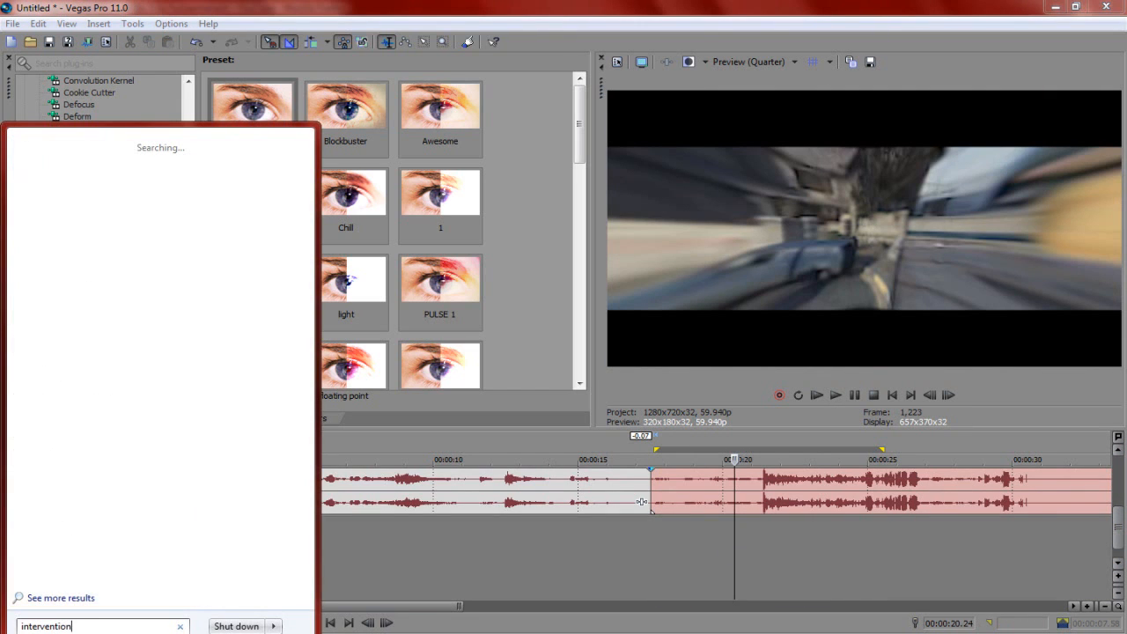
mouse_move(77, 278)
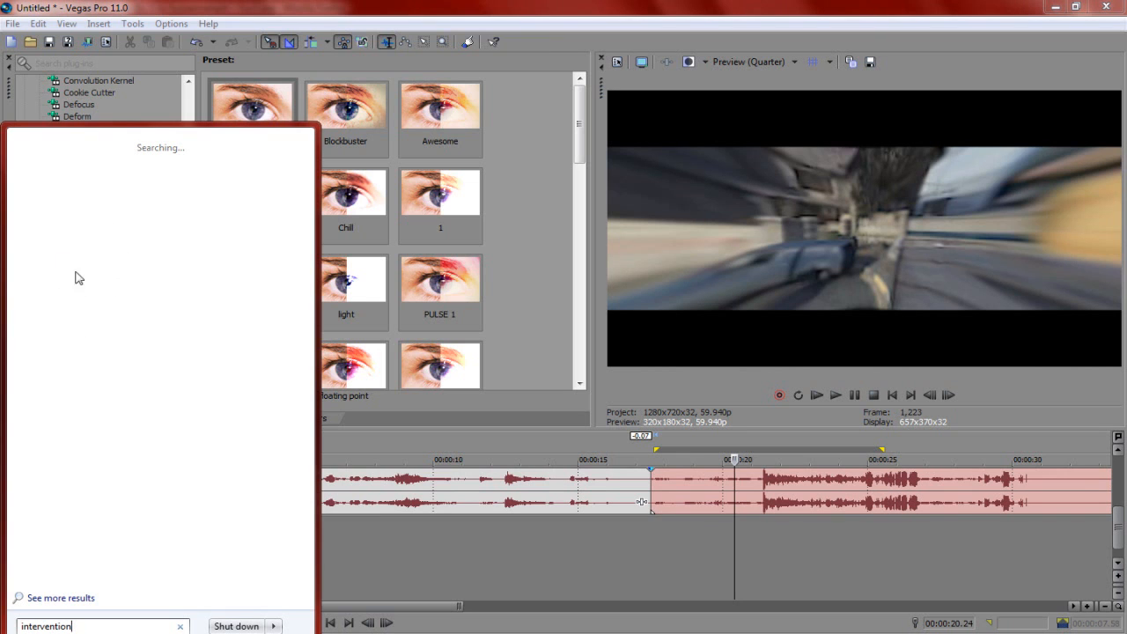
mouse_move(18, 374)
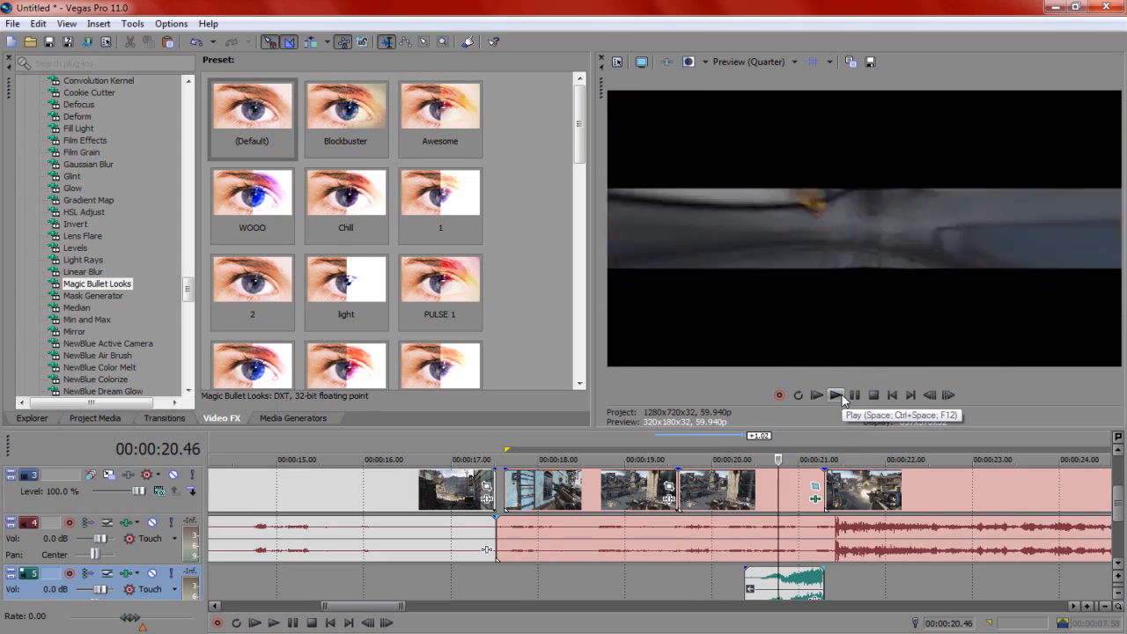
left_click(835, 395)
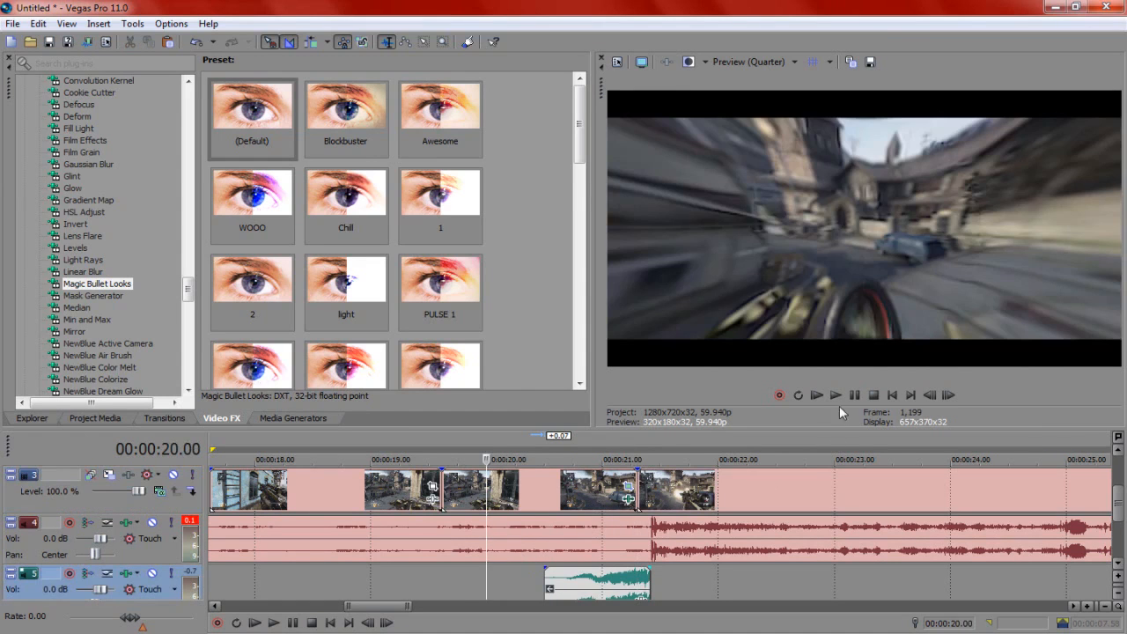
left_click(835, 395)
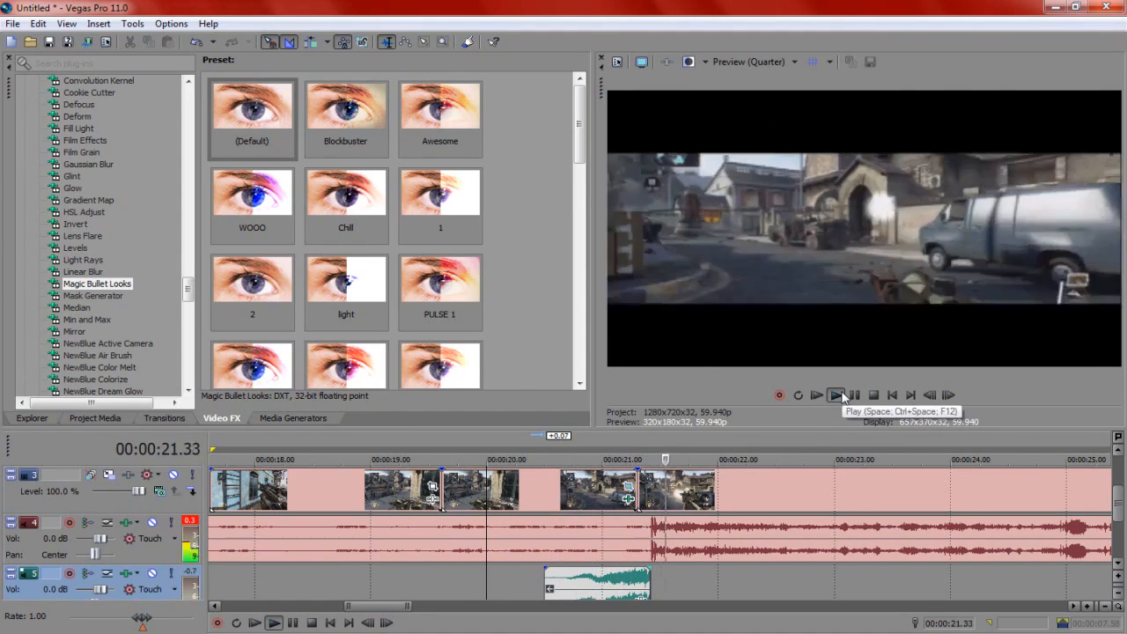
left_click(835, 394)
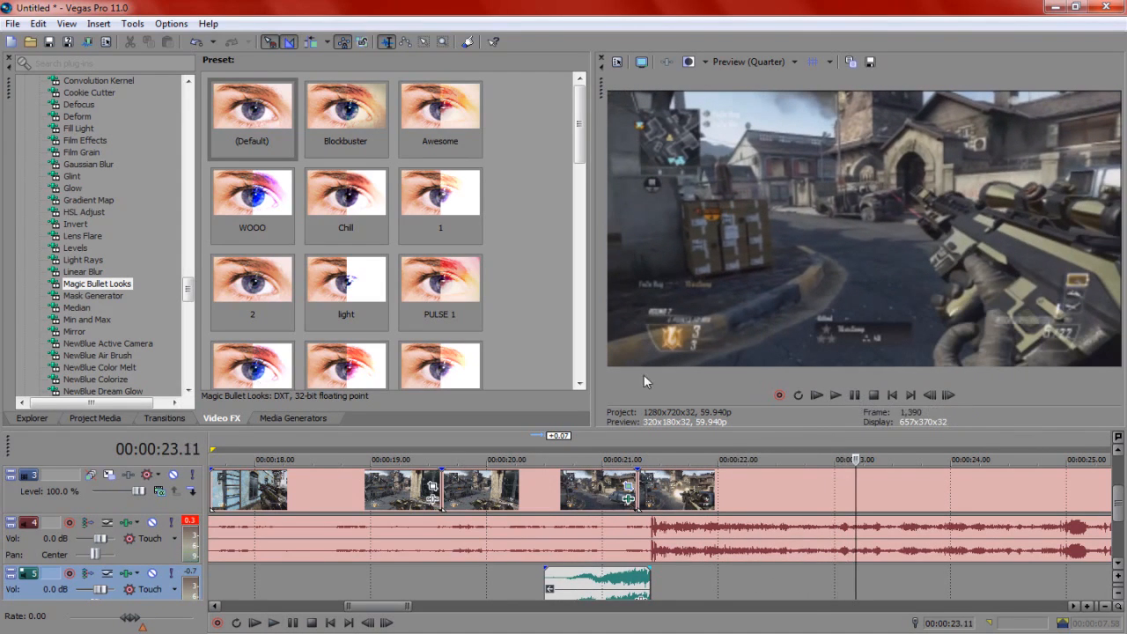